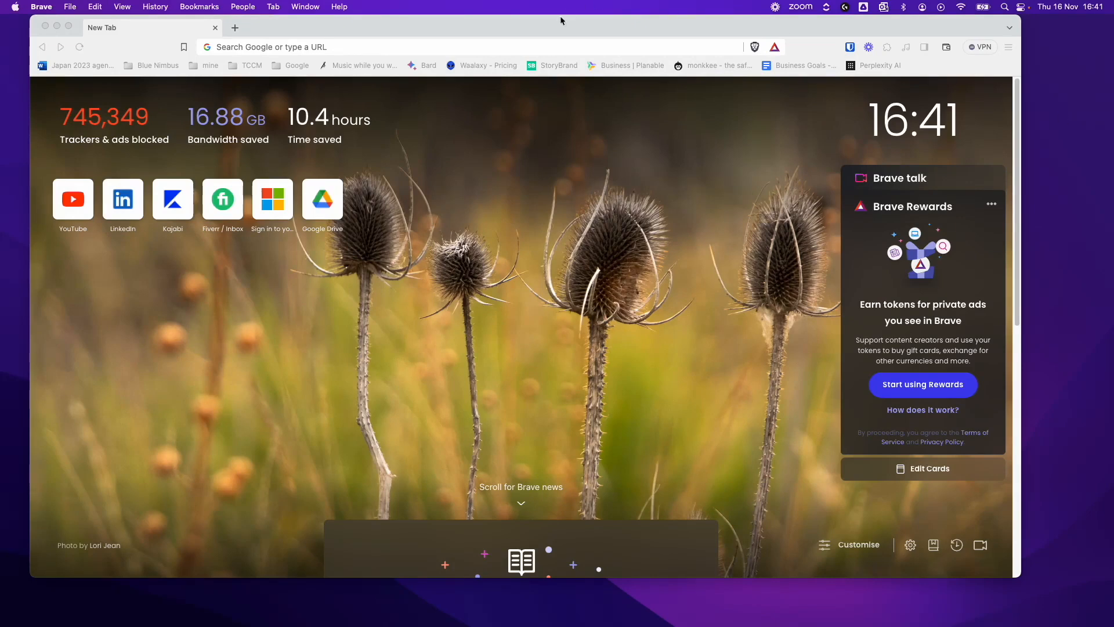
Step: Navigate Brave to lucid.app so the Lucid login page loads
{"action": "left_click", "coordinate": [483, 46]}
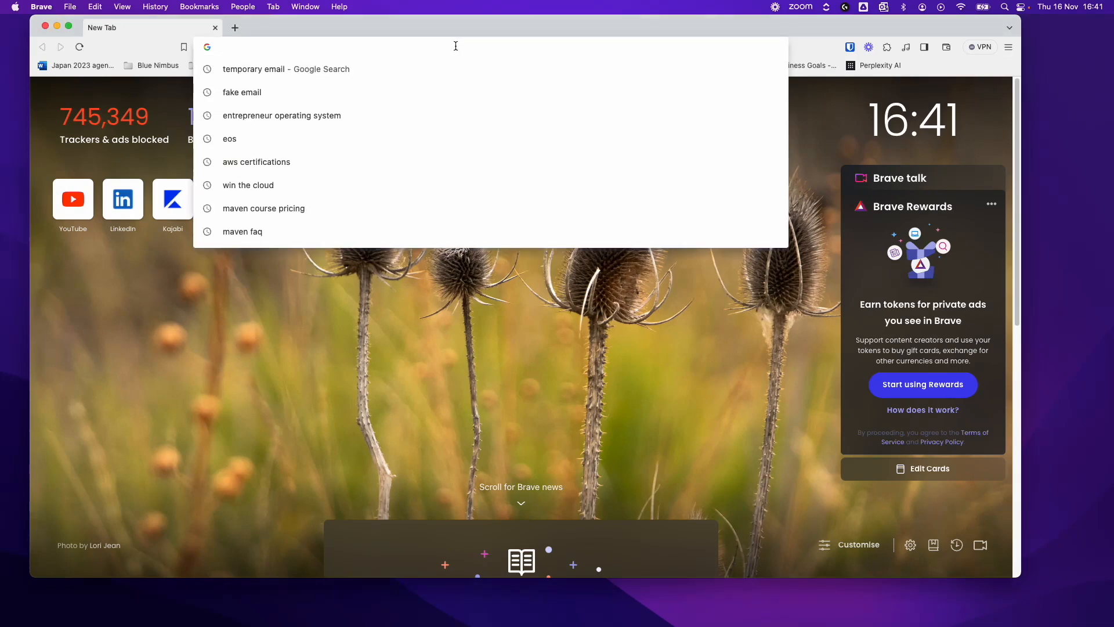
{"action": "type", "text": "lucid.app"}
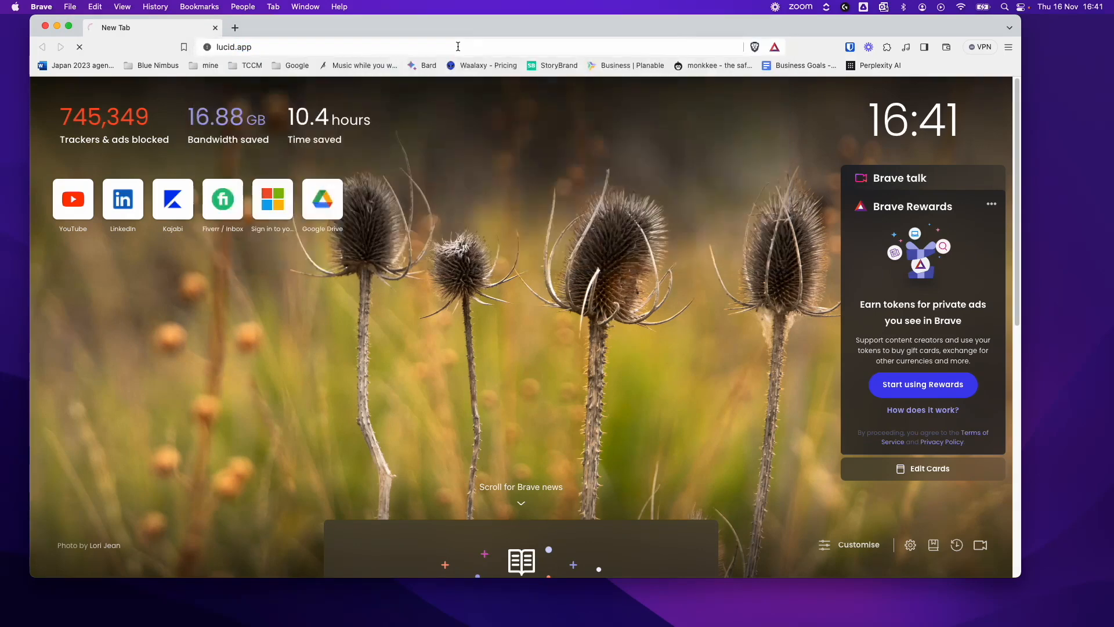
{"action": "key", "text": "Enter"}
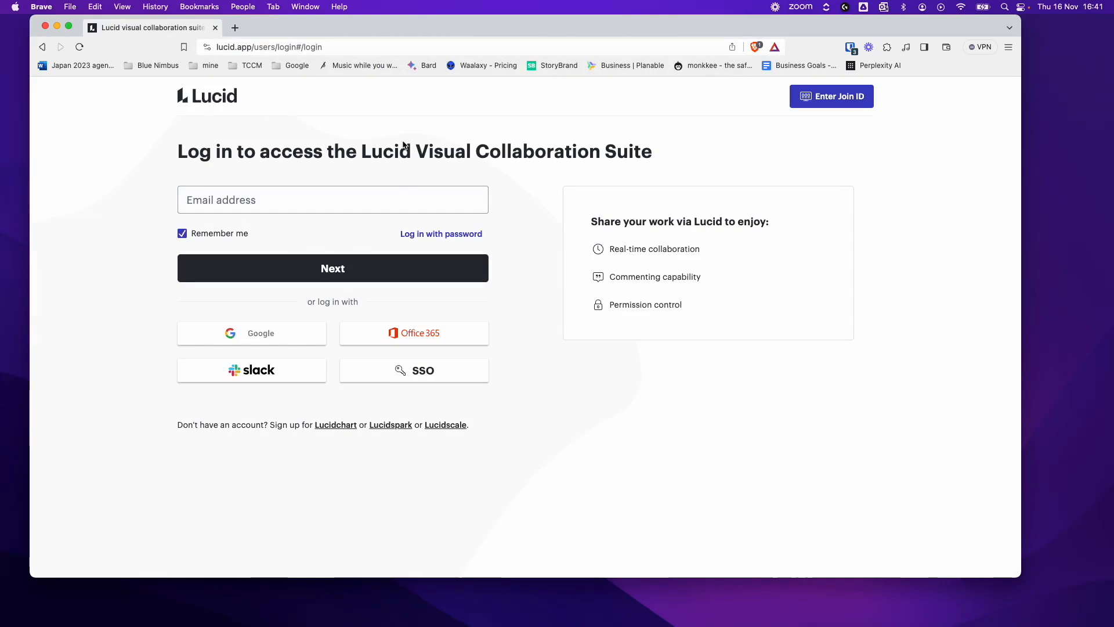
{"action": "mouse_move", "coordinate": [214, 406]}
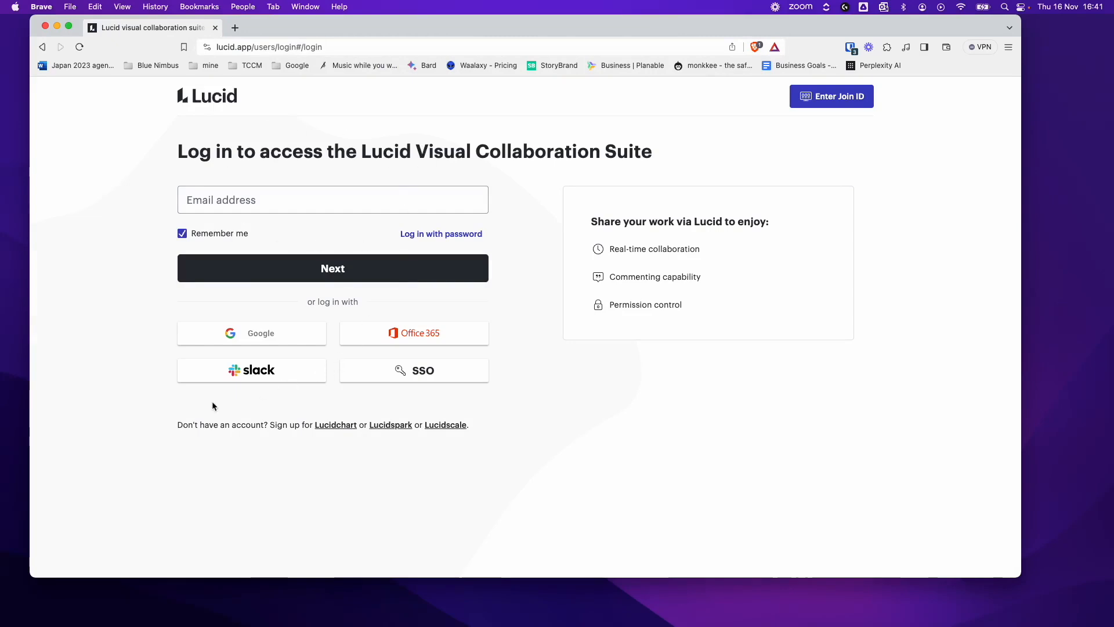
{"action": "mouse_move", "coordinate": [325, 429]}
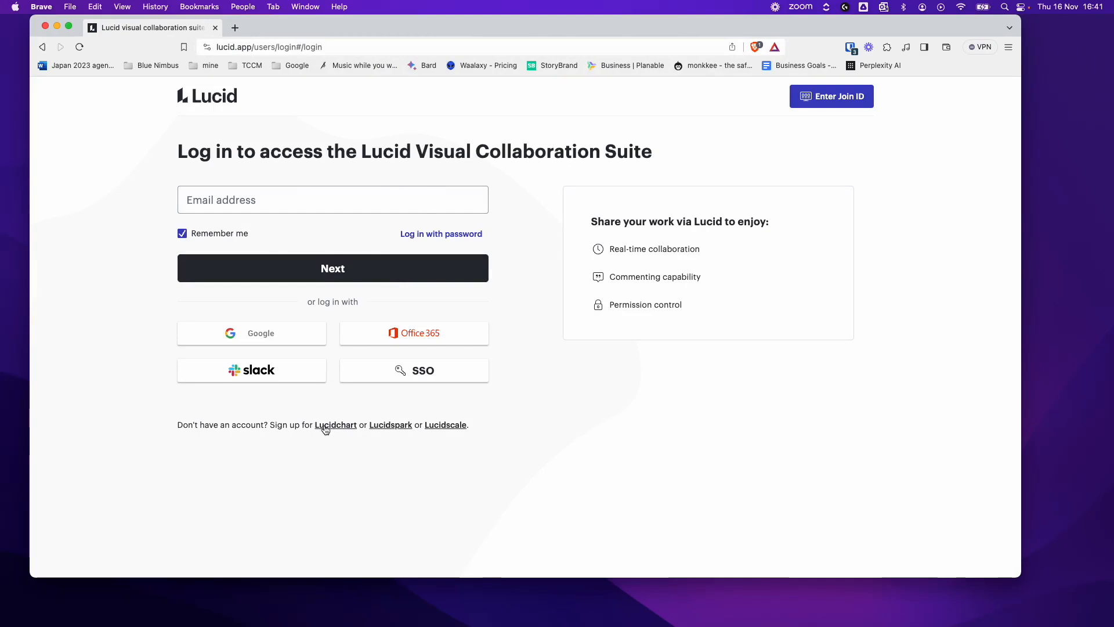
{"action": "left_click", "coordinate": [335, 424]}
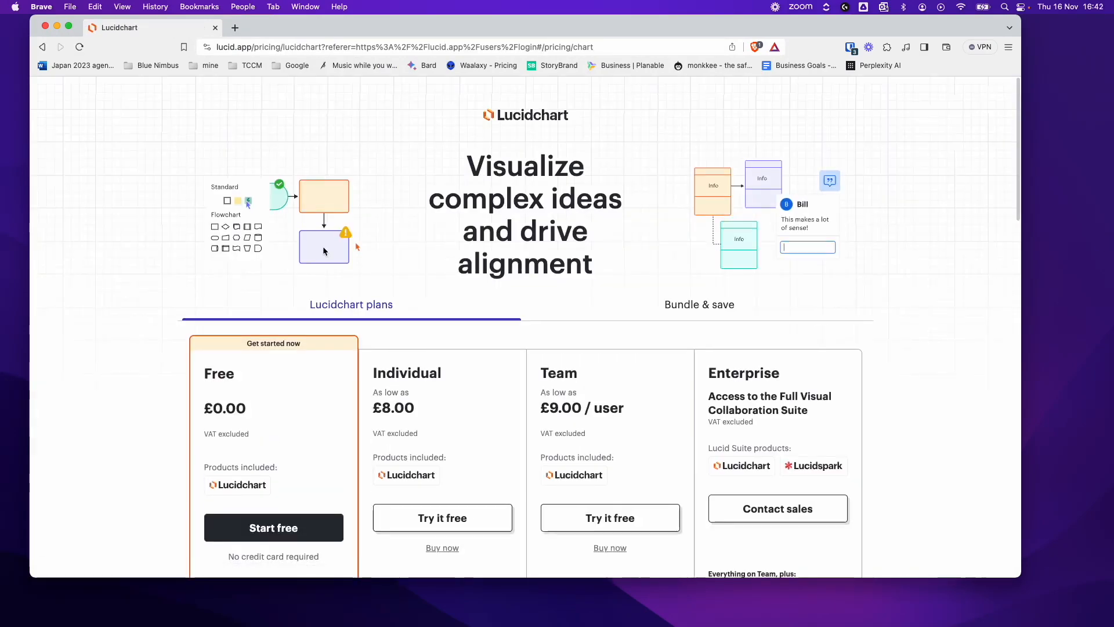
{"action": "scroll", "scroll_direction": "down", "scroll_amount": 3}
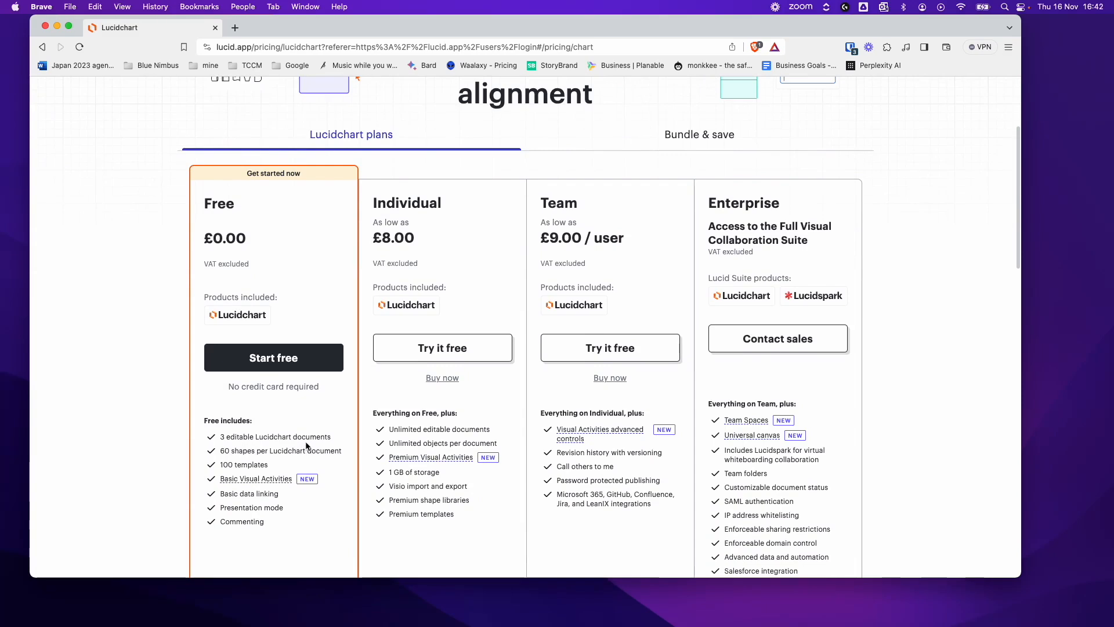
{"action": "left_click", "coordinate": [272, 358]}
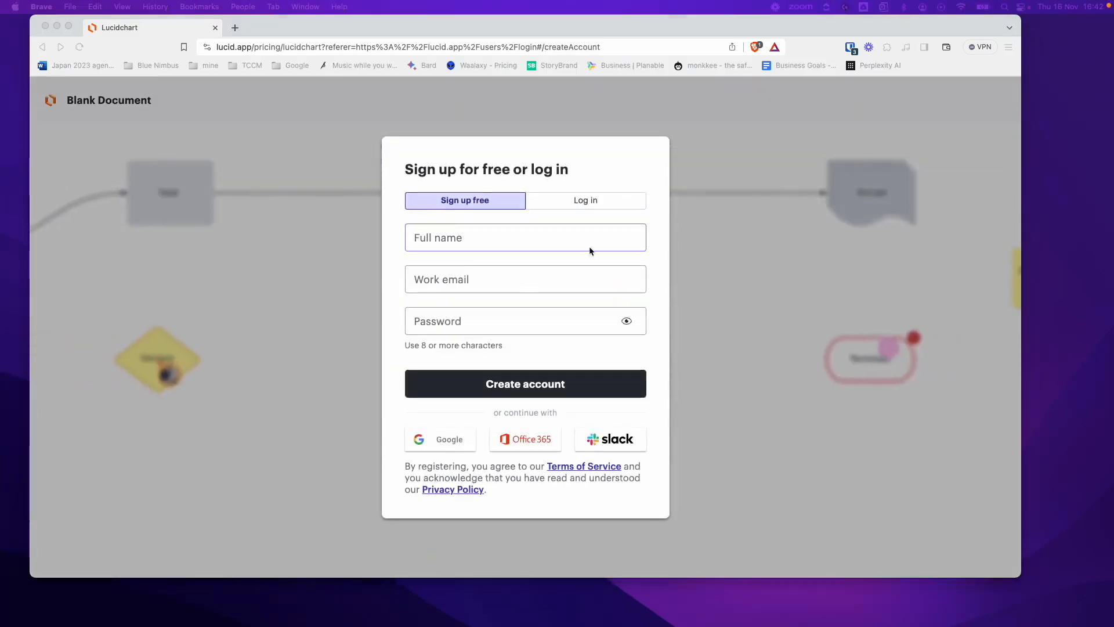
{"action": "type", "text": "Fayomi"}
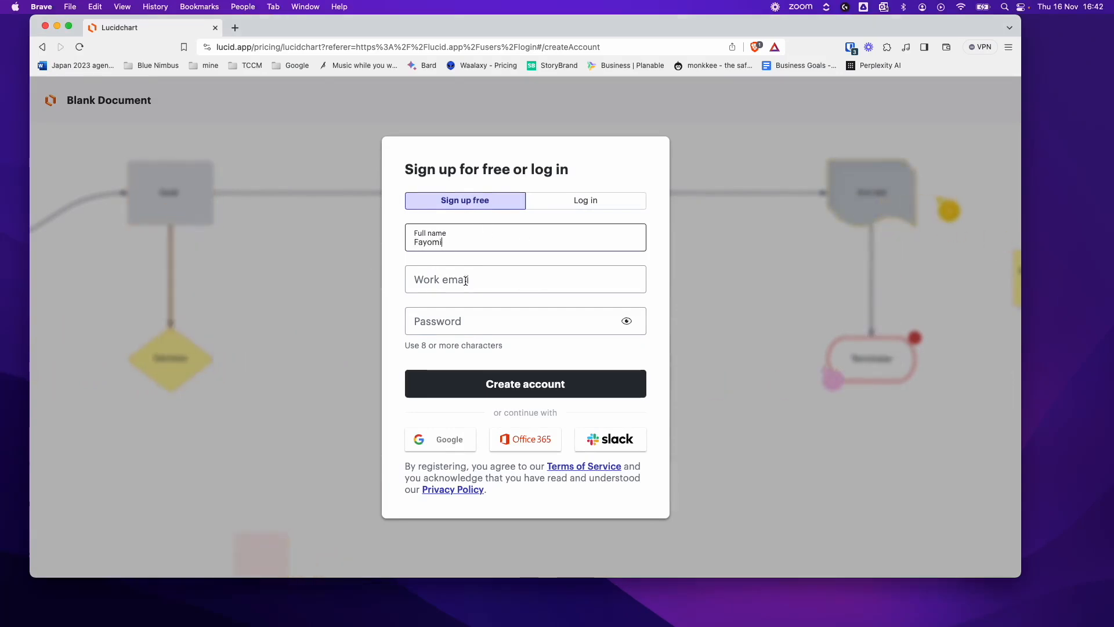
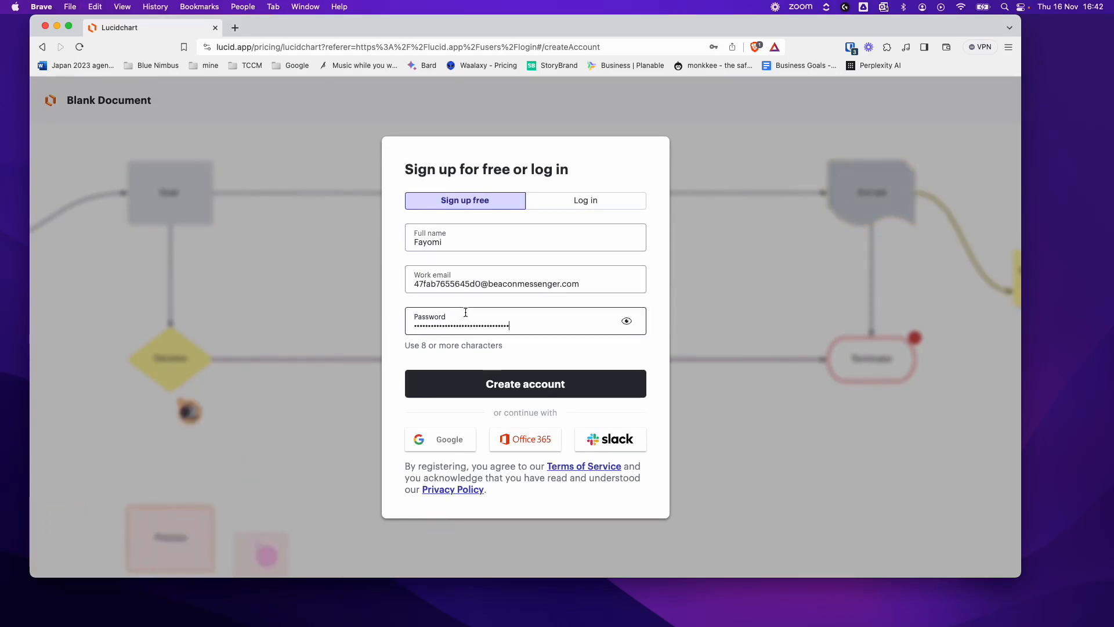
{"action": "left_click", "coordinate": [524, 384]}
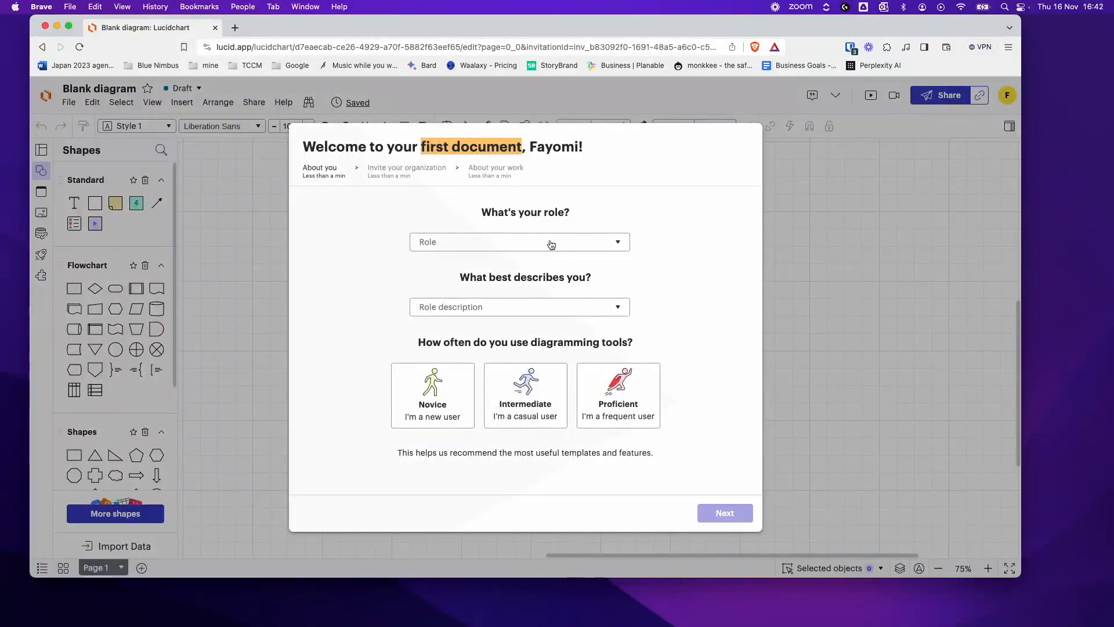
Step: Answer the welcome questions as IT, Individual contributor, Intermediate, choose Flowcharts and dismiss the template gallery
{"action": "left_click", "coordinate": [519, 241]}
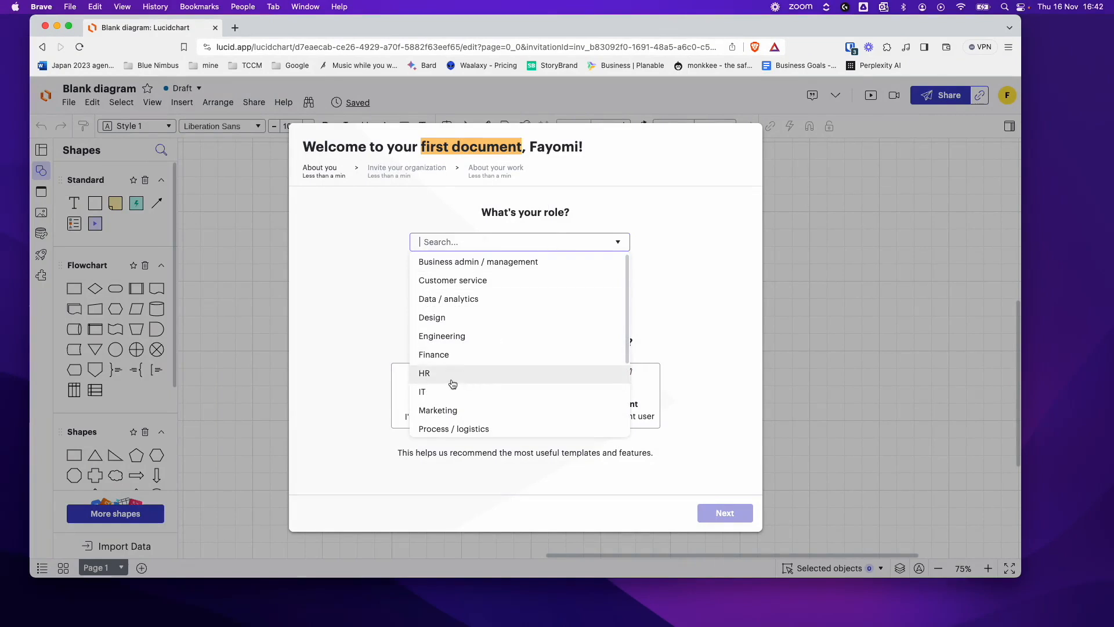
{"action": "left_click", "coordinate": [423, 391]}
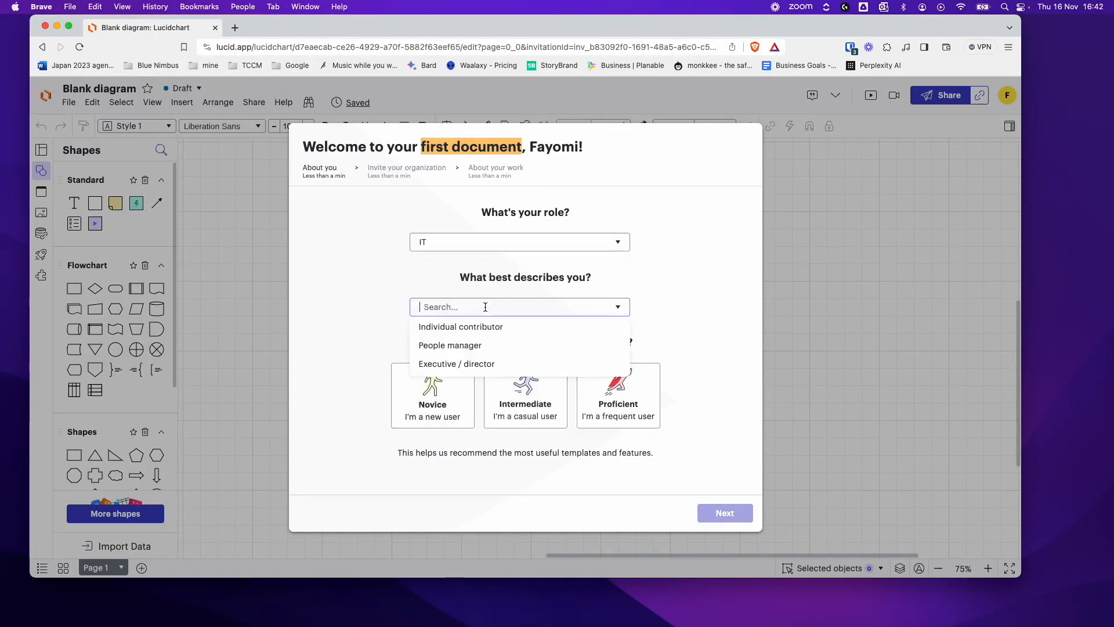
{"action": "left_click", "coordinate": [461, 326]}
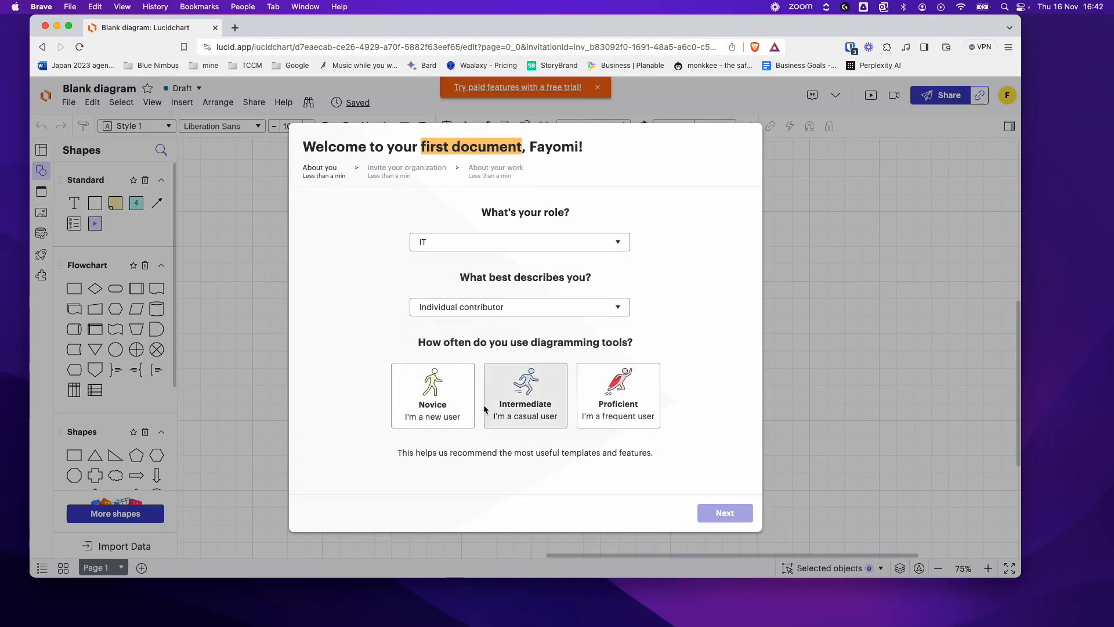
{"action": "left_click", "coordinate": [724, 512]}
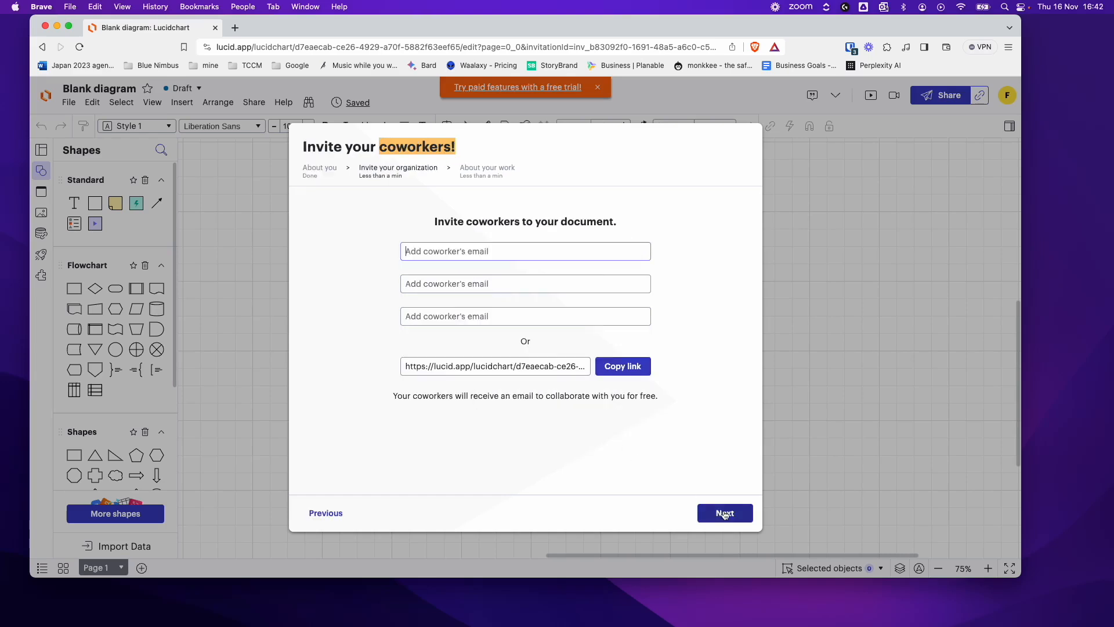
{"action": "left_click", "coordinate": [725, 512]}
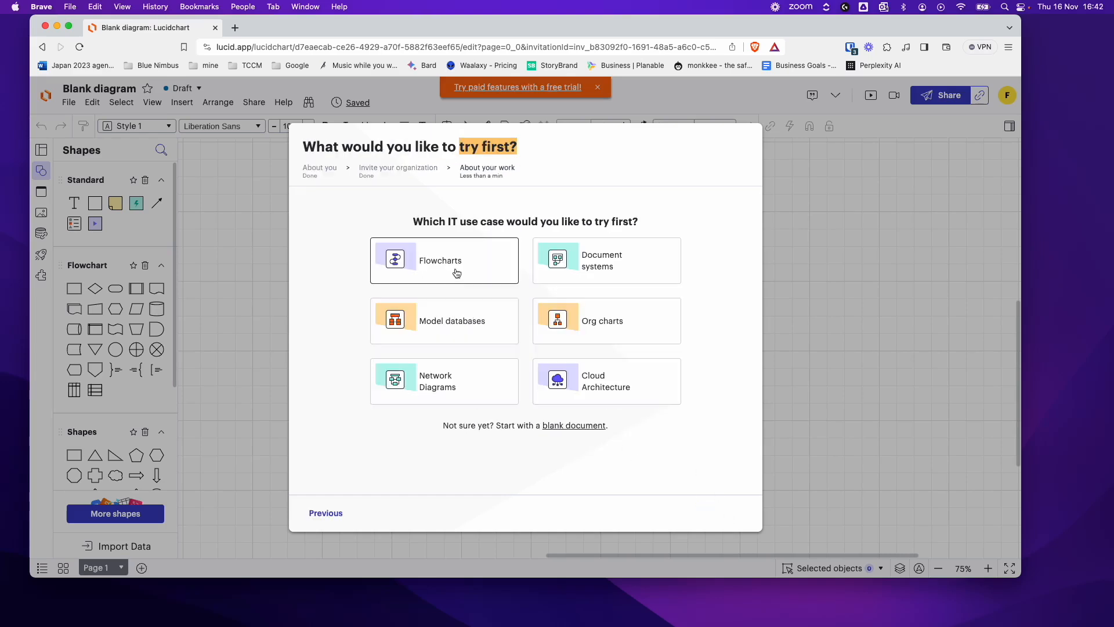
{"action": "left_click", "coordinate": [444, 260]}
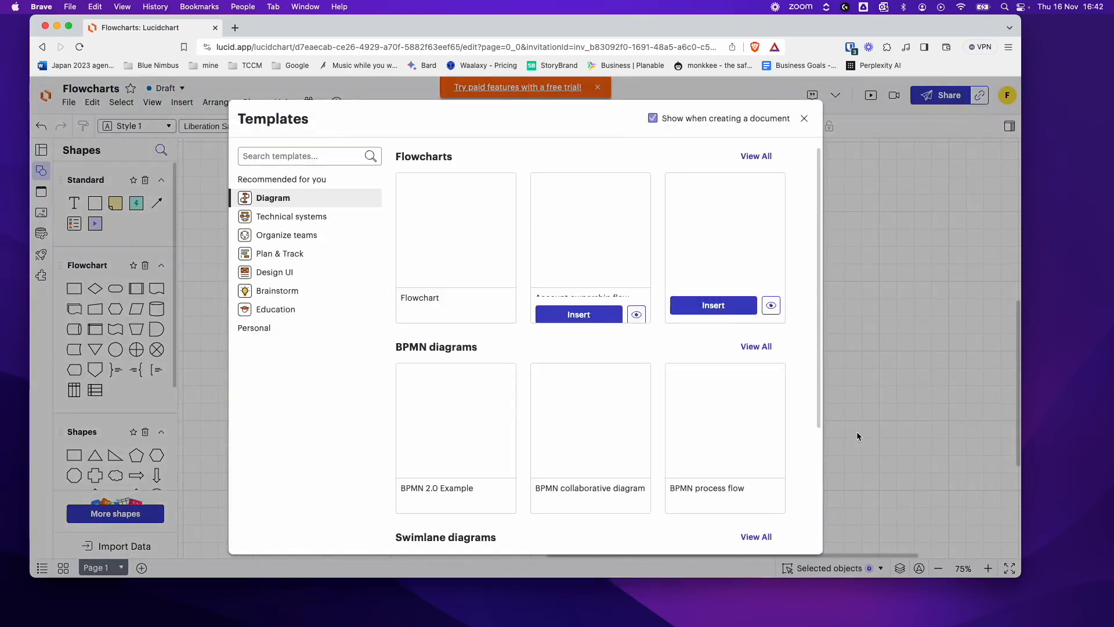
{"action": "left_click", "coordinate": [803, 119]}
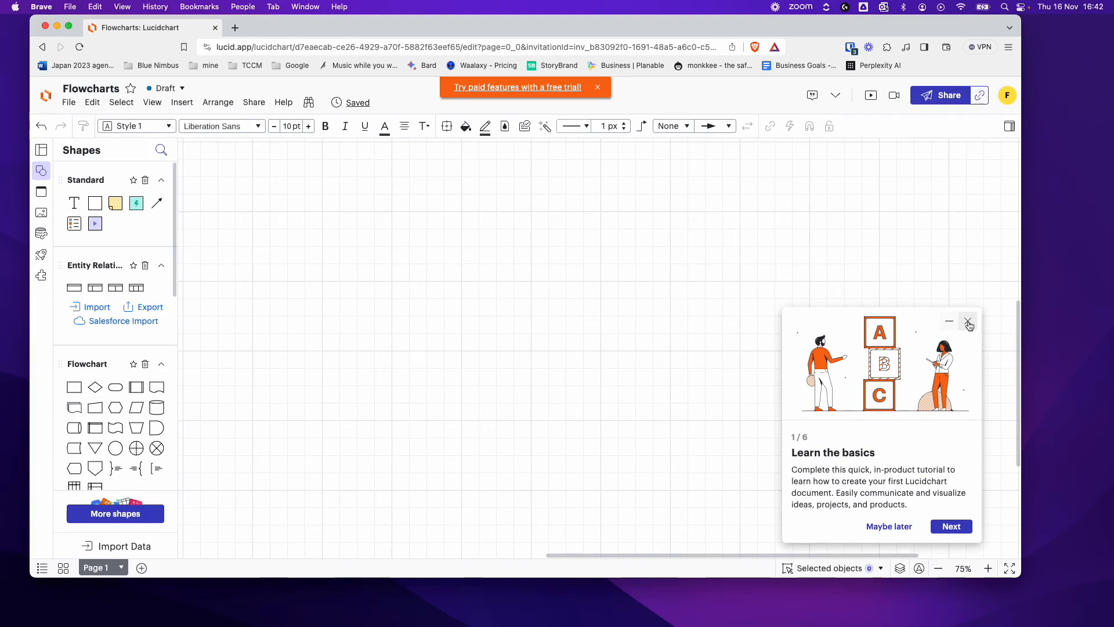
{"action": "mouse_move", "coordinate": [968, 321]}
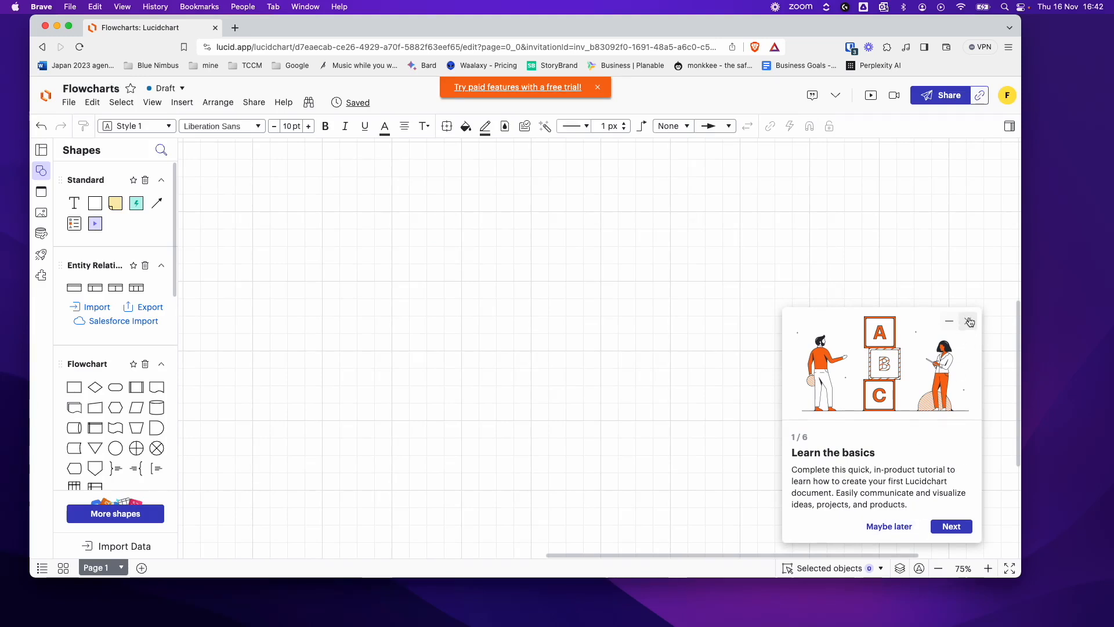
Step: Close the Learn the basics tutorial popup over the empty Flowcharts document
{"action": "left_click", "coordinate": [969, 322]}
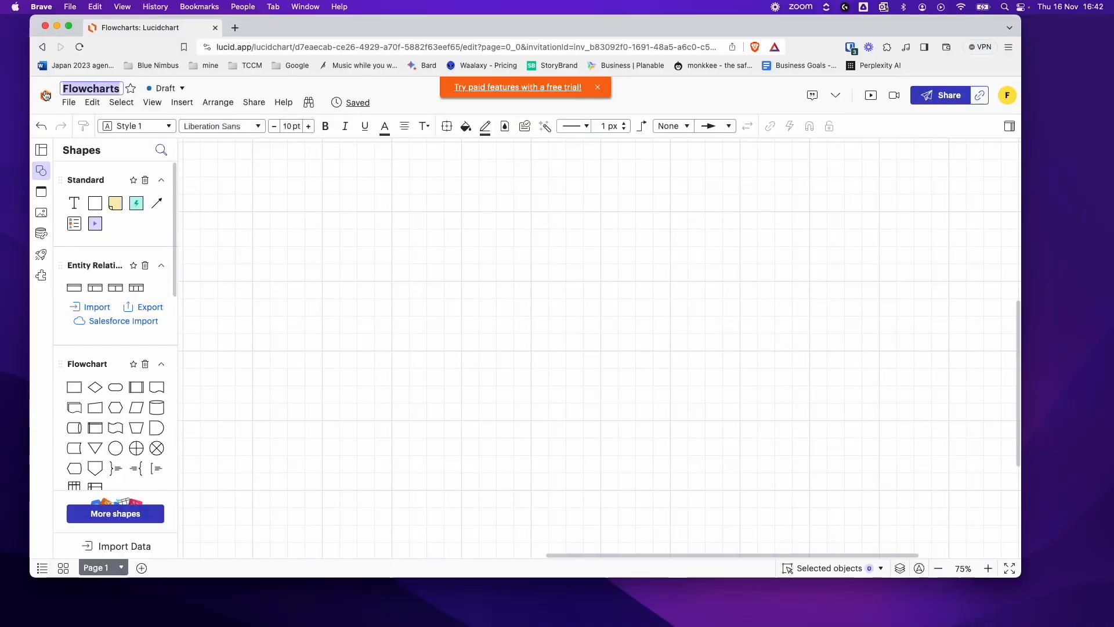
{"action": "mouse_move", "coordinate": [45, 97]}
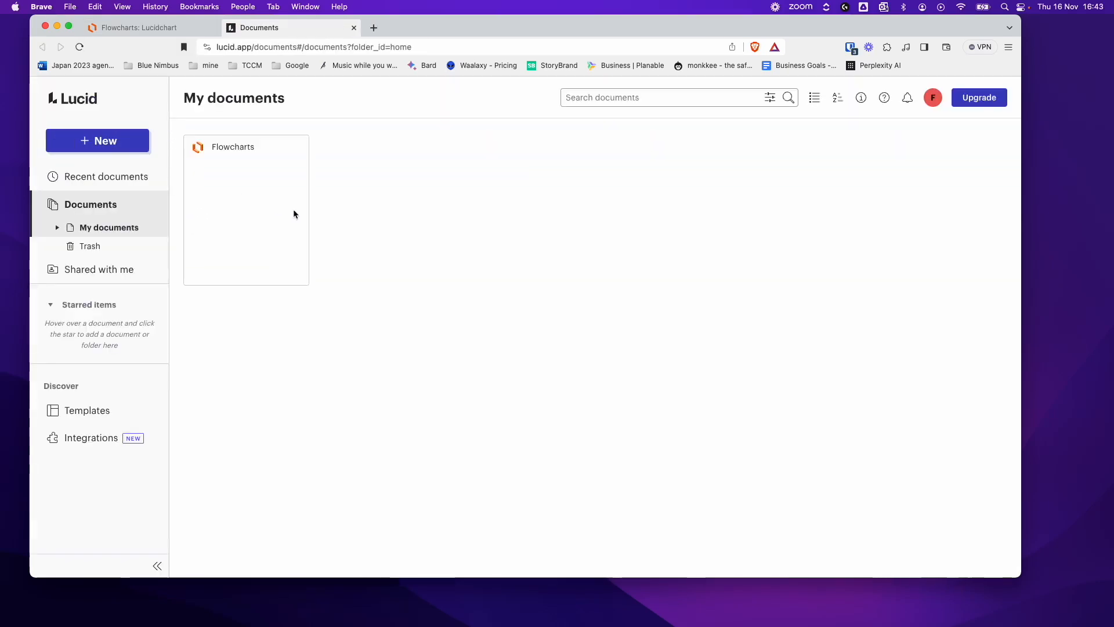
Step: From My documents, create a new blank Lucidchart document via the right-click New menu
{"action": "left_click", "coordinate": [884, 98]}
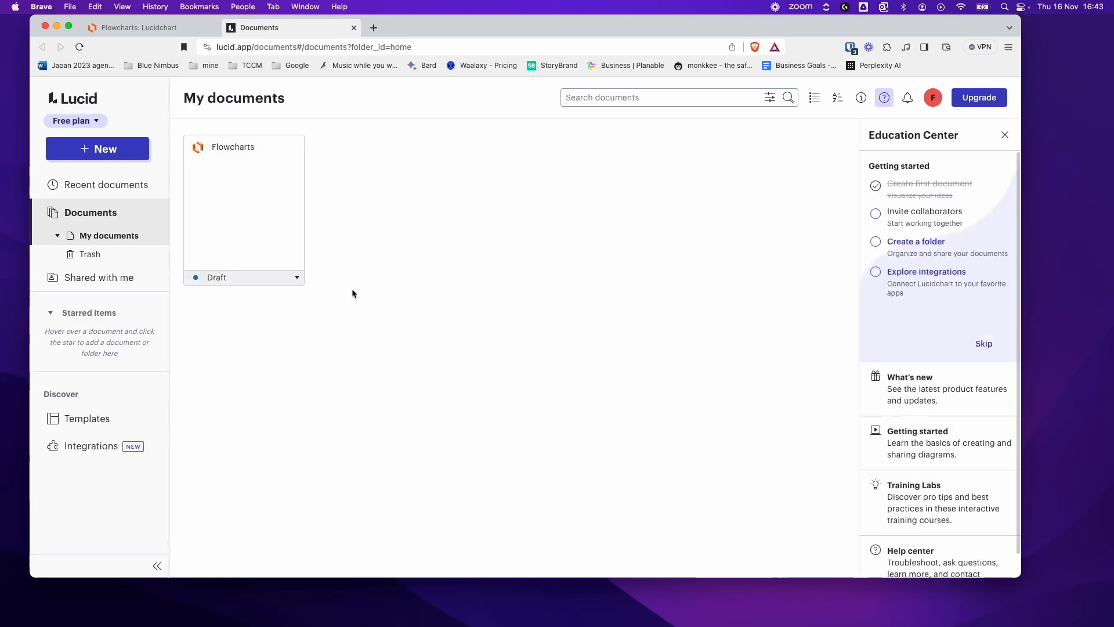
{"action": "right_click", "coordinate": [353, 294]}
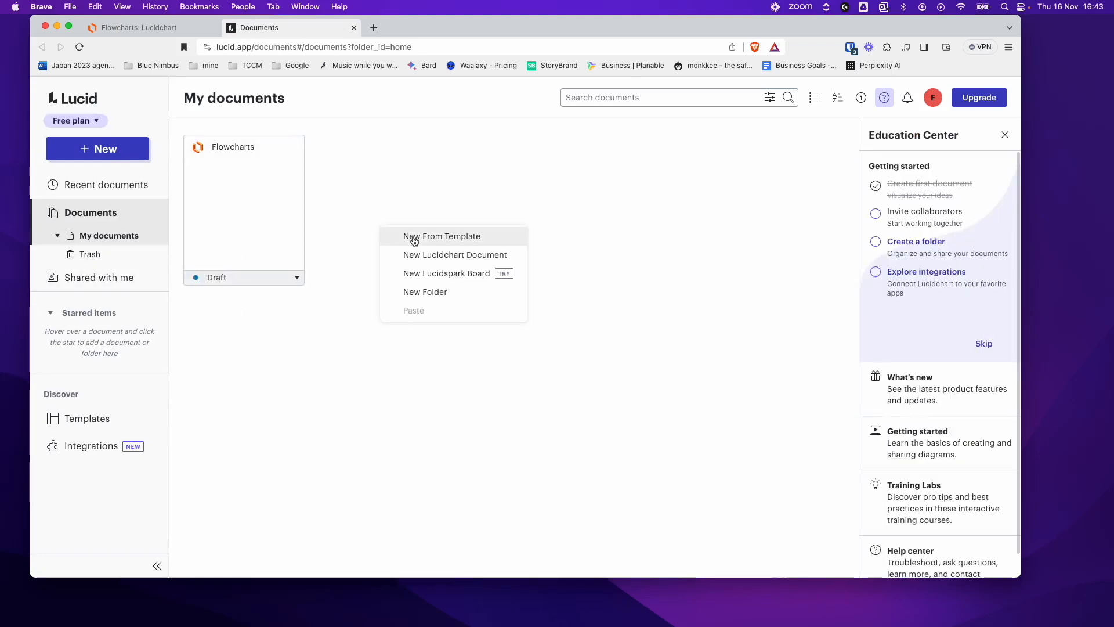
{"action": "left_click", "coordinate": [441, 235]}
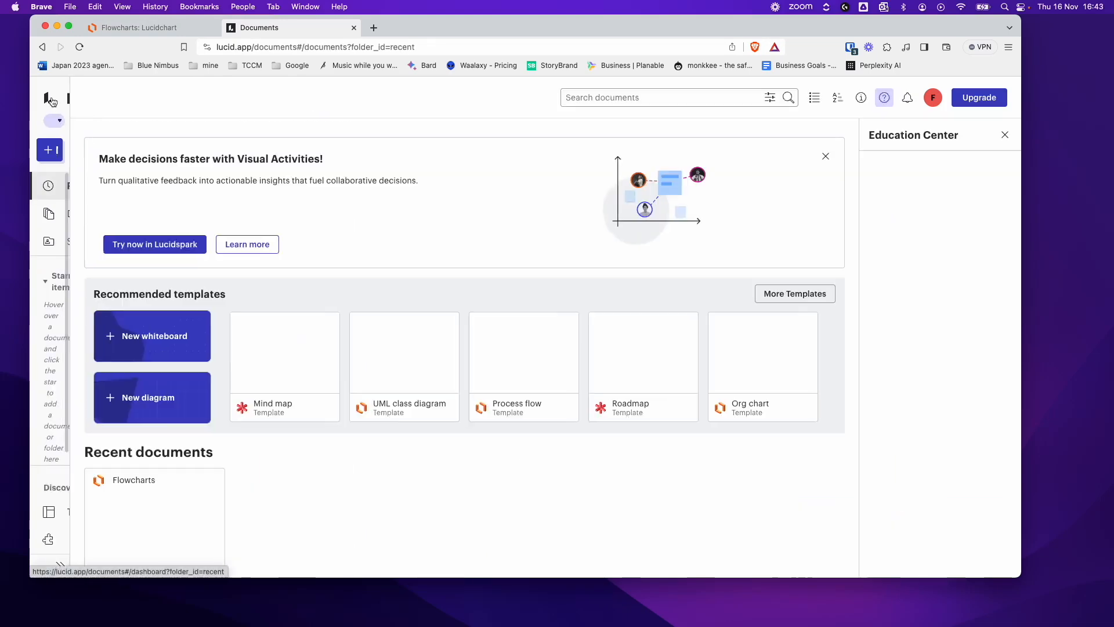
{"action": "left_click", "coordinate": [51, 97]}
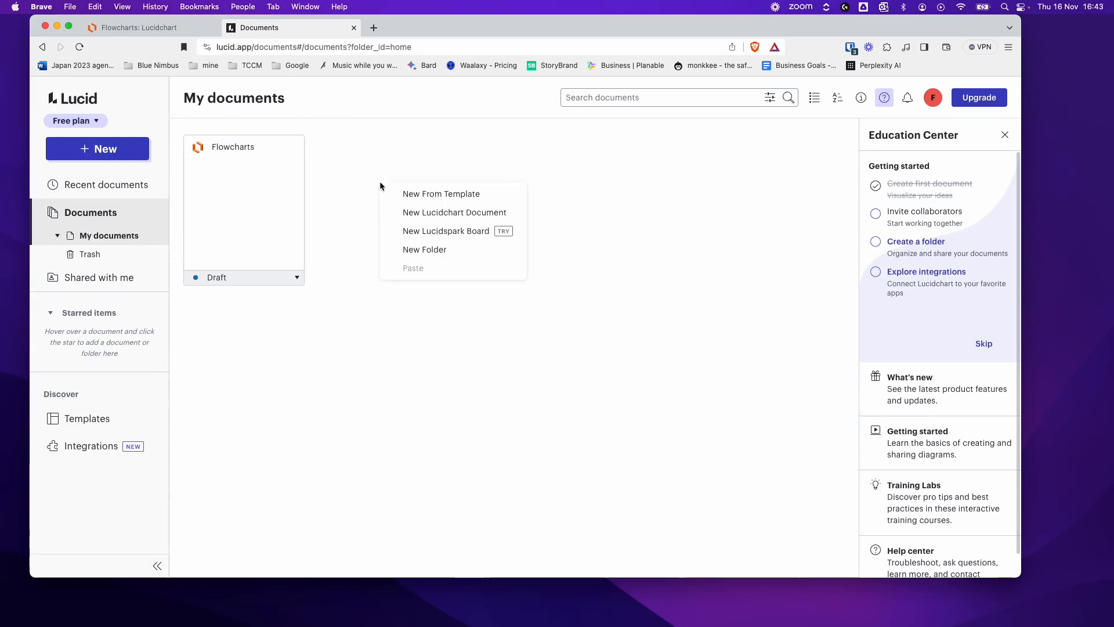
{"action": "mouse_move", "coordinate": [454, 212]}
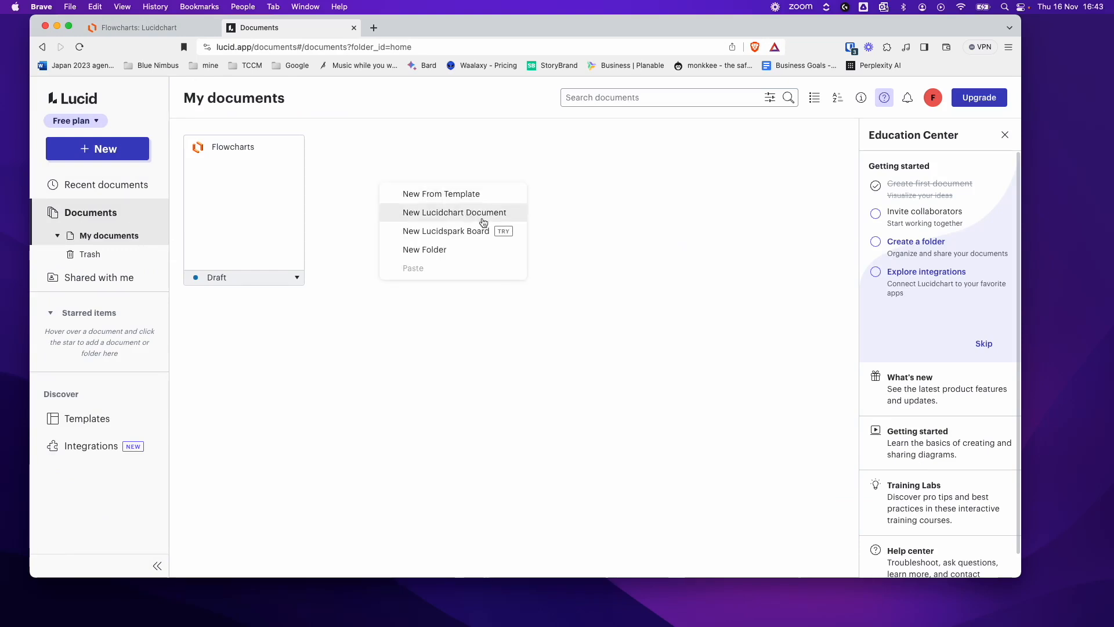
{"action": "mouse_move", "coordinate": [424, 250]}
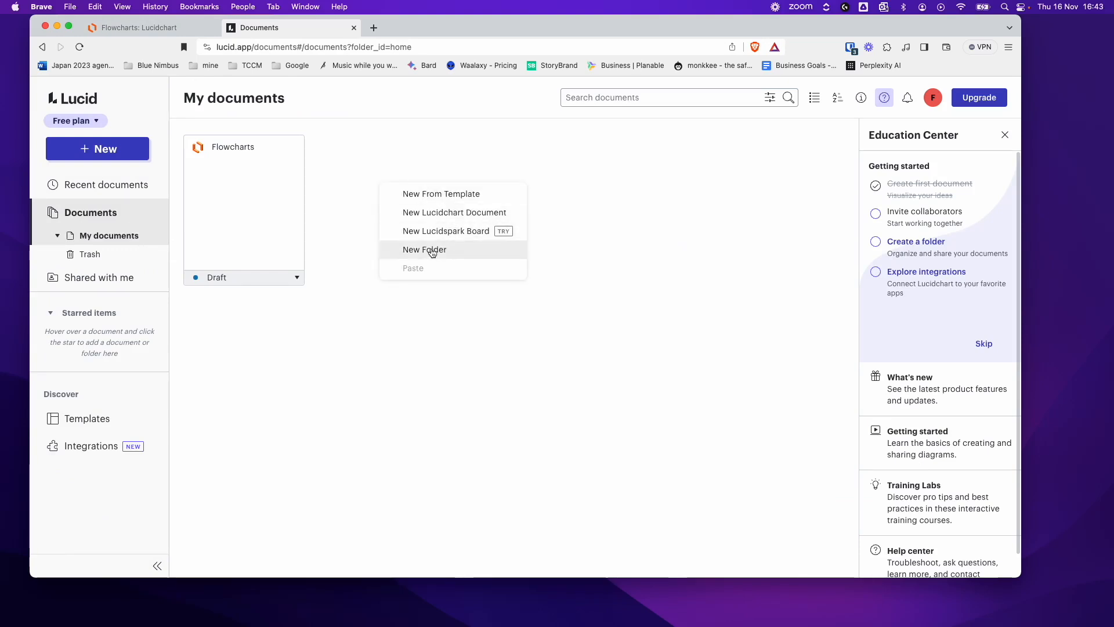
{"action": "mouse_move", "coordinate": [454, 212]}
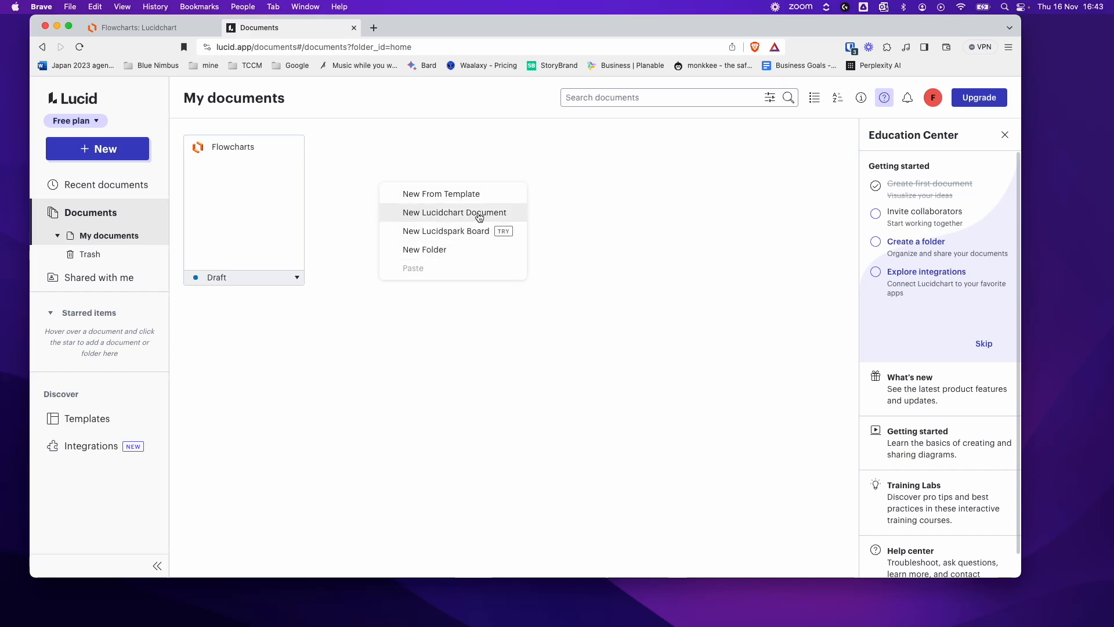
{"action": "left_click", "coordinate": [453, 212]}
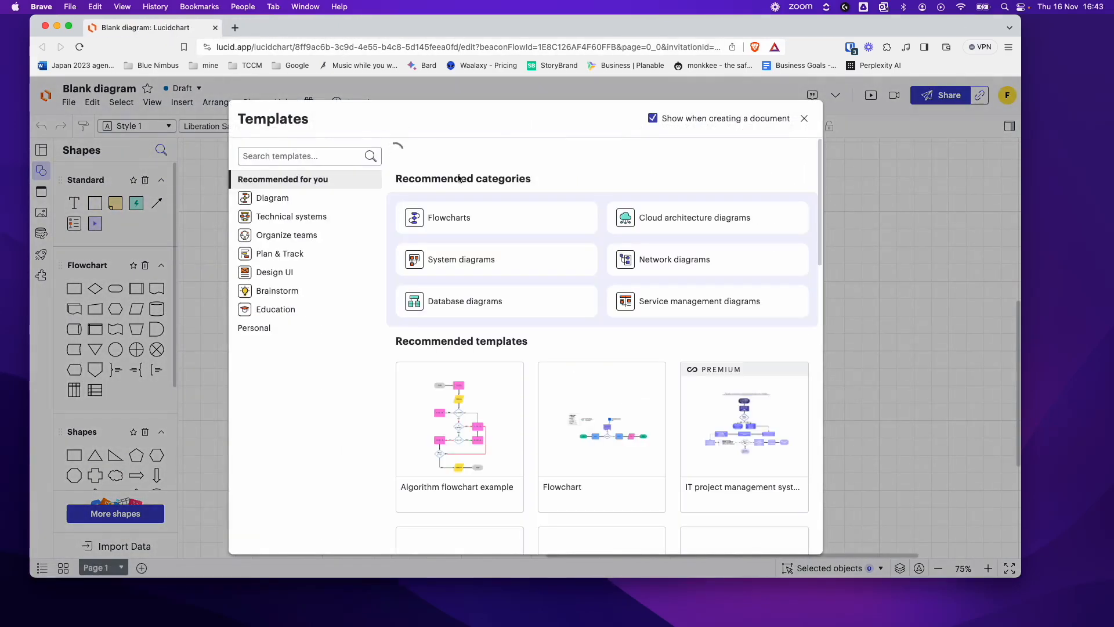
Step: Dismiss the template gallery and retitle the blank diagram 'AWS Projects'
{"action": "left_click", "coordinate": [803, 119]}
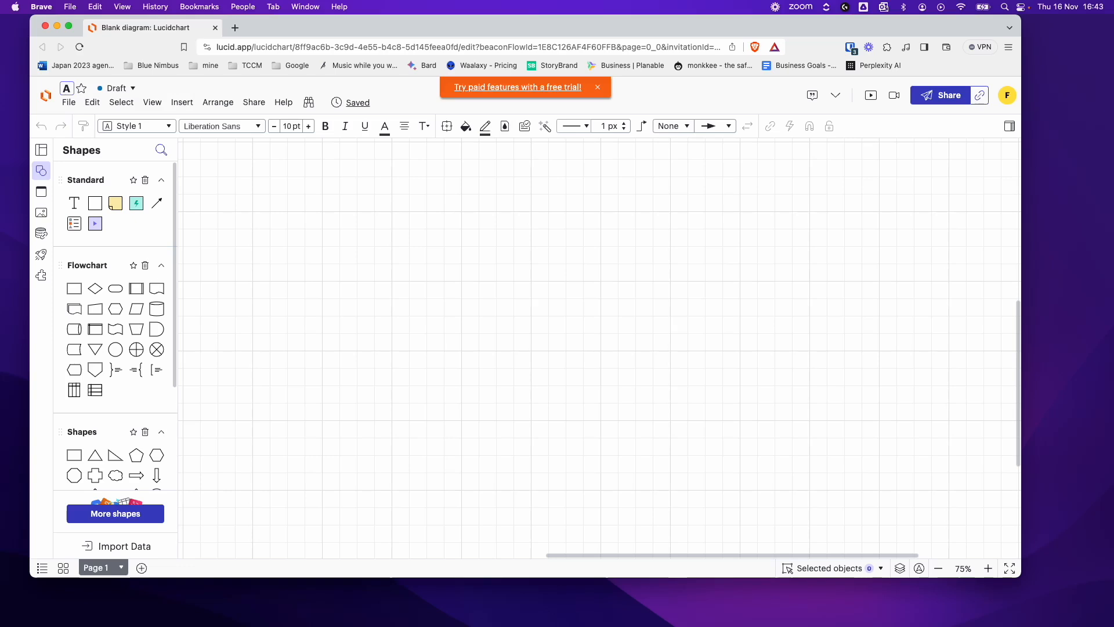
{"action": "type", "text": "AWS Pro"}
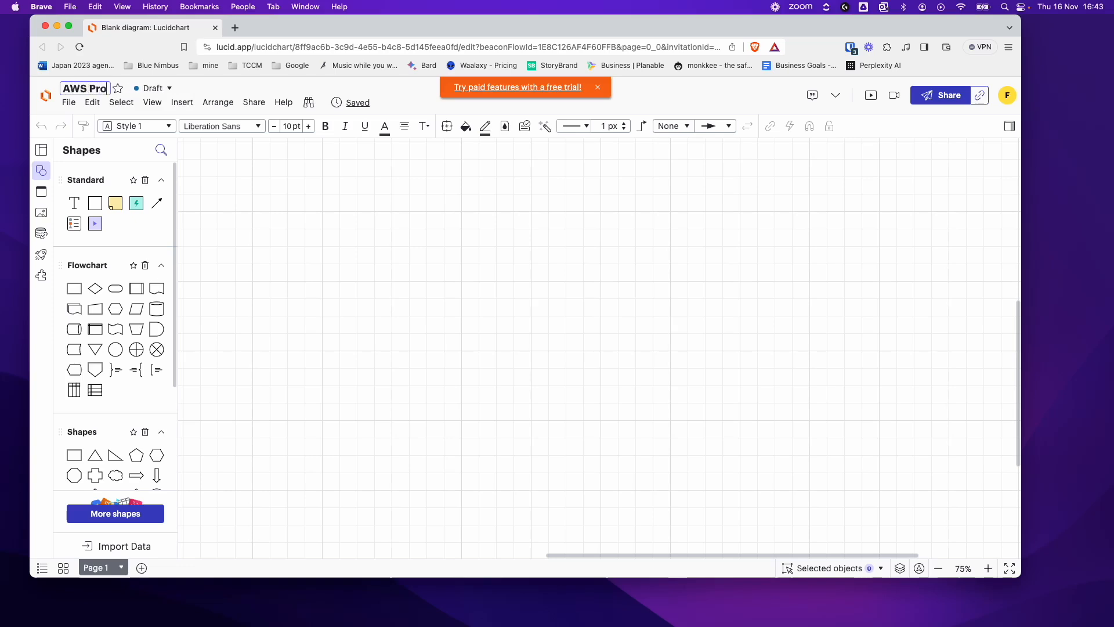
{"action": "type", "text": "AWS Projects"}
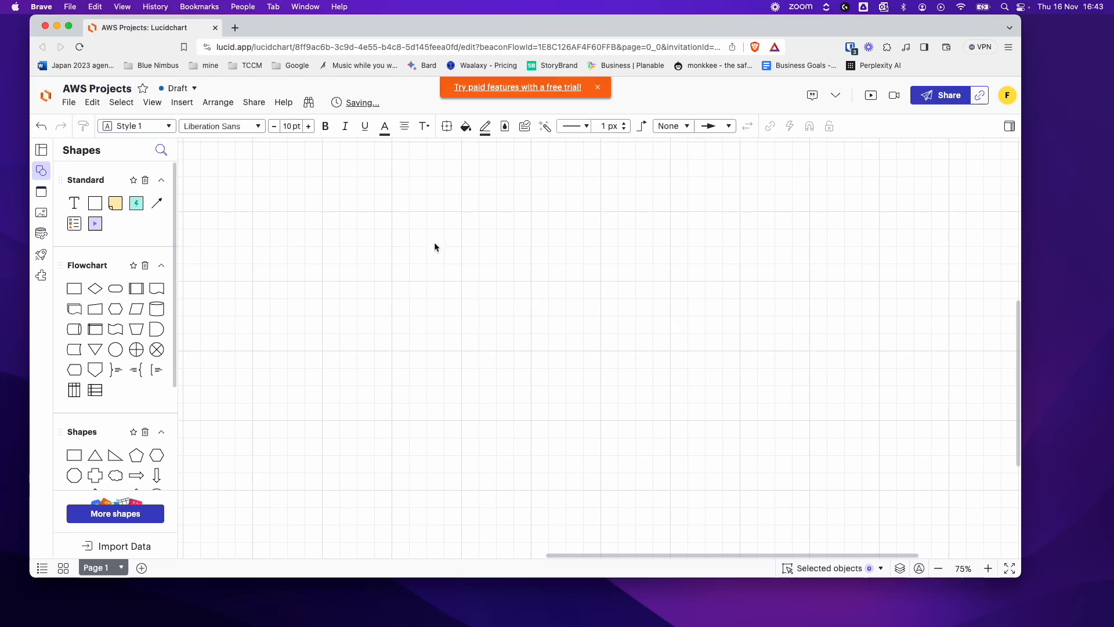
{"action": "mouse_move", "coordinate": [226, 299]}
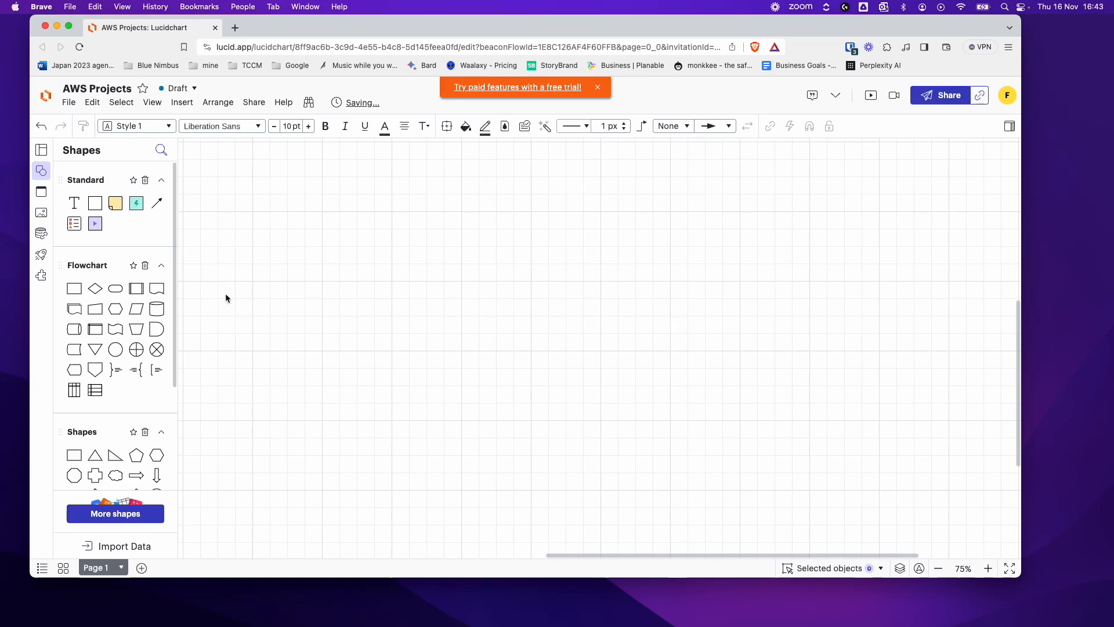
{"action": "mouse_move", "coordinate": [343, 323]}
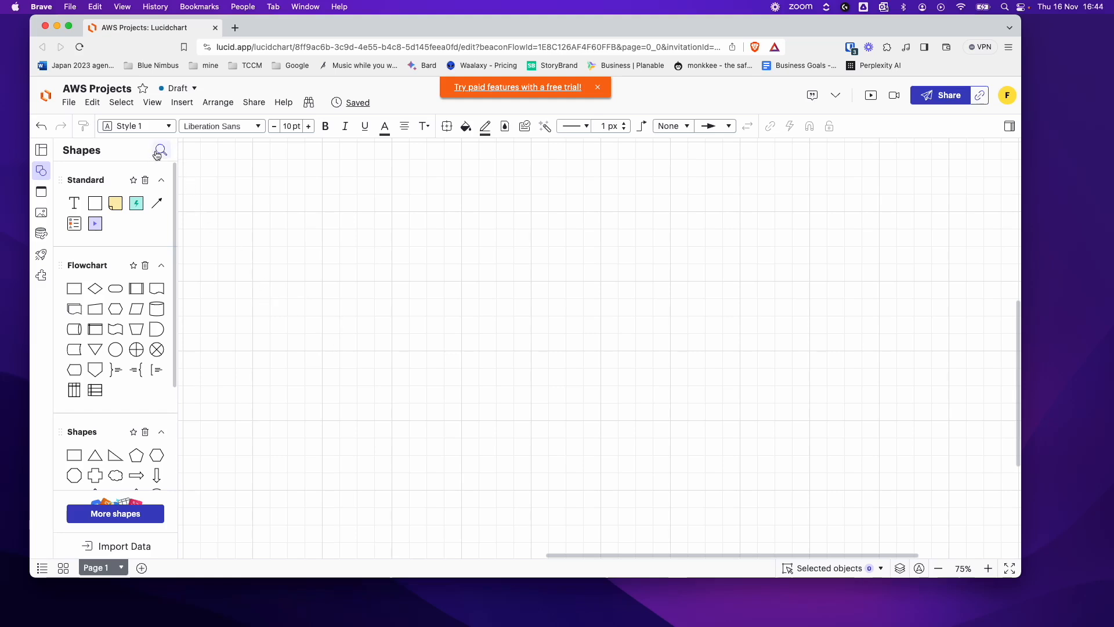
Step: Search the shape library for aws and place an AWS Cloud group on the canvas, widened into a container
{"action": "left_click", "coordinate": [161, 150]}
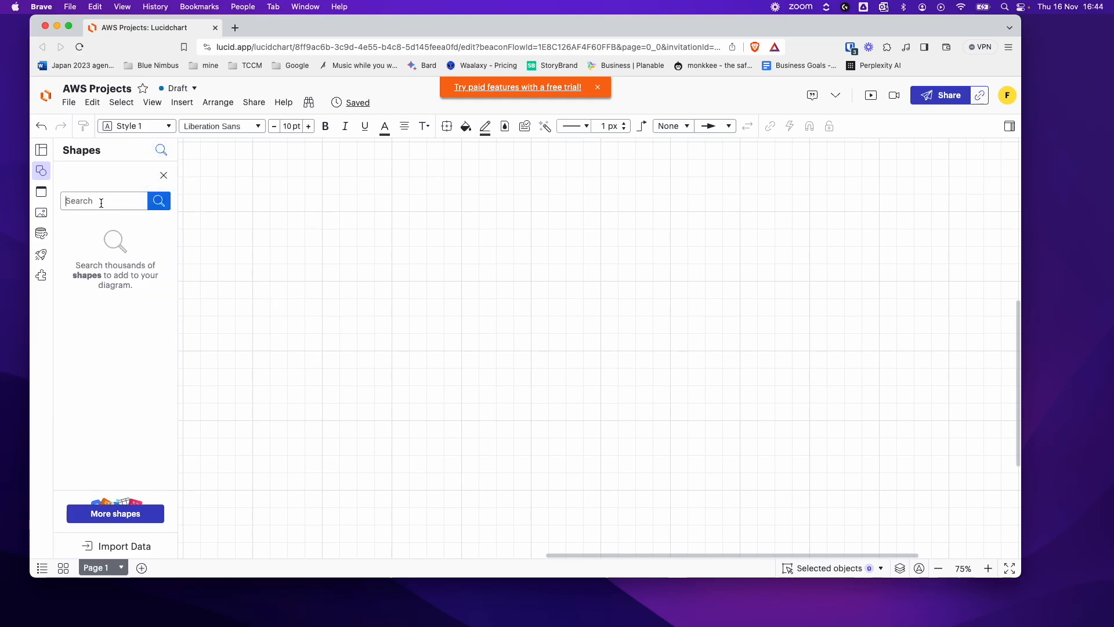
{"action": "type", "text": "aws"}
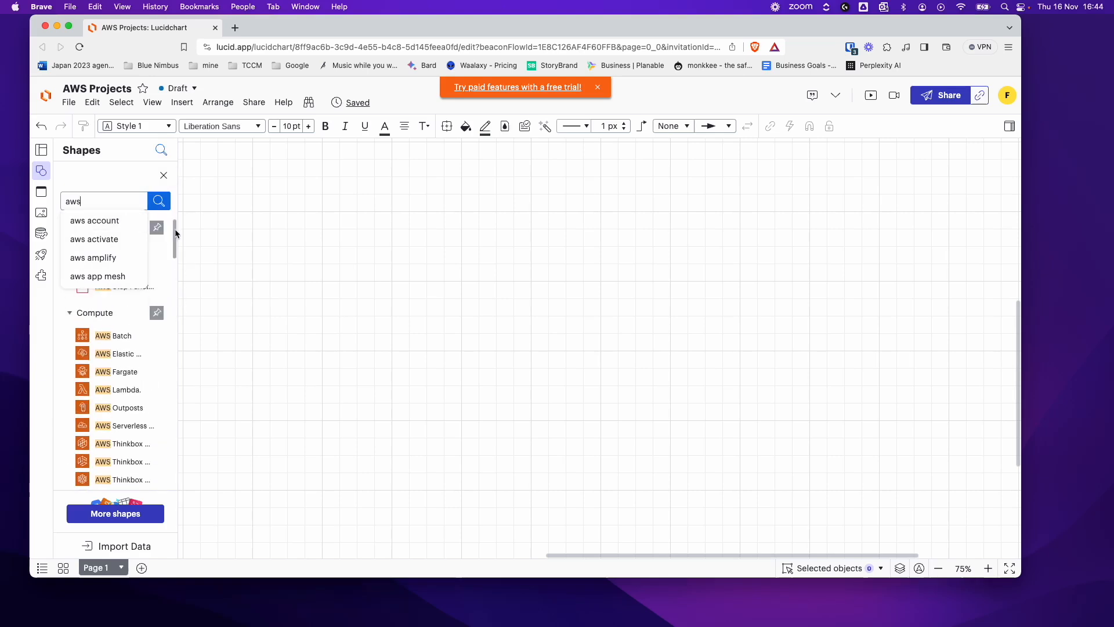
{"action": "scroll", "scroll_direction": "down", "scroll_amount": 3}
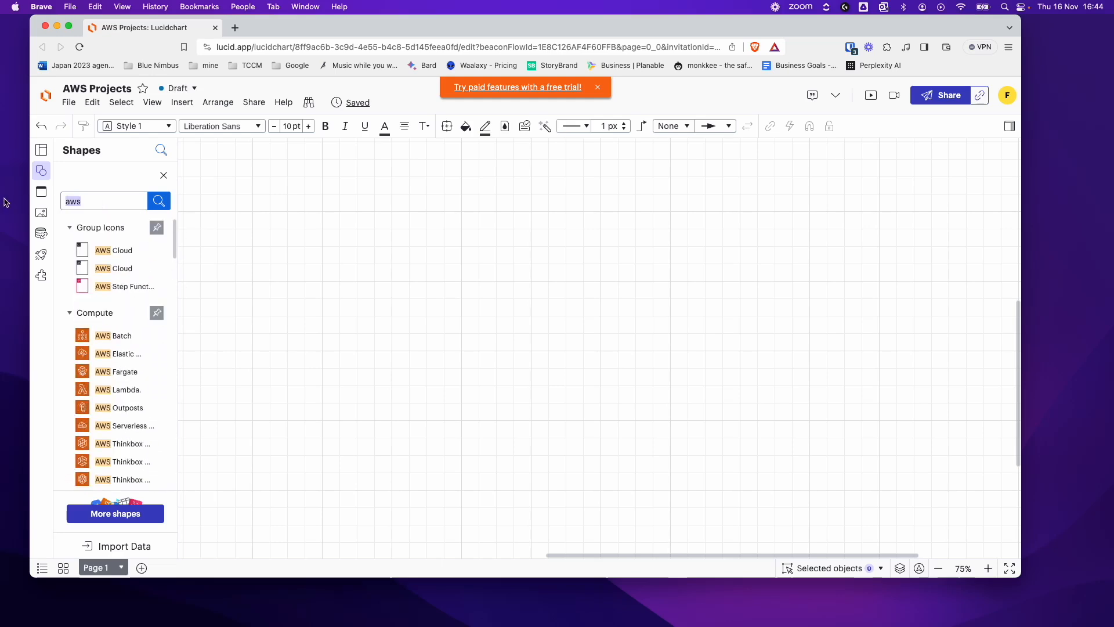
{"action": "type", "text": "ec2"}
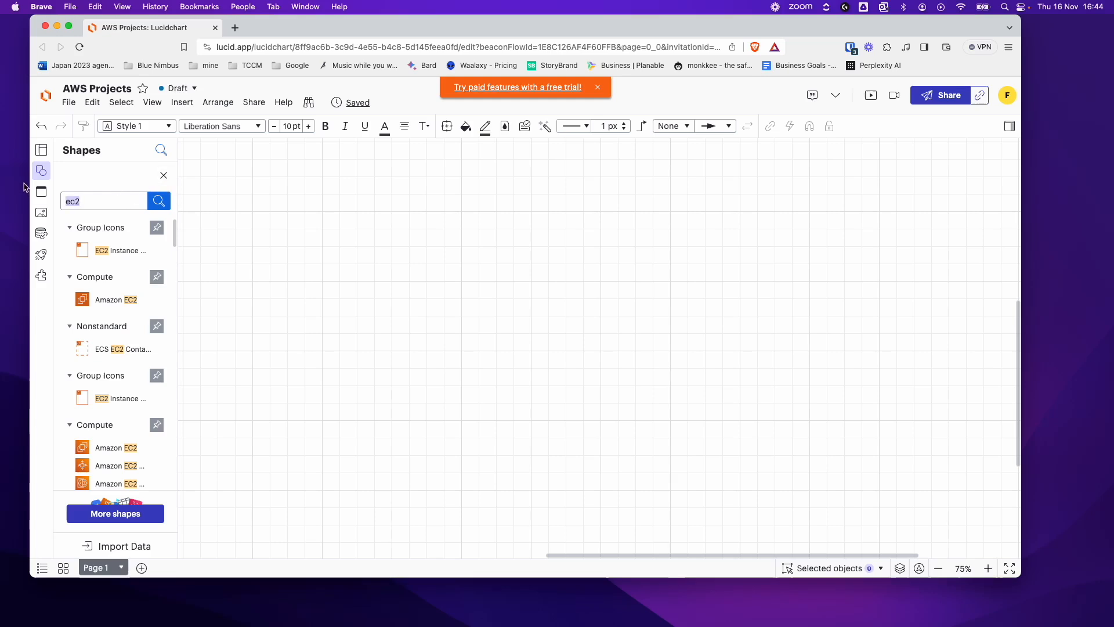
{"action": "type", "text": "aws account"}
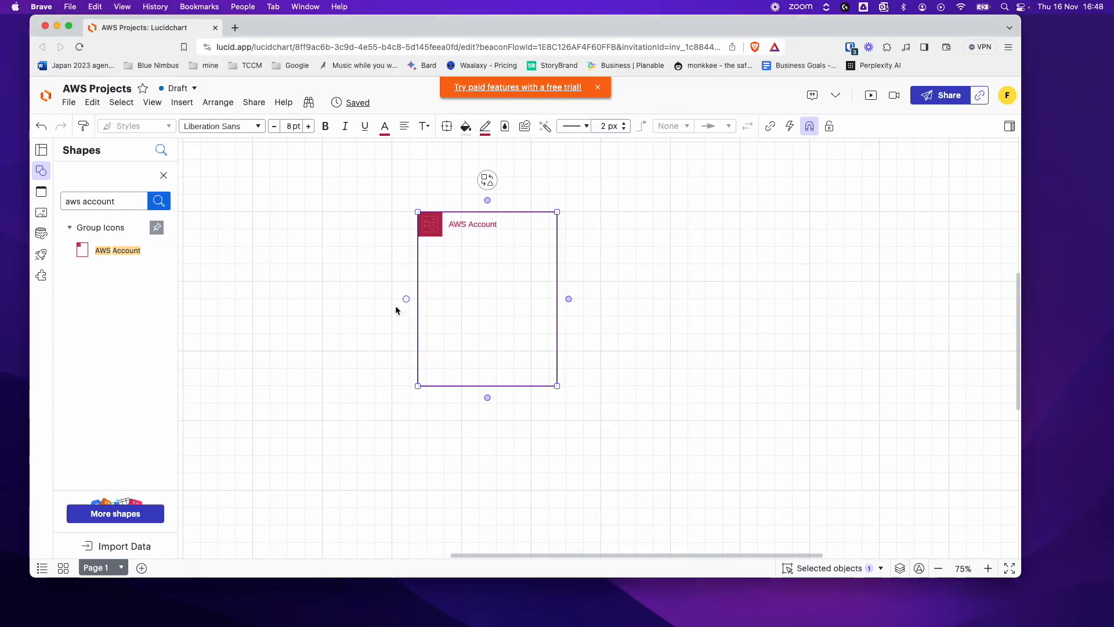
{"action": "left_click", "coordinate": [104, 200]}
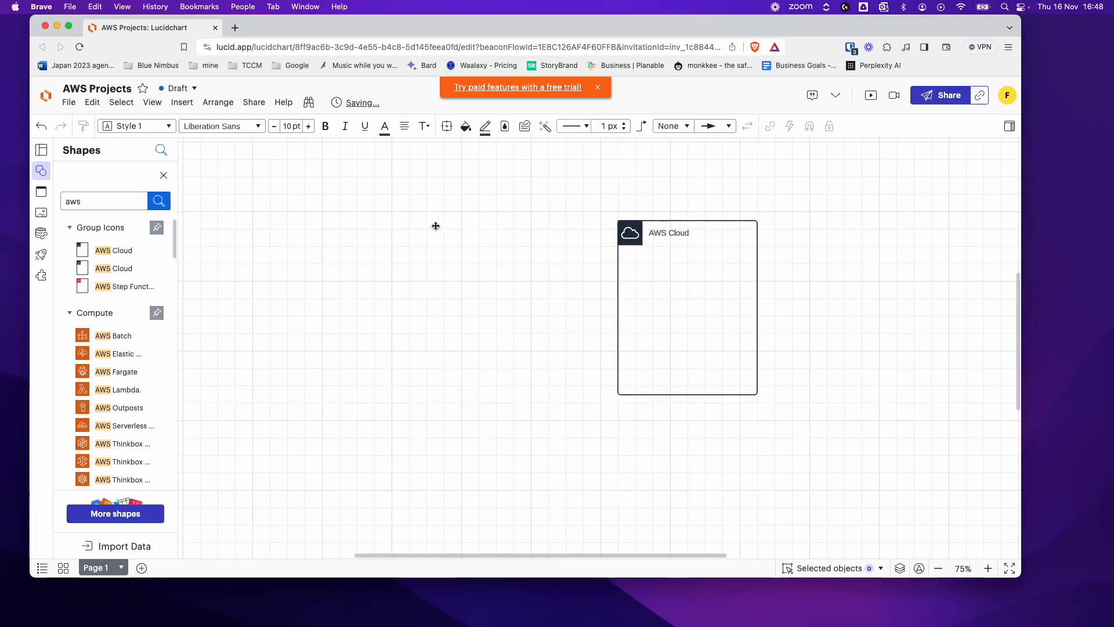
{"action": "left_click_drag", "start_coordinate": [687, 307], "coordinate": [478, 308]}
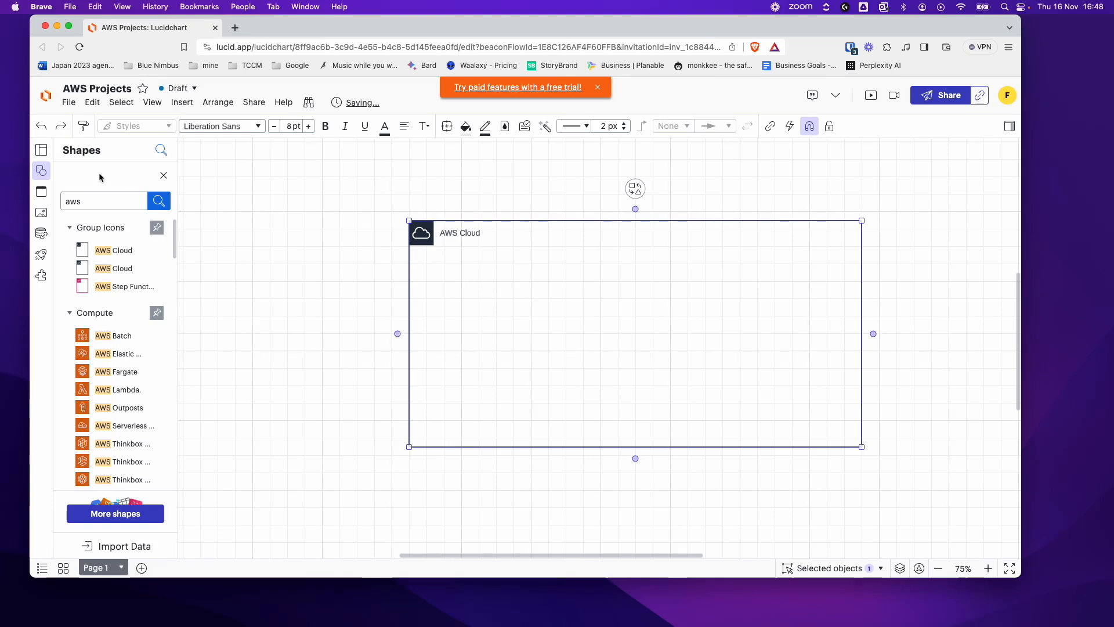
Step: Nest a Region group inside the AWS Cloud and relabel it 'Region (eu-west-1)'
{"action": "left_click", "coordinate": [104, 201]}
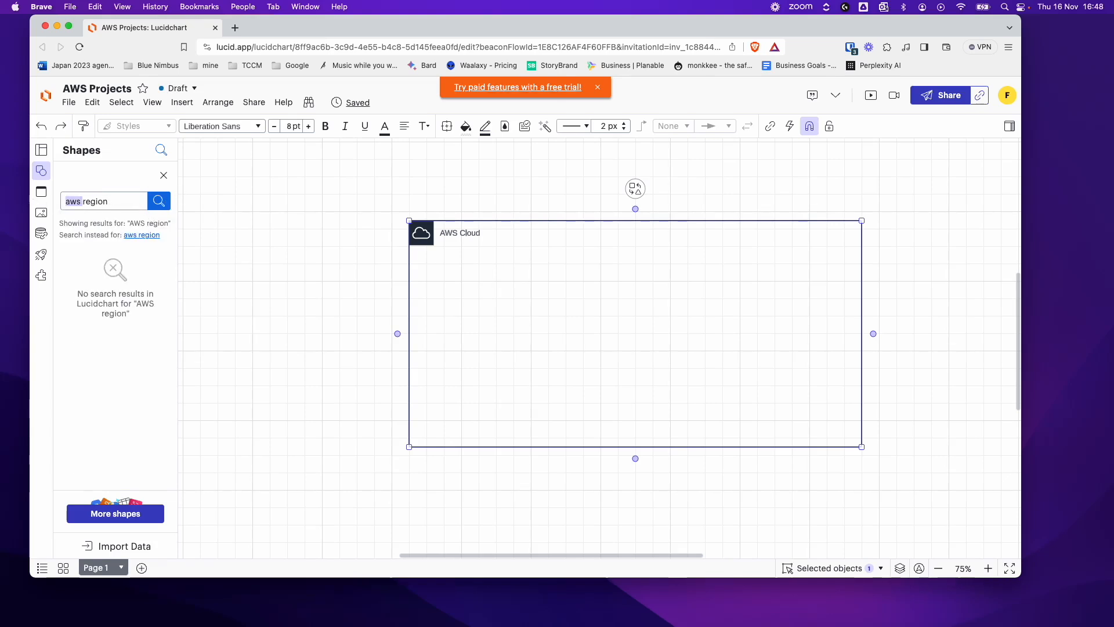
{"action": "type", "text": "region"}
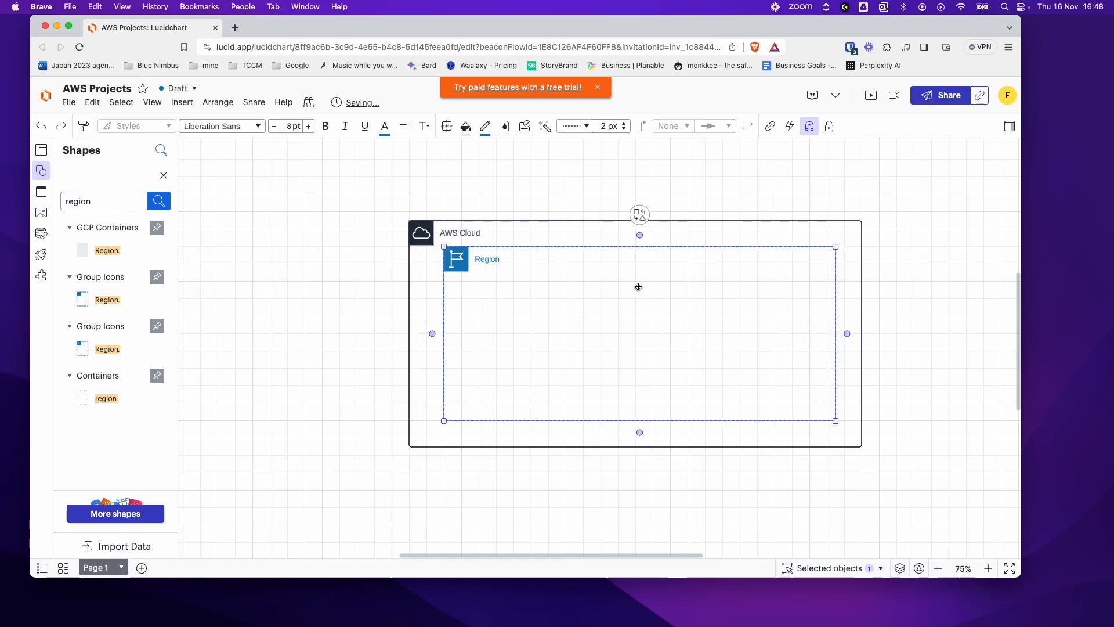
{"action": "left_click", "coordinate": [1007, 94]}
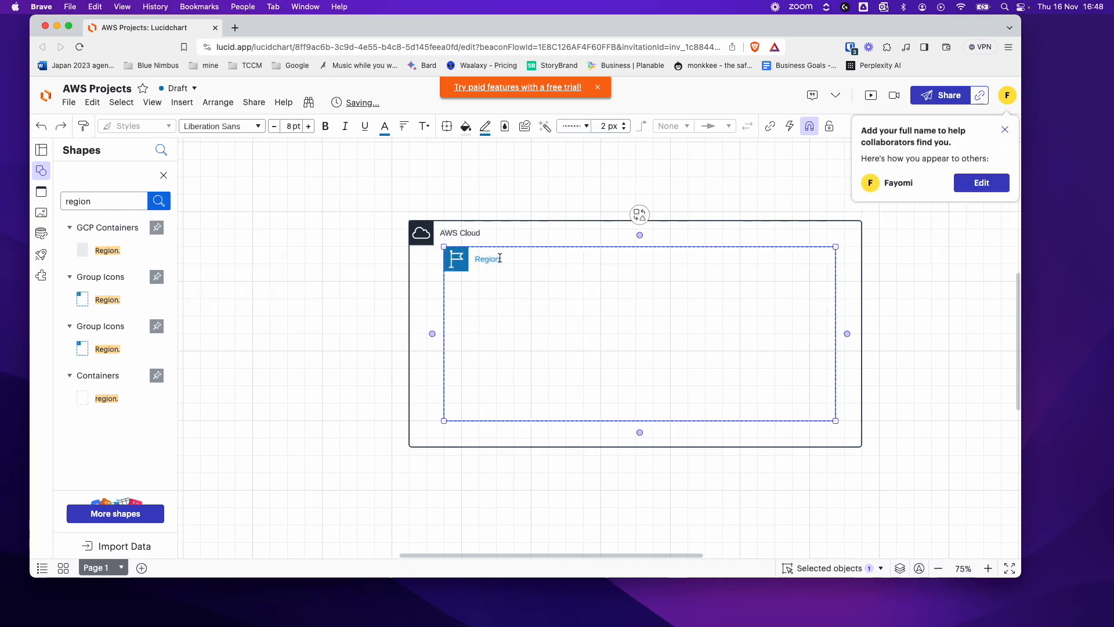
{"action": "double_click", "coordinate": [486, 259]}
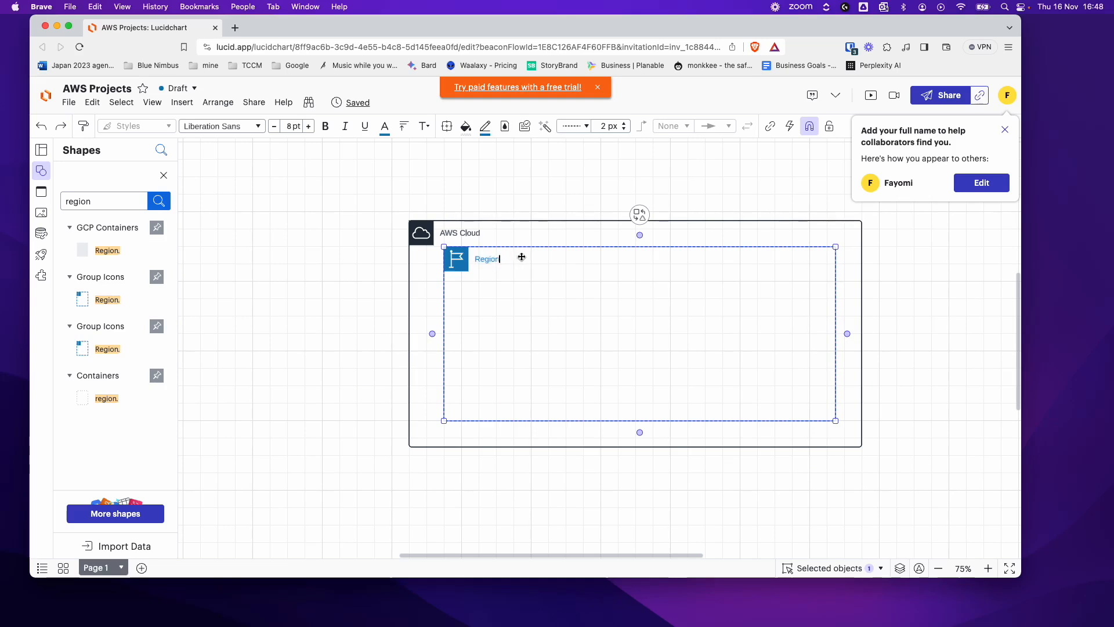
{"action": "type", "text": "()"}
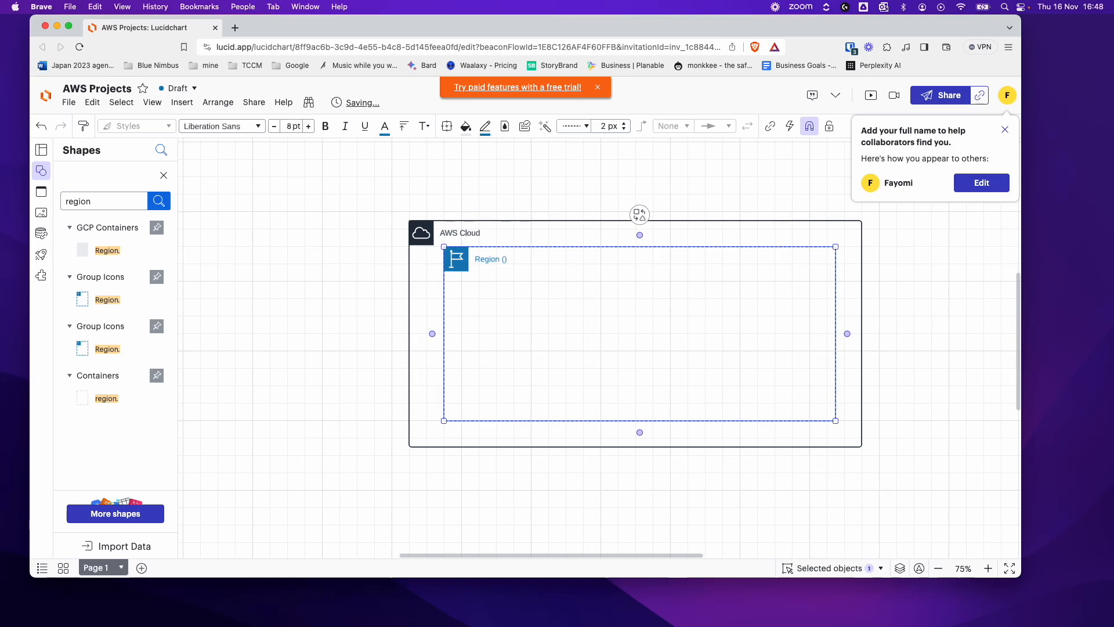
{"action": "type", "text": "eu-west-1"}
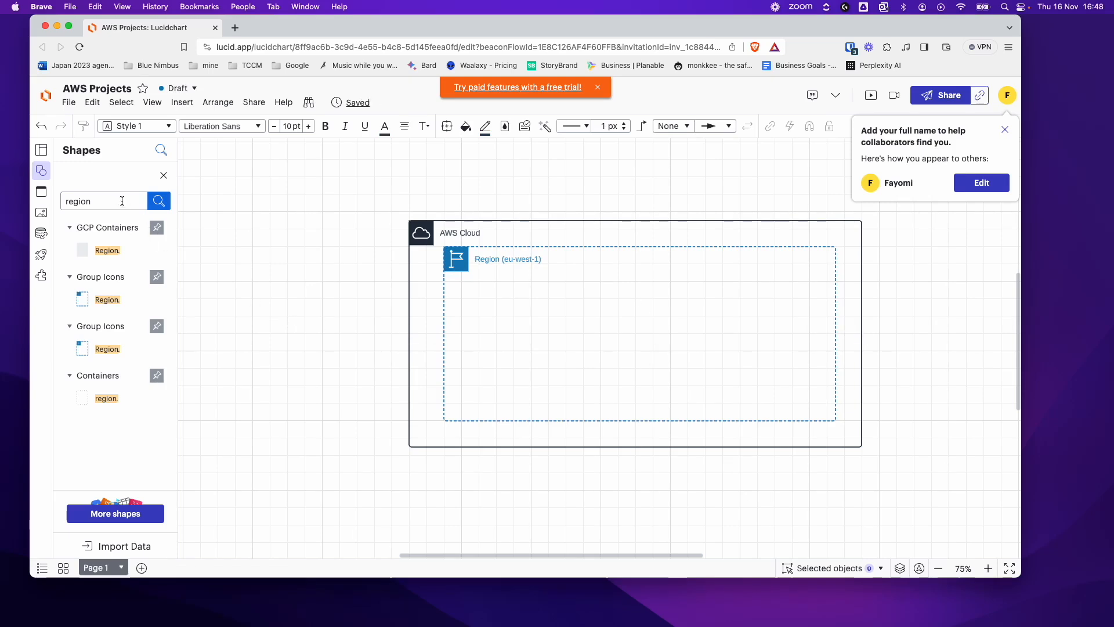
Step: Place Public Subnet and Private Subnet groups side by side inside the Region, sized to match
{"action": "left_click", "coordinate": [103, 201]}
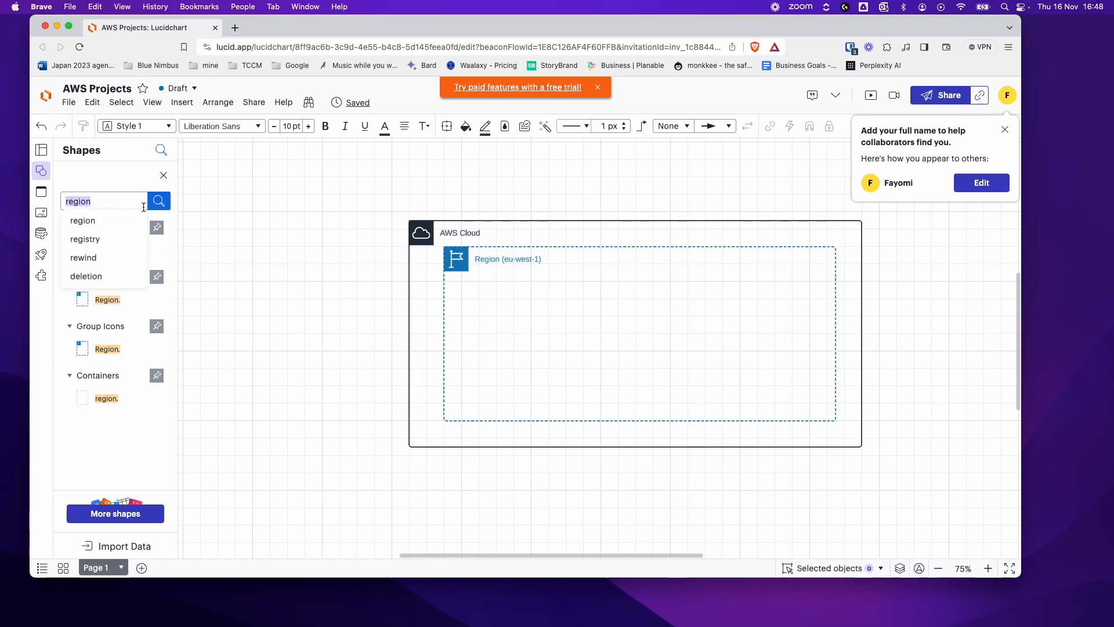
{"action": "type", "text": "public subnet"}
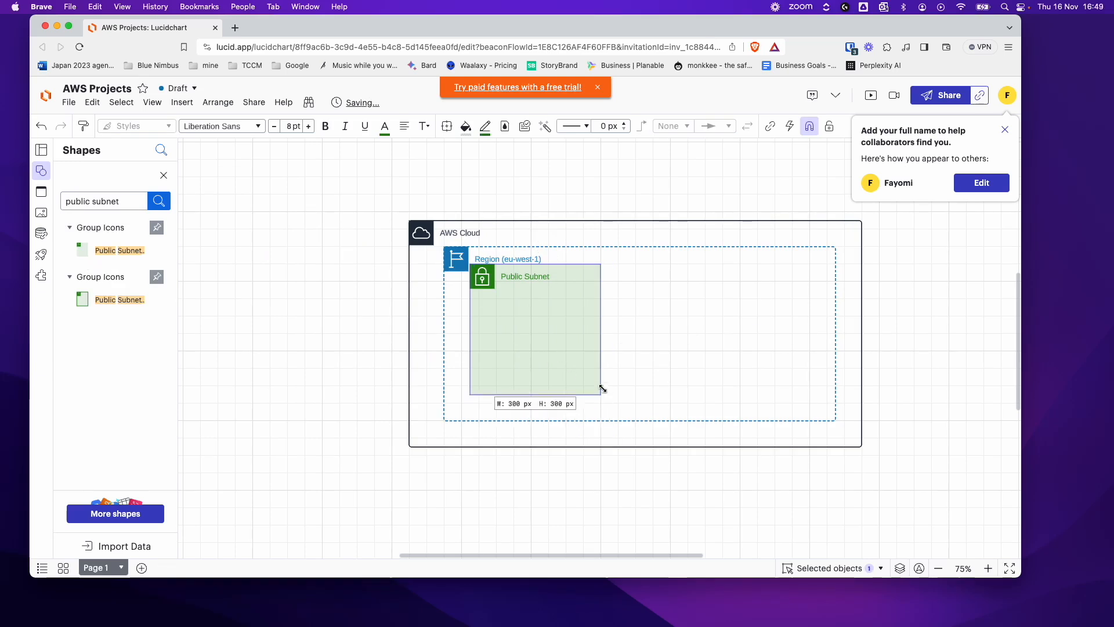
{"action": "left_click_drag", "start_coordinate": [603, 390], "coordinate": [663, 358]}
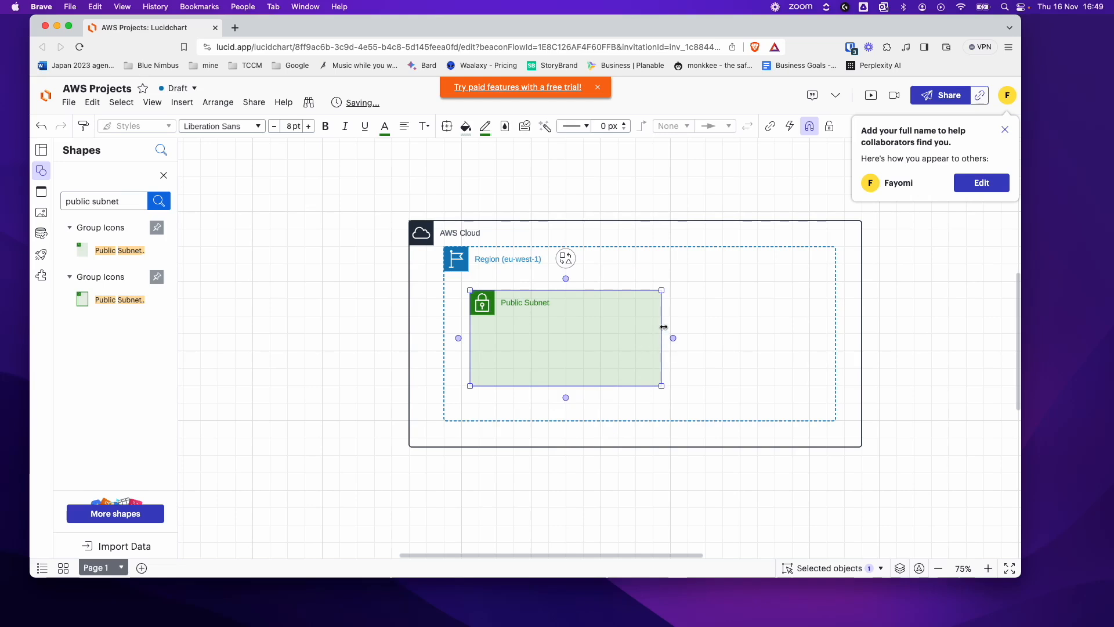
{"action": "left_click_drag", "start_coordinate": [662, 338], "coordinate": [600, 338]}
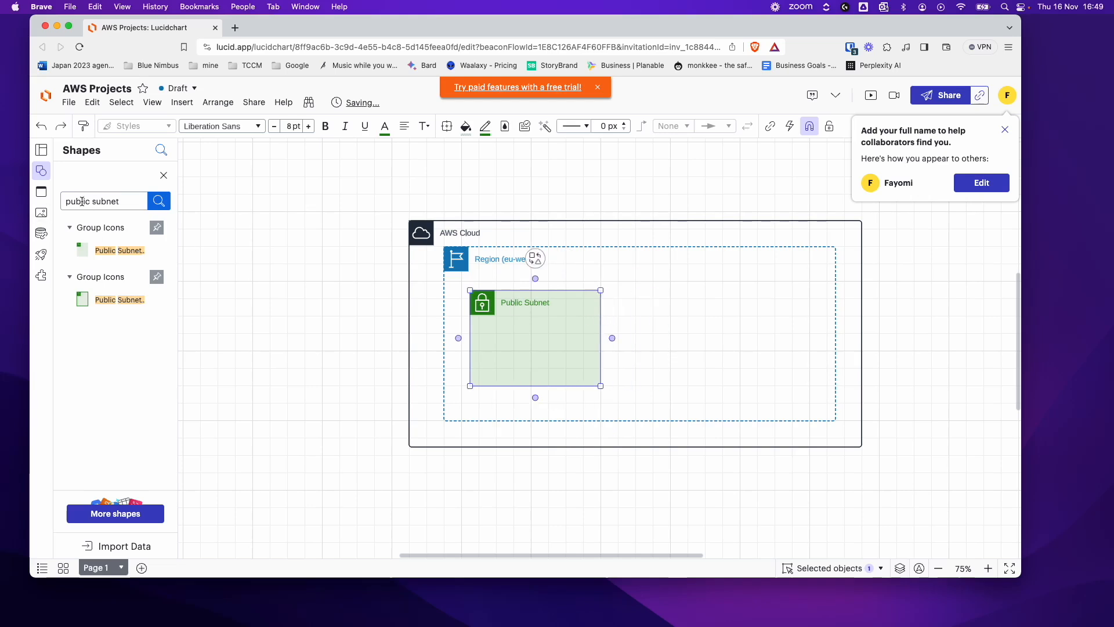
{"action": "type", "text": "priva subnet"}
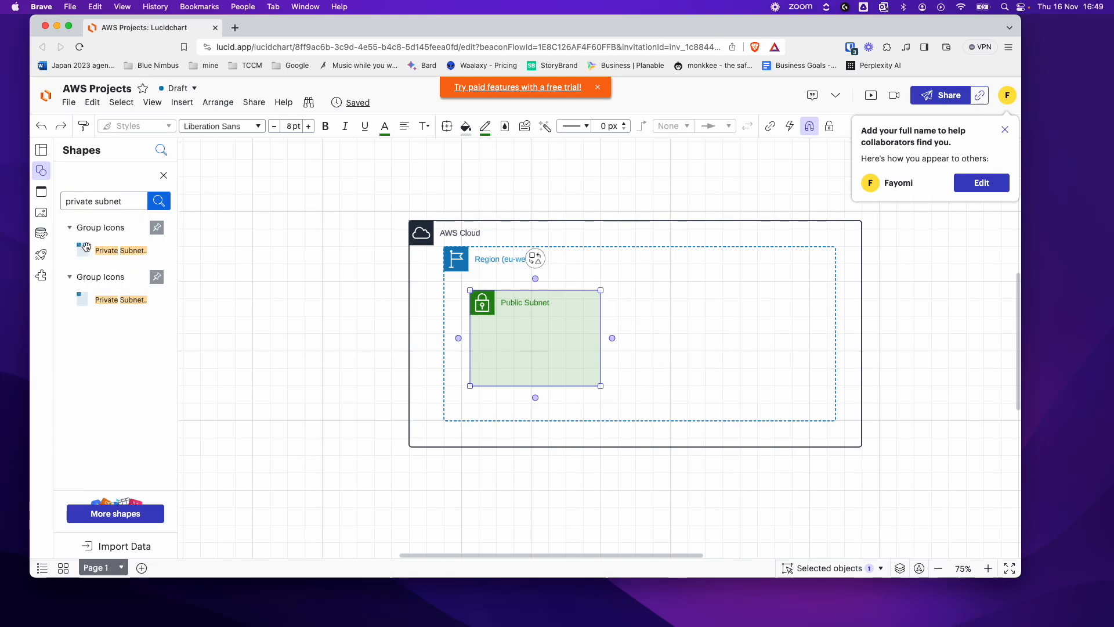
{"action": "left_click_drag", "start_coordinate": [120, 250], "coordinate": [704, 338]}
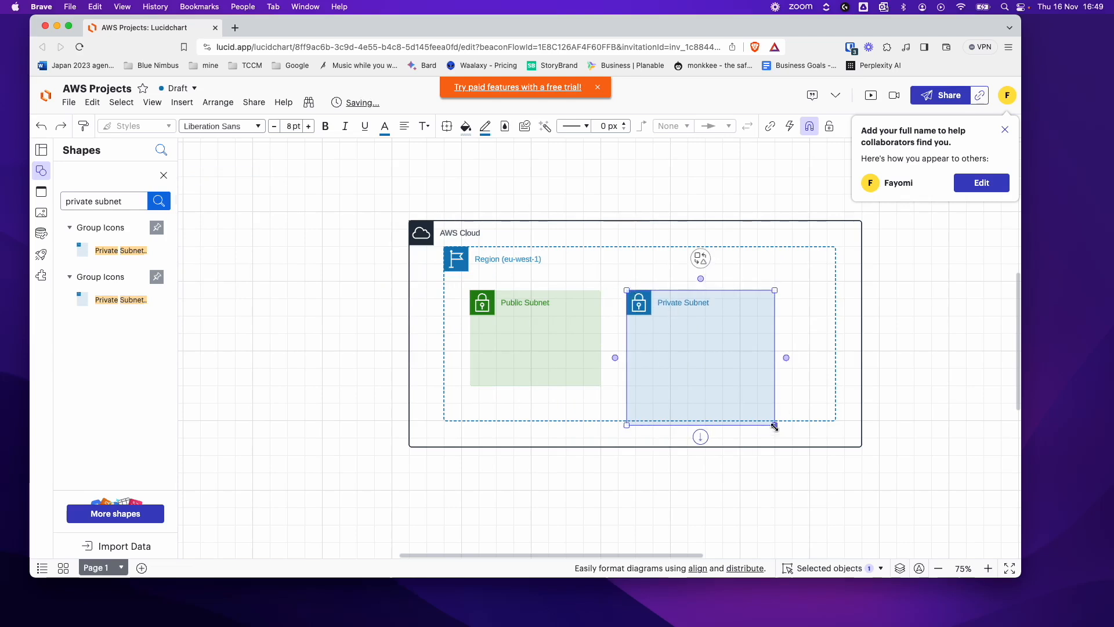
{"action": "left_click_drag", "start_coordinate": [774, 426], "coordinate": [774, 377]}
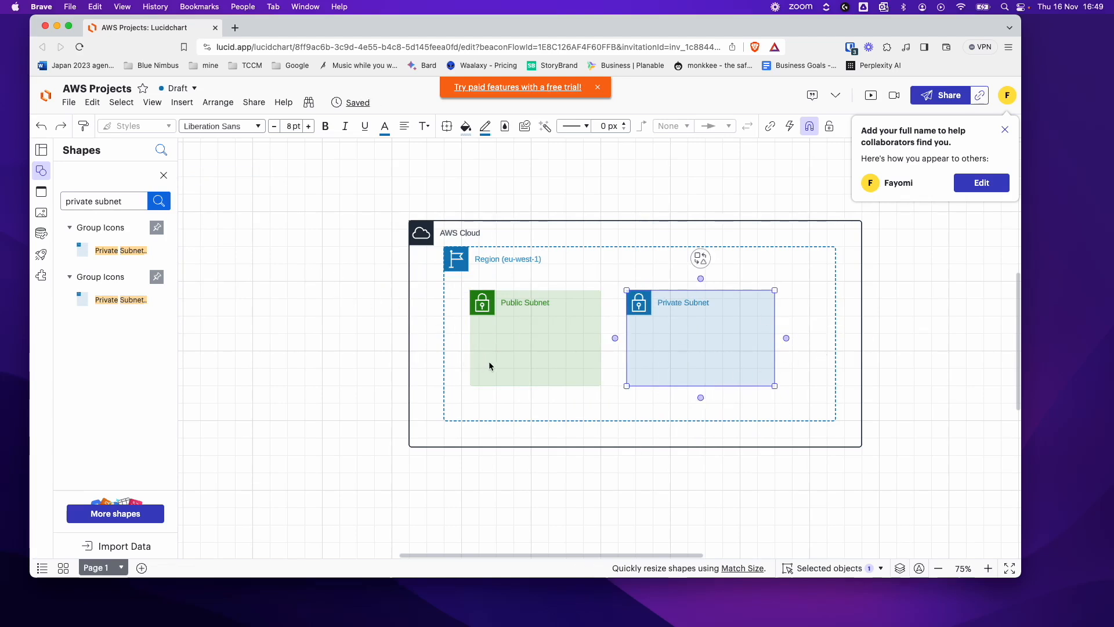
Step: Place an Application Load Balancer icon inside the Public Subnet
{"action": "left_click", "coordinate": [104, 201]}
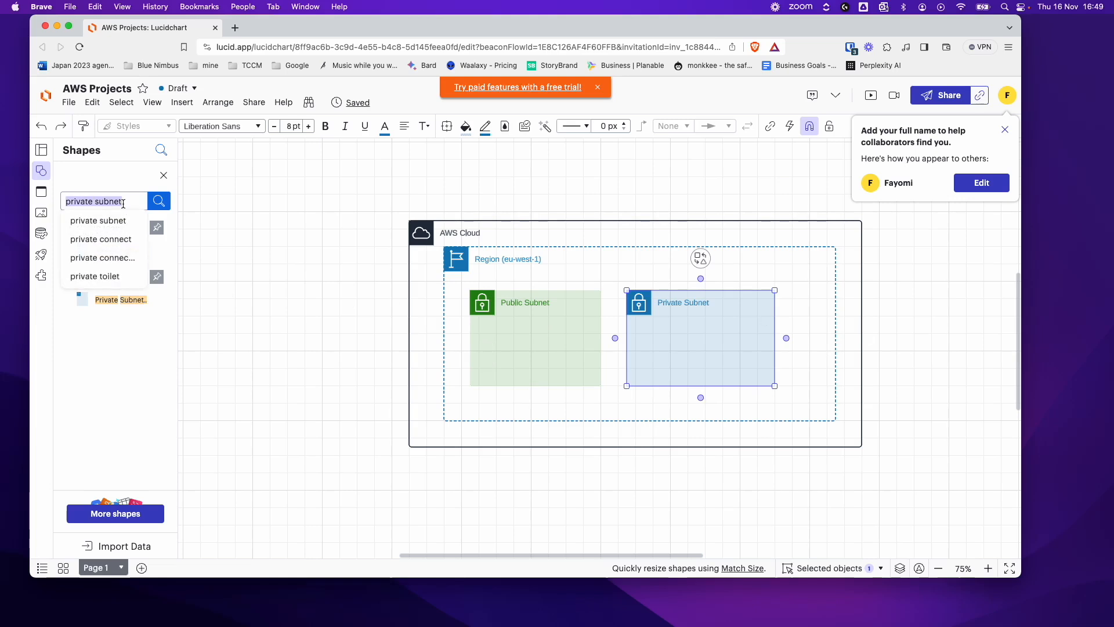
{"action": "type", "text": "a"}
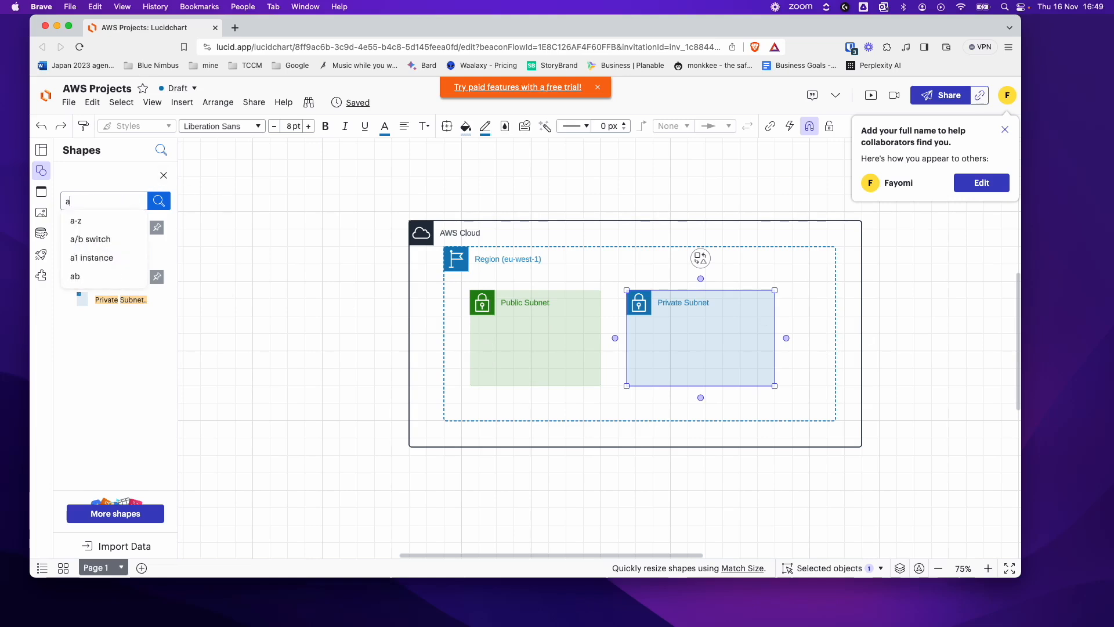
{"action": "type", "text": "pplication load bal"}
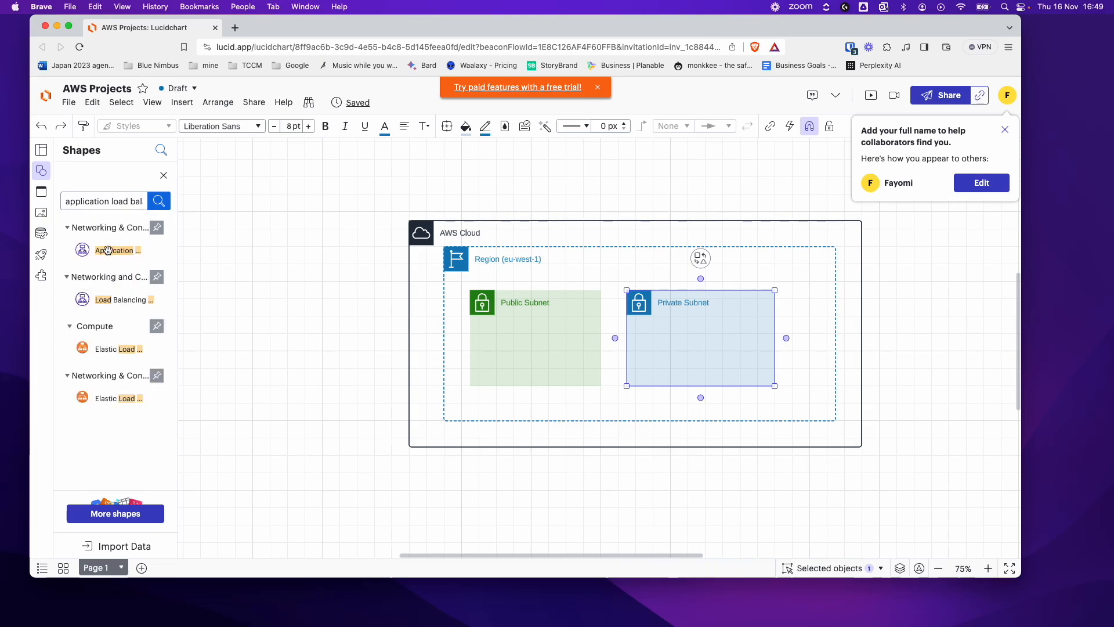
{"action": "left_click_drag", "start_coordinate": [117, 249], "coordinate": [530, 333]}
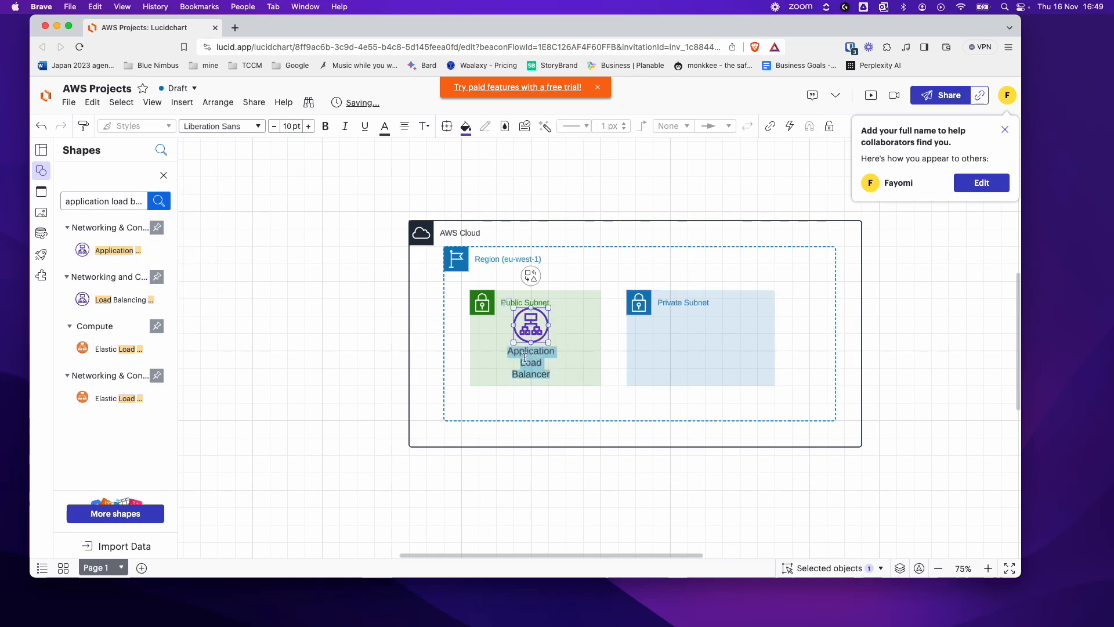
{"action": "left_click", "coordinate": [728, 489]}
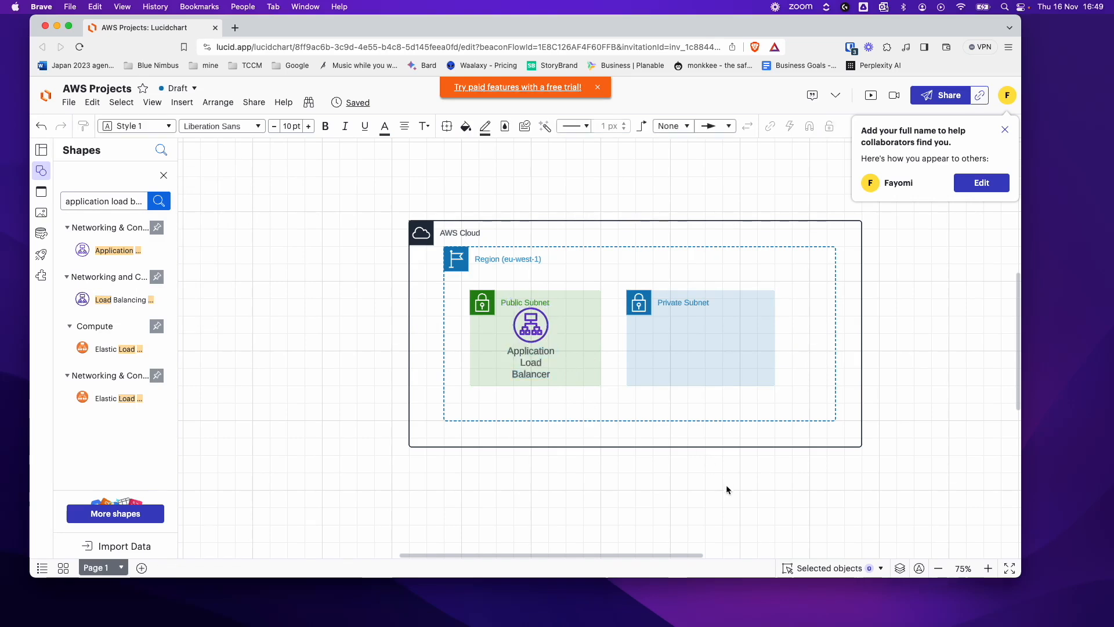
{"action": "left_click", "coordinate": [104, 201]}
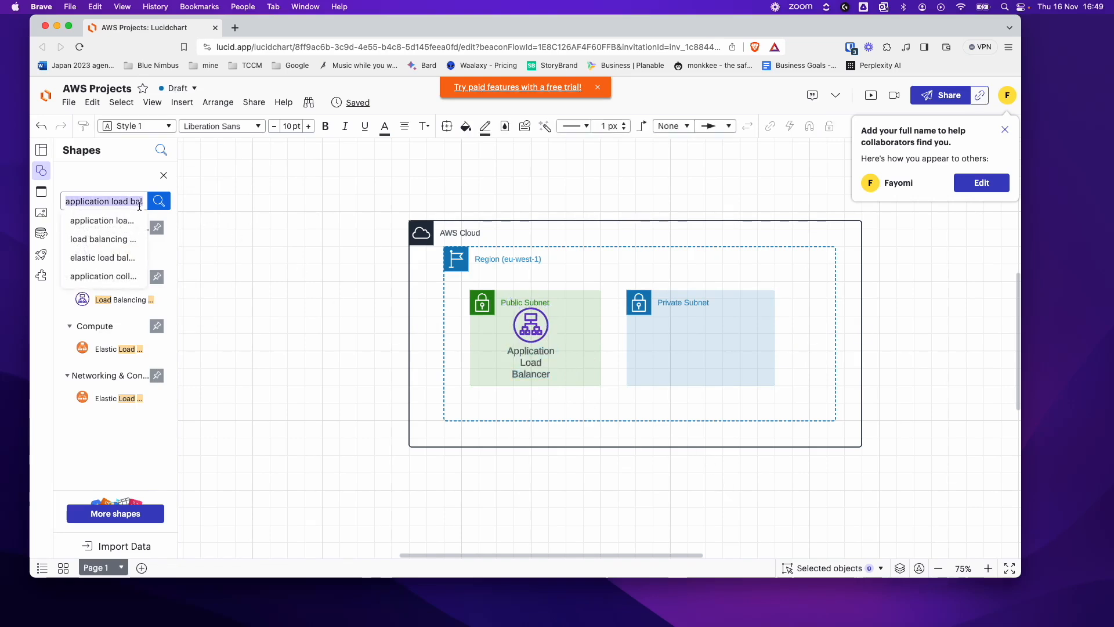
{"action": "type", "text": "ec2"}
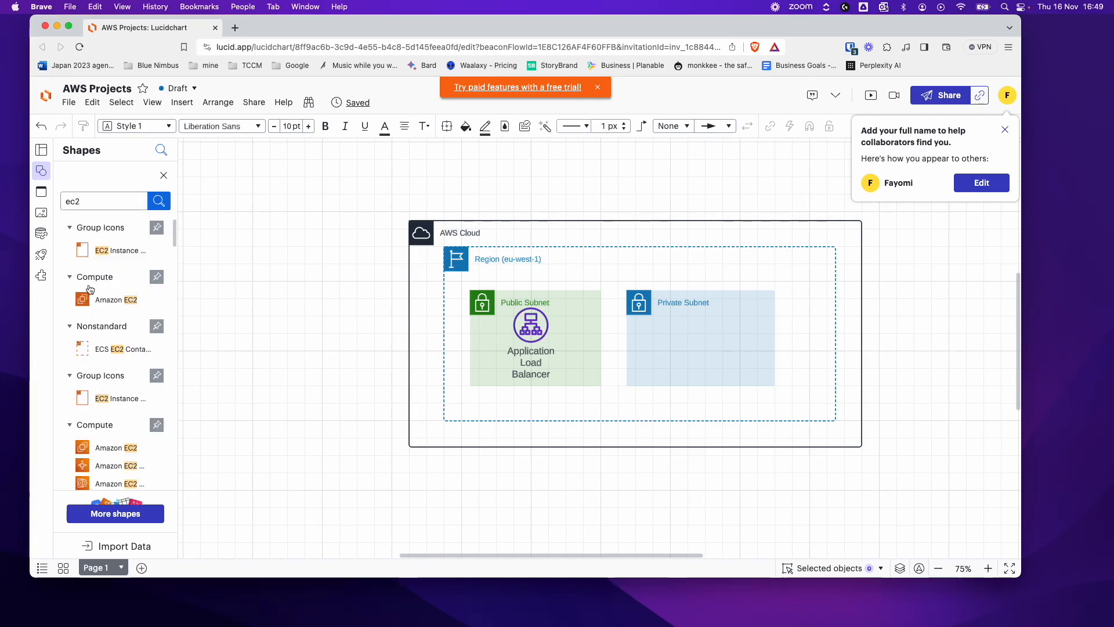
Step: Place an Amazon EC2 icon inside the Private Subnet
{"action": "left_click_drag", "start_coordinate": [115, 299], "coordinate": [687, 344]}
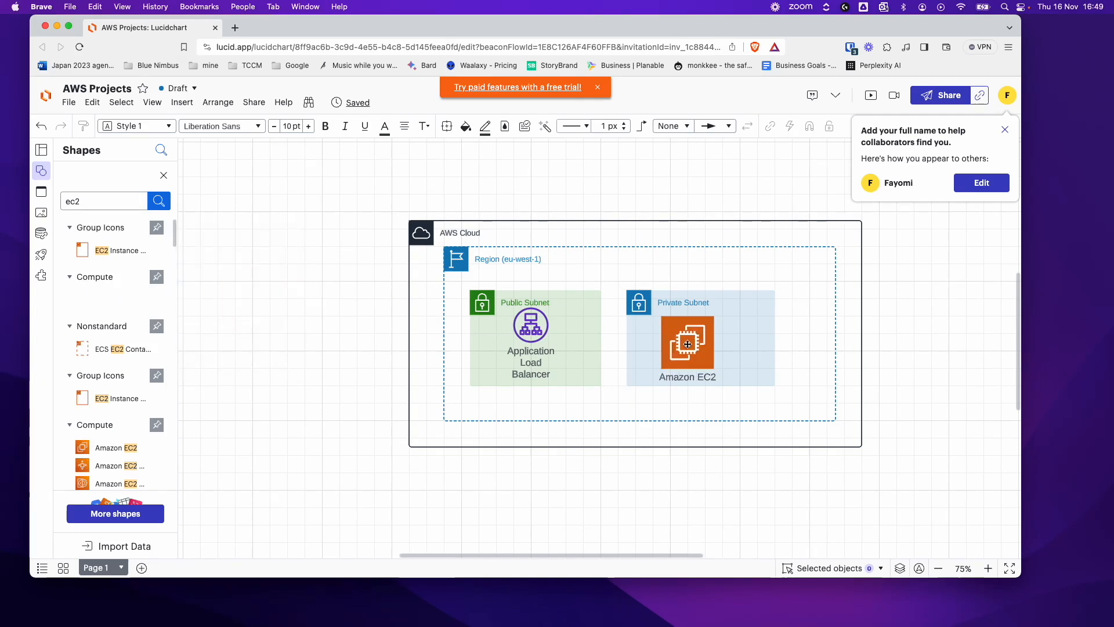
{"action": "left_click", "coordinate": [687, 343]}
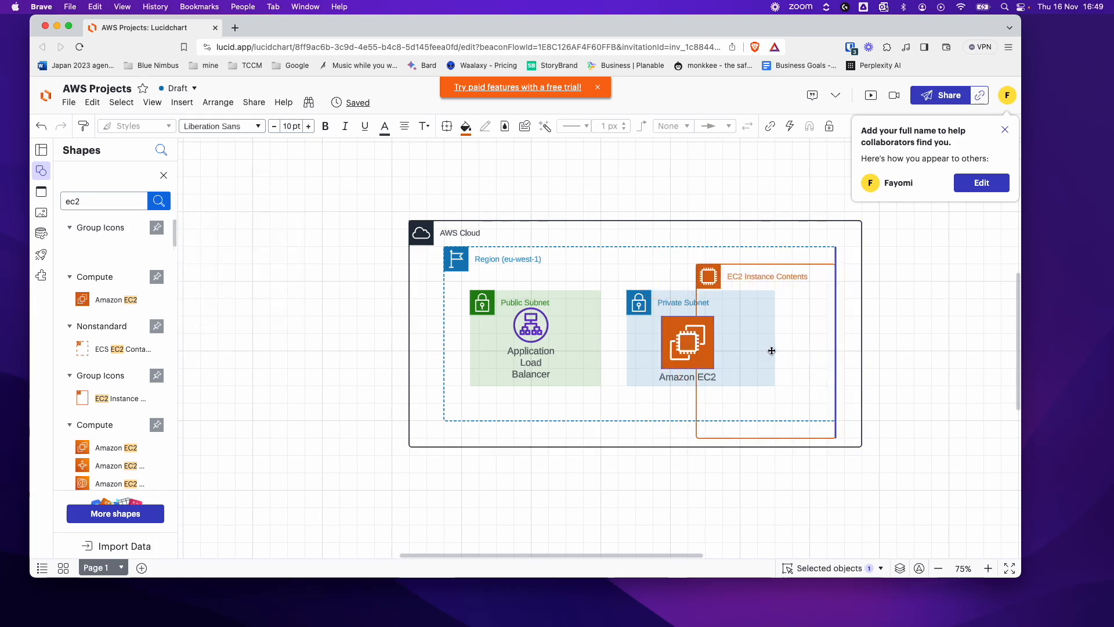
Step: Try an EC2 Instance Contents container listing 'app', then delete the whole group
{"action": "left_click_drag", "start_coordinate": [771, 351], "coordinate": [743, 340]}
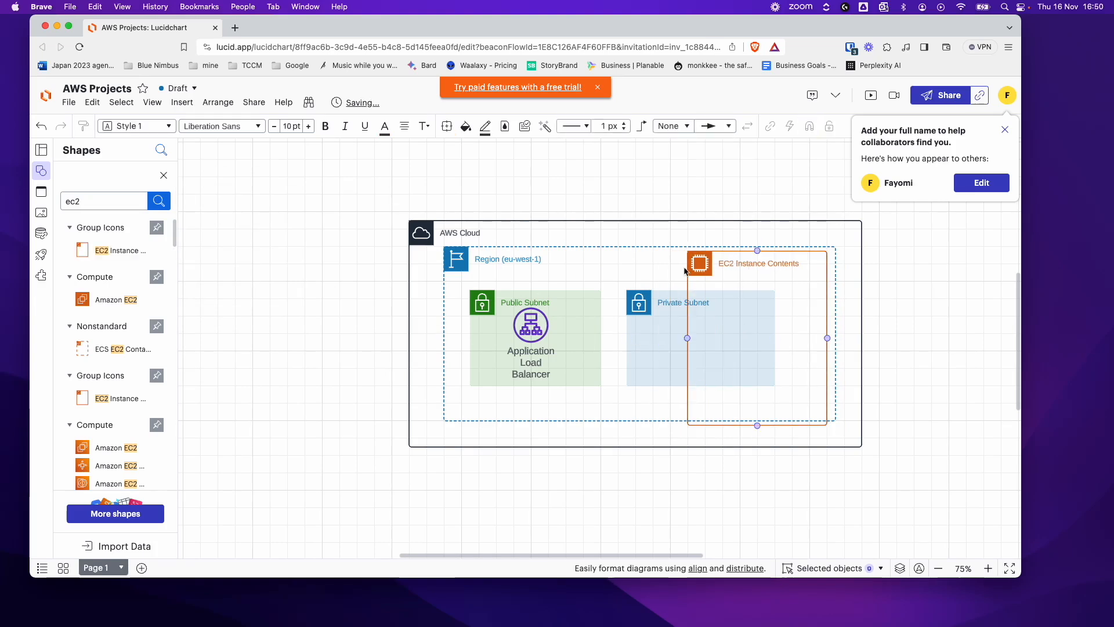
{"action": "left_click_drag", "start_coordinate": [757, 251], "coordinate": [686, 253]}
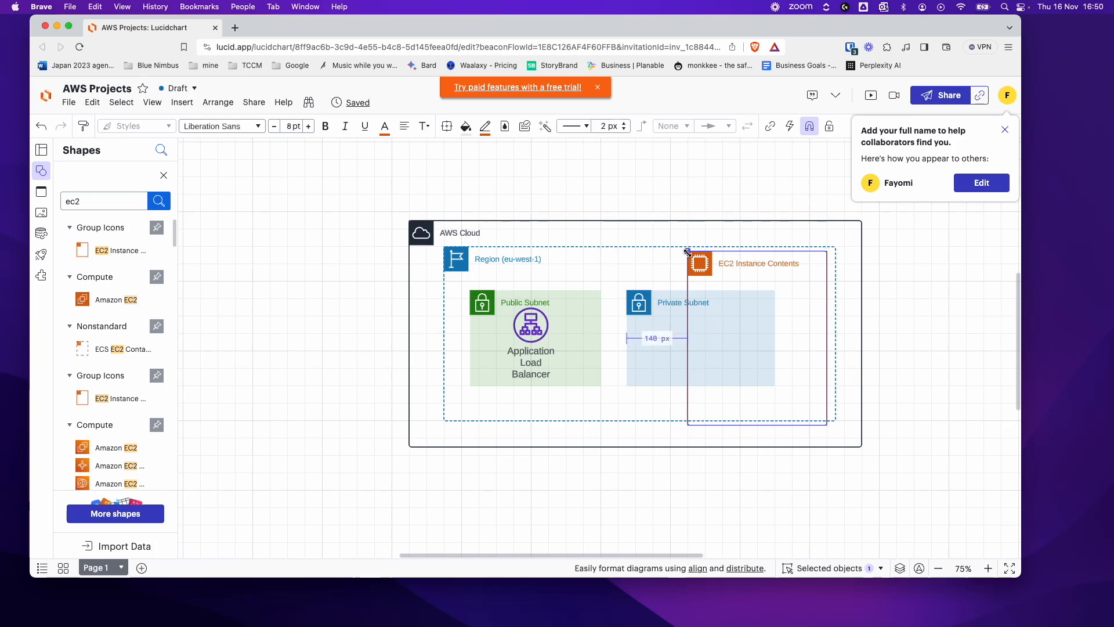
{"action": "left_click_drag", "start_coordinate": [699, 264], "coordinate": [672, 309]}
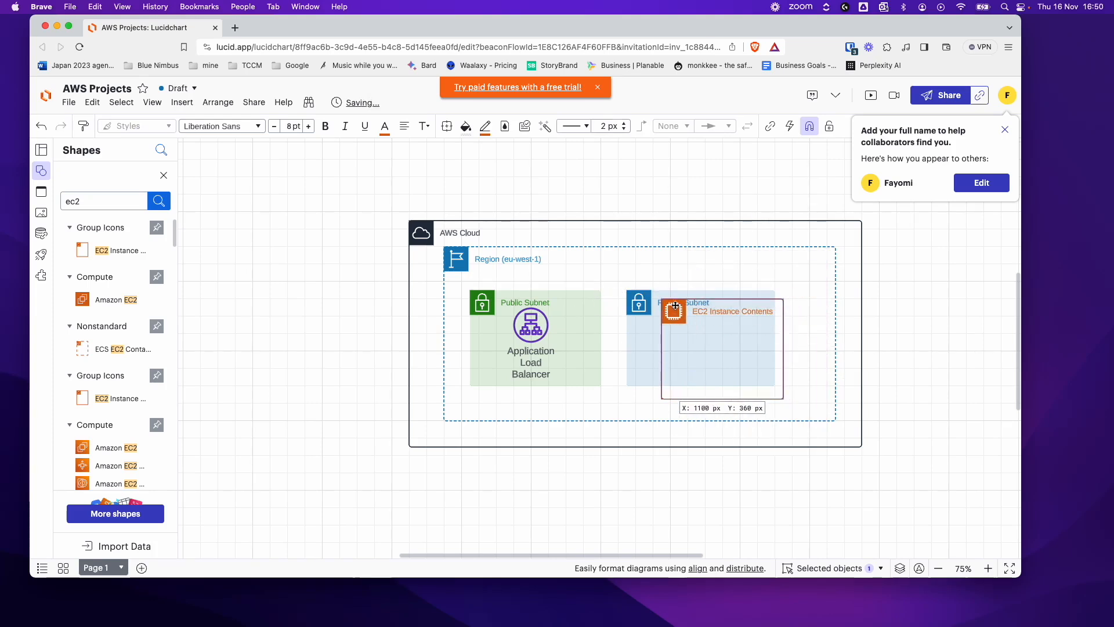
{"action": "double_click", "coordinate": [703, 348]}
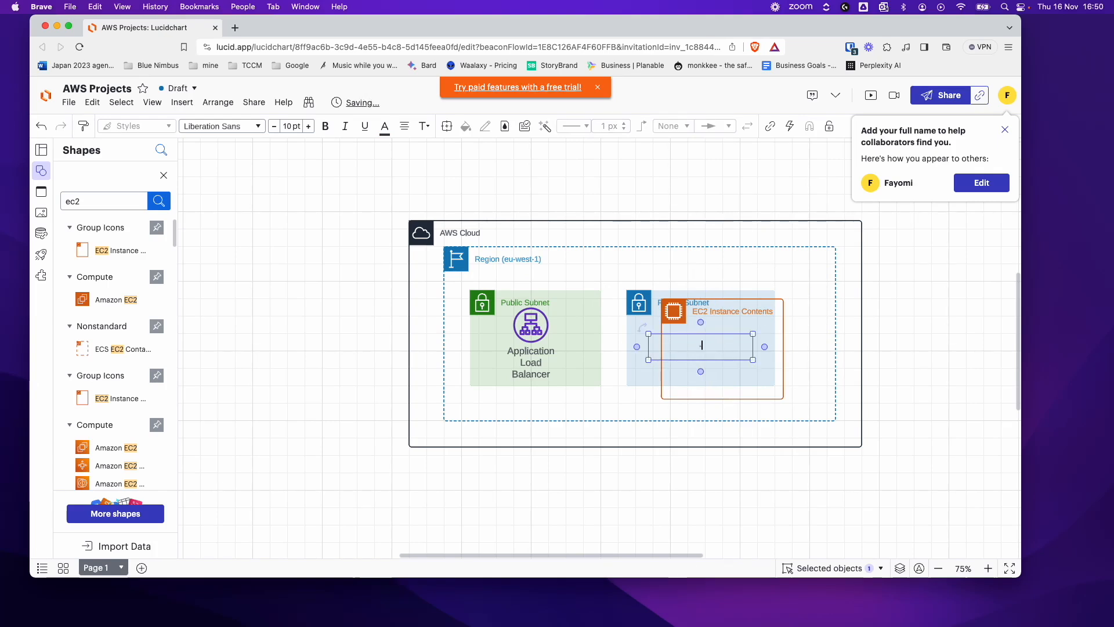
{"action": "type", "text": "app 1"}
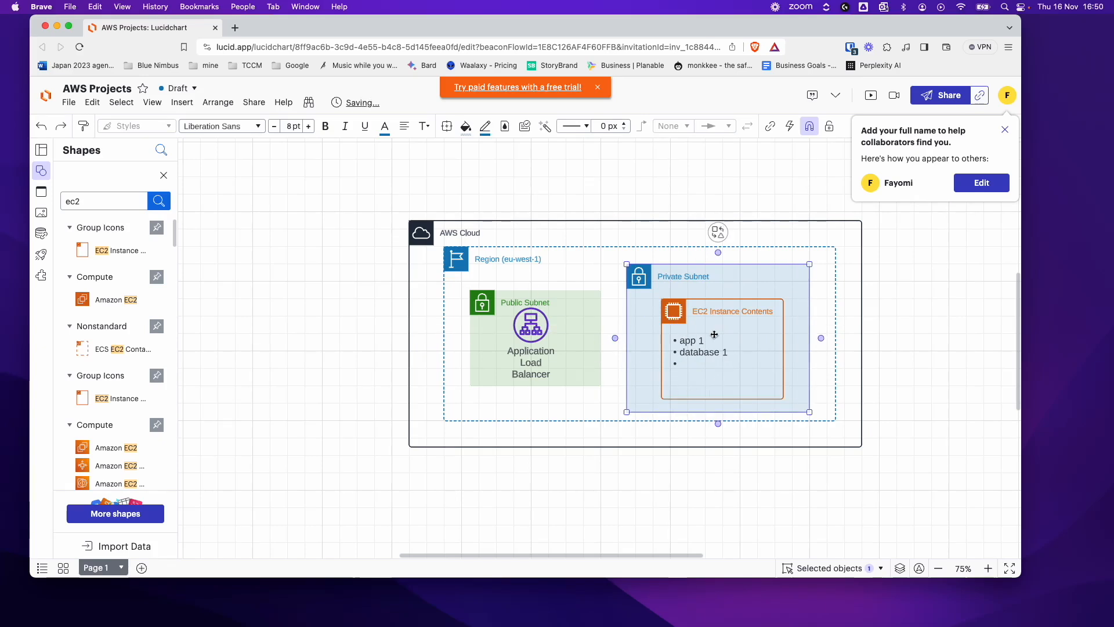
{"action": "mouse_move", "coordinate": [683, 344]}
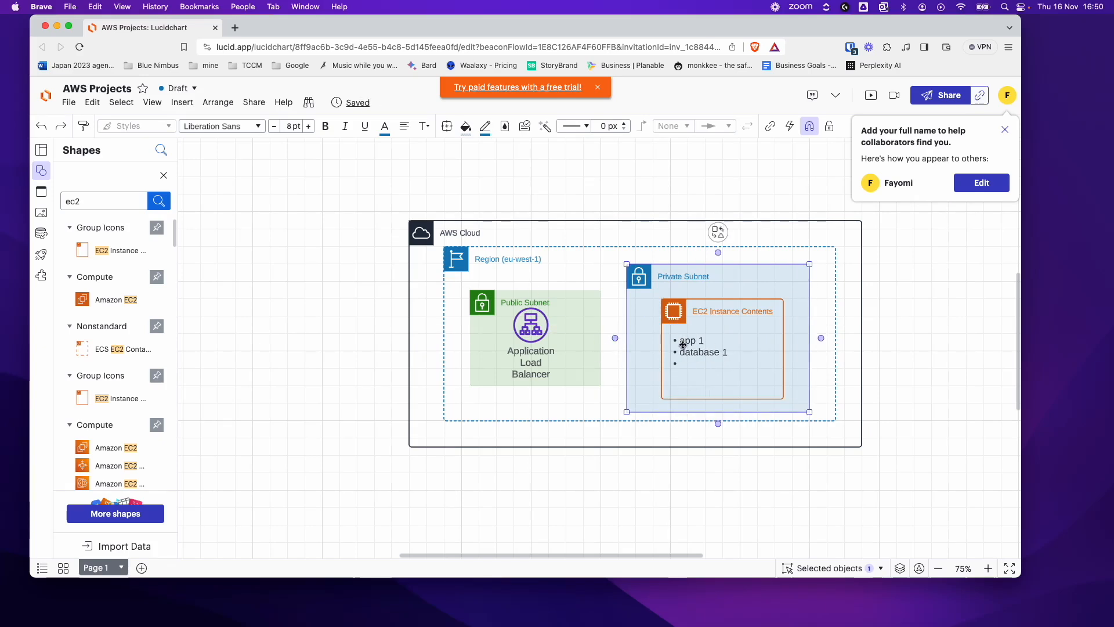
{"action": "left_click", "coordinate": [719, 349]}
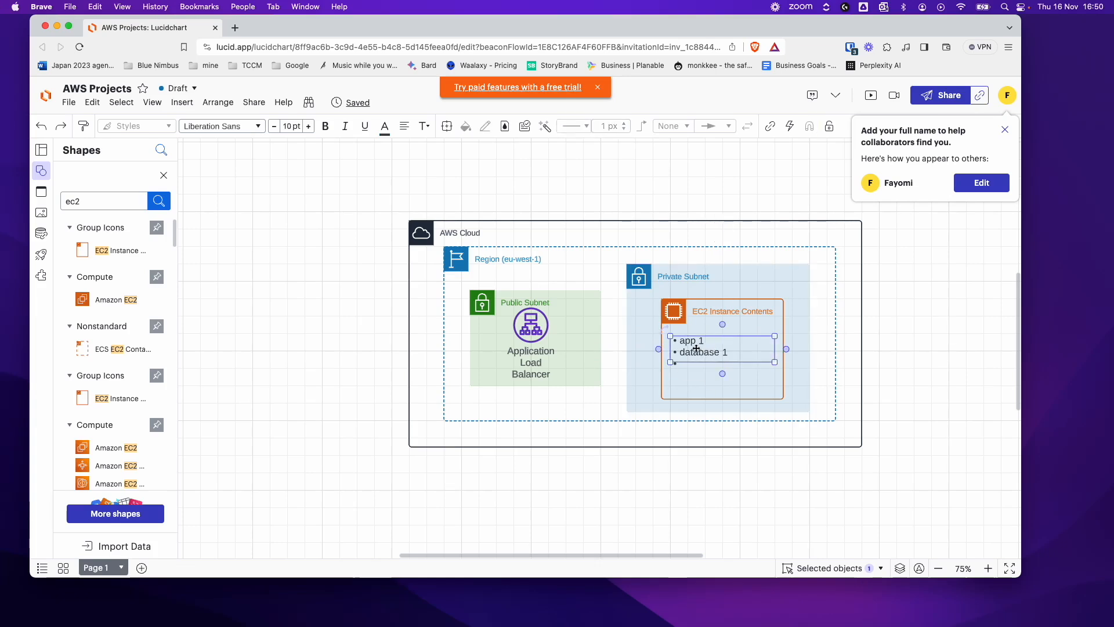
{"action": "key", "text": "Delete"}
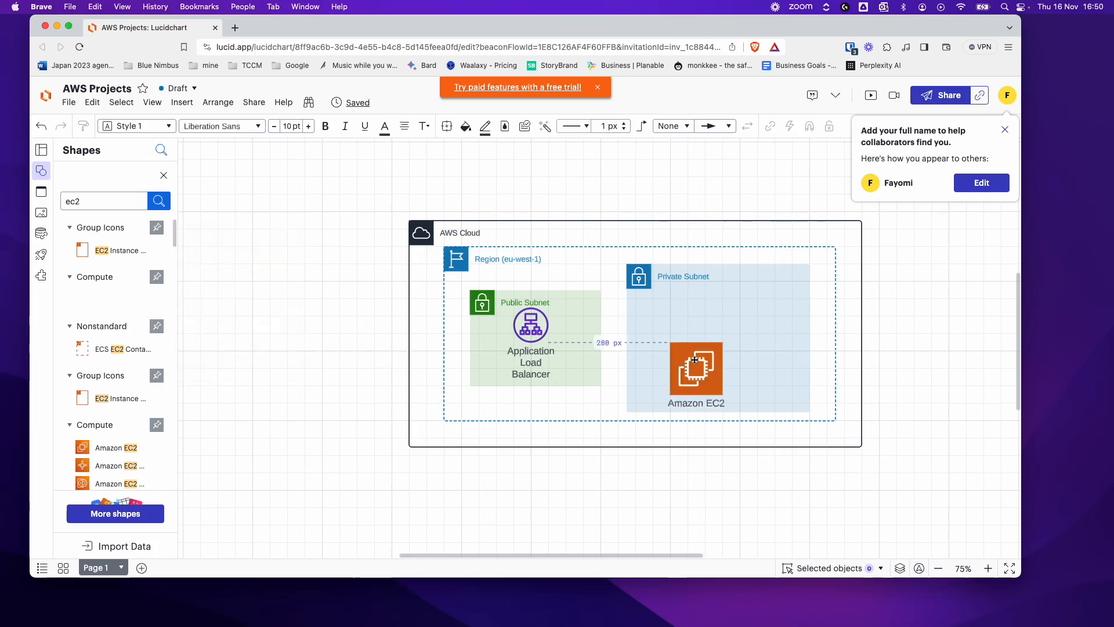
Step: Align EC2 with the load balancer and place an Amazon RDS icon beside it
{"action": "left_click_drag", "start_coordinate": [696, 369], "coordinate": [679, 328]}
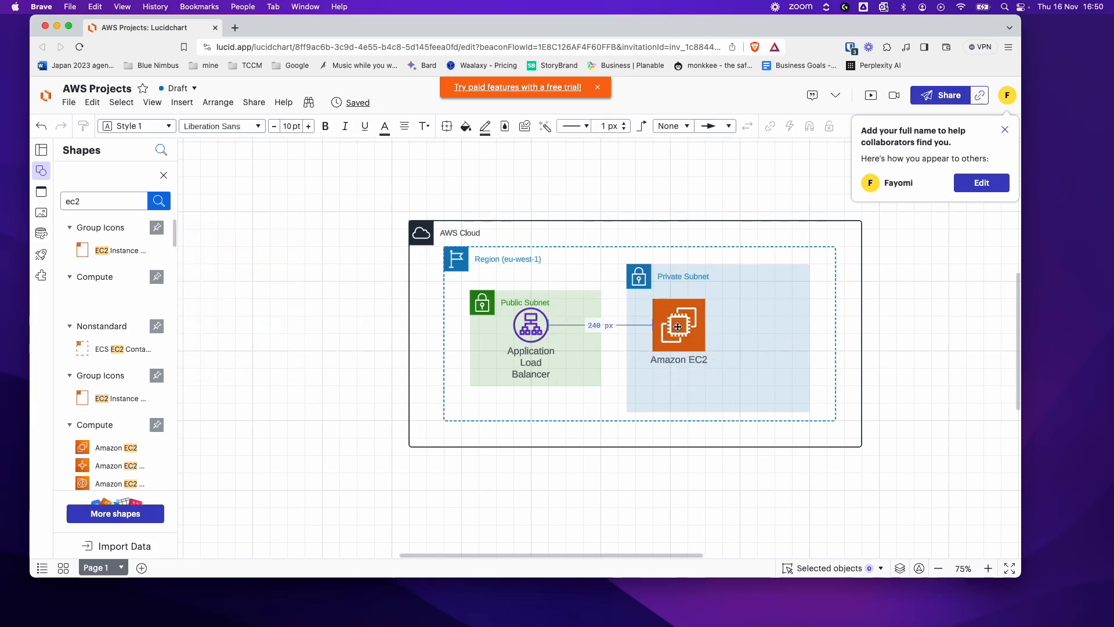
{"action": "left_click", "coordinate": [678, 326]}
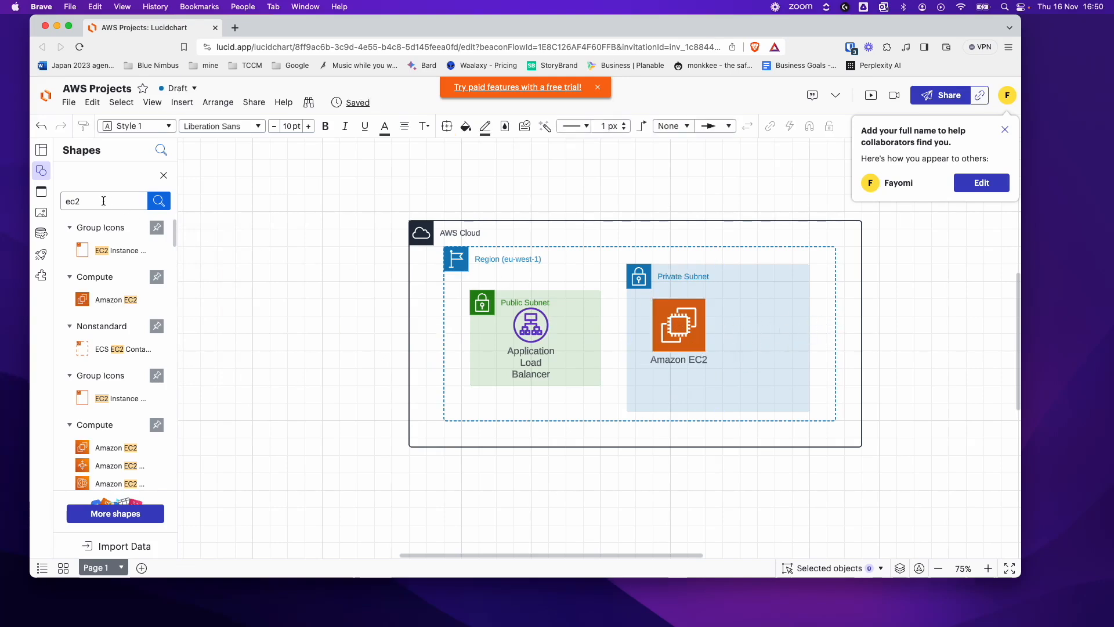
{"action": "type", "text": "rds"}
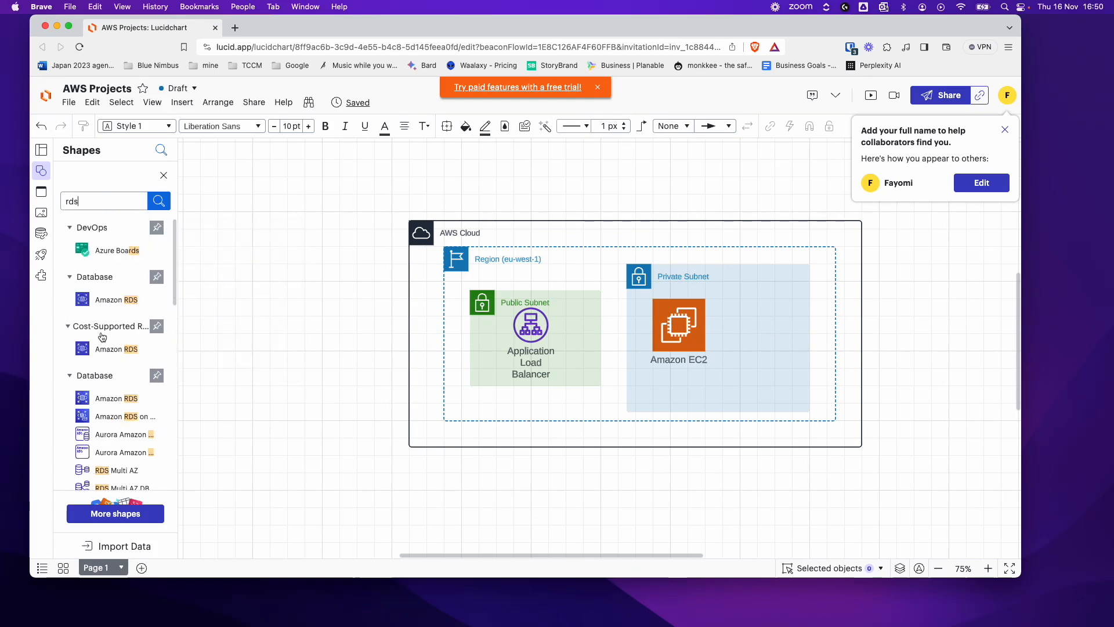
{"action": "left_click_drag", "start_coordinate": [115, 348], "coordinate": [617, 358]}
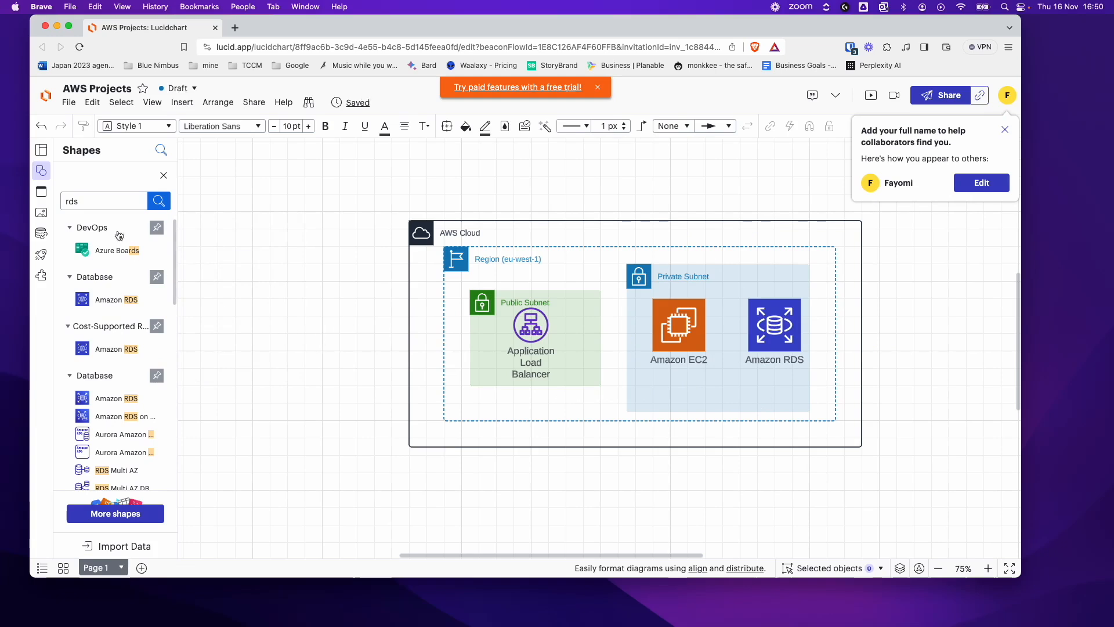
{"action": "left_click", "coordinate": [104, 201]}
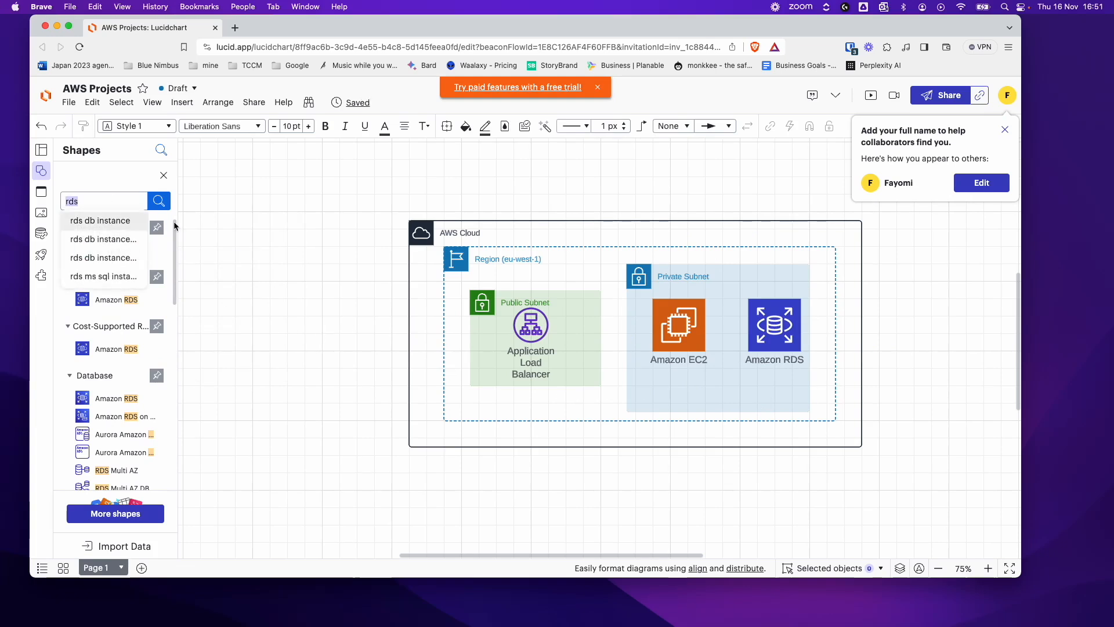
Step: Place a Users icon left of the AWS Cloud from a 'user' shape search
{"action": "type", "text": "user"}
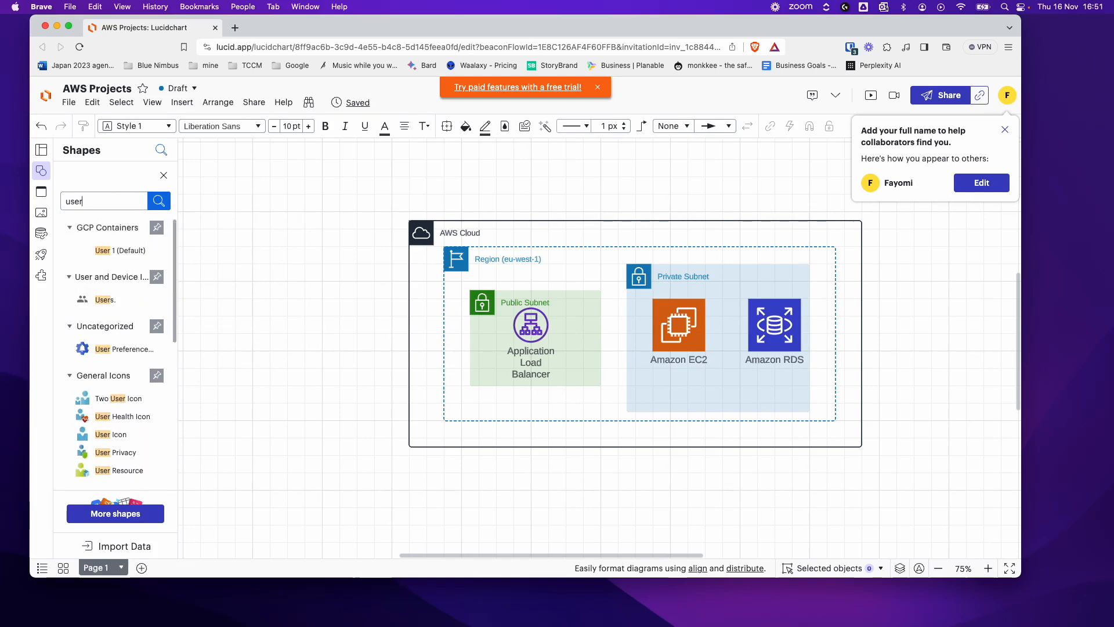
{"action": "left_click_drag", "start_coordinate": [105, 300], "coordinate": [297, 327]}
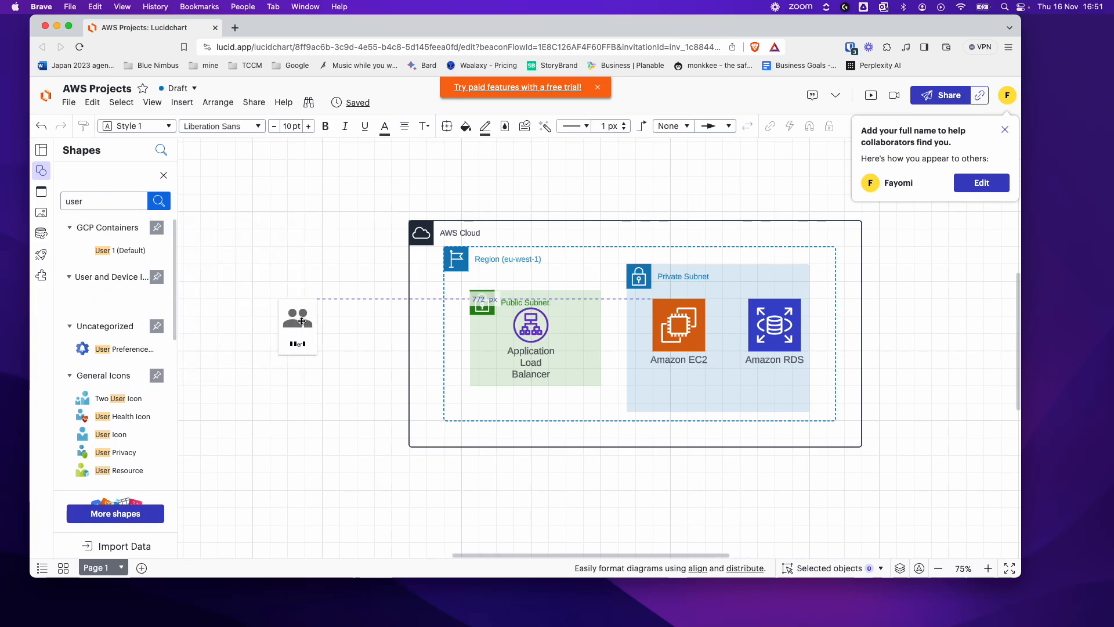
Step: Find Amazon Route 53 via 'route 53' search and set it at the cloud's left edge
{"action": "type", "text": "route 53 application"}
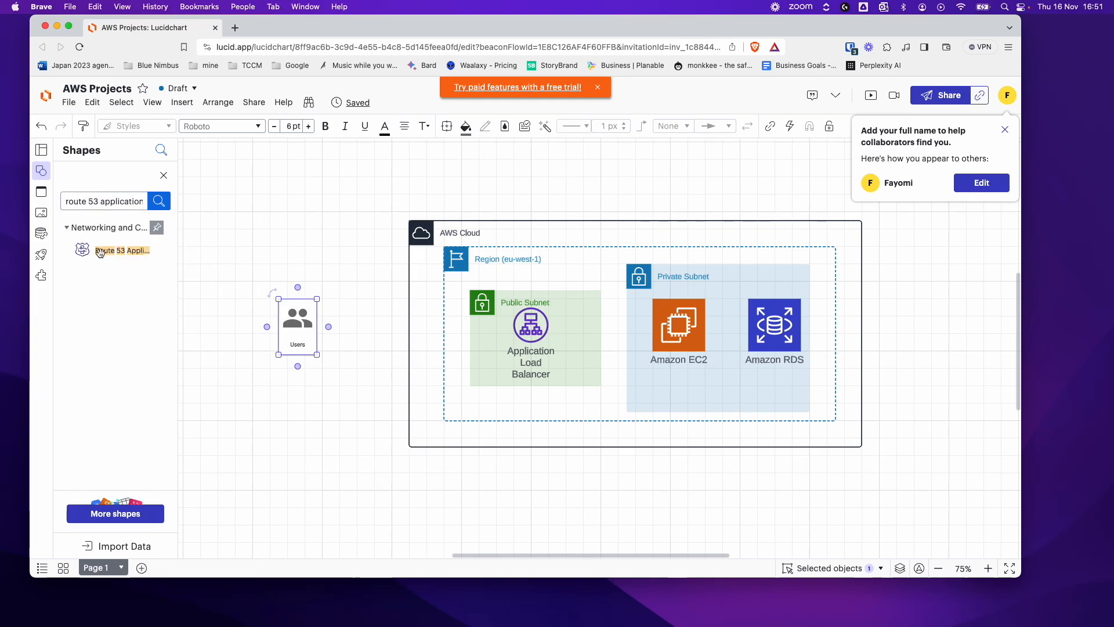
{"action": "type", "text": "recovery controller"}
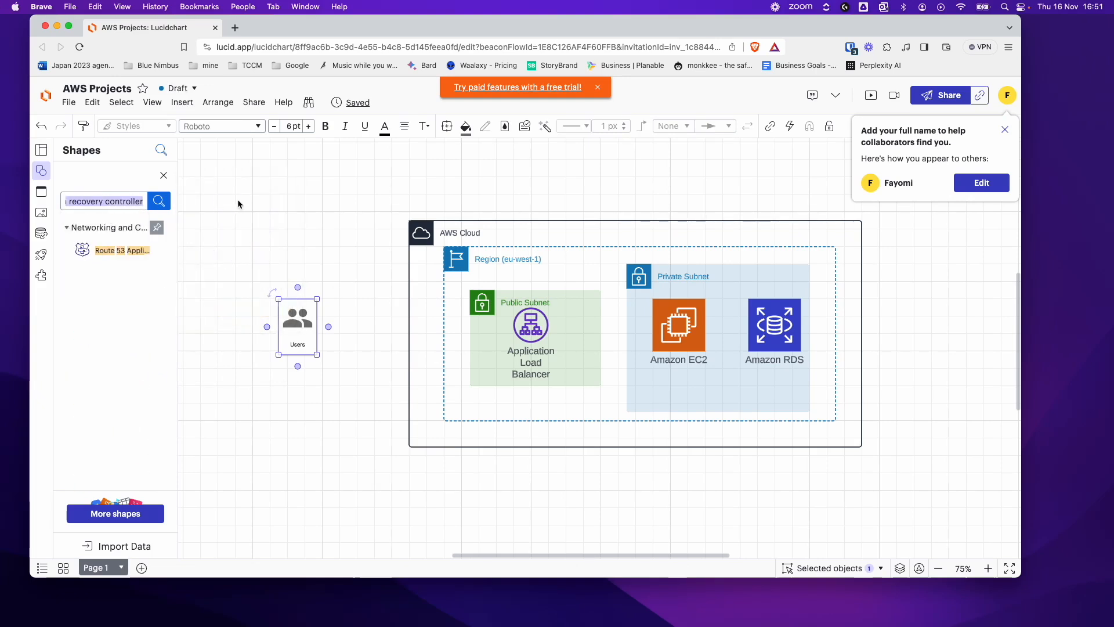
{"action": "type", "text": "route 53"}
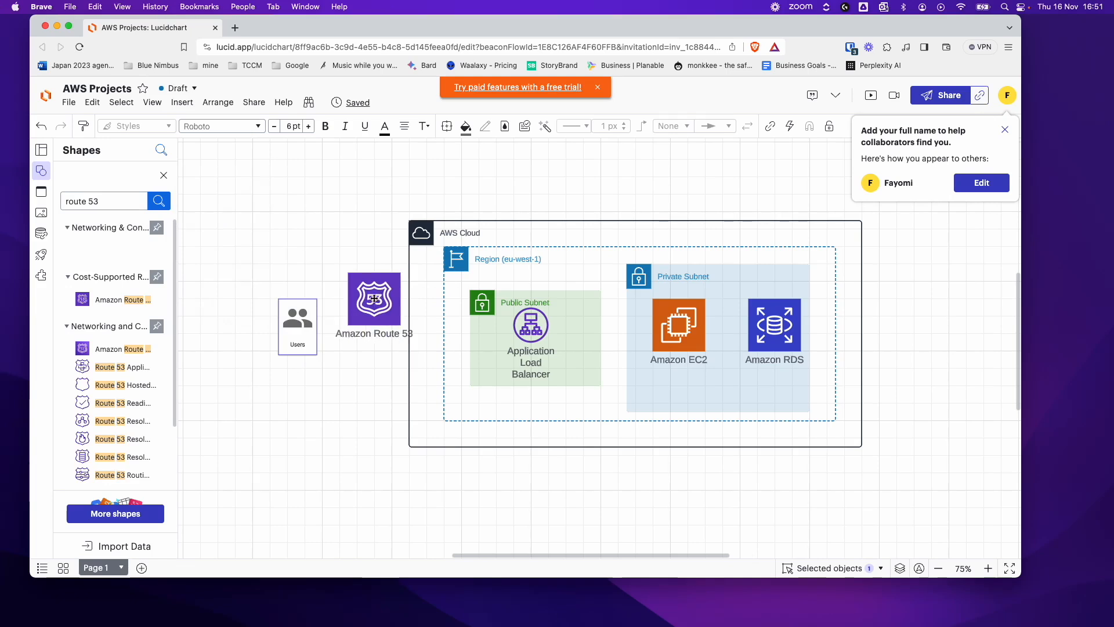
{"action": "left_click_drag", "start_coordinate": [372, 298], "coordinate": [408, 324]}
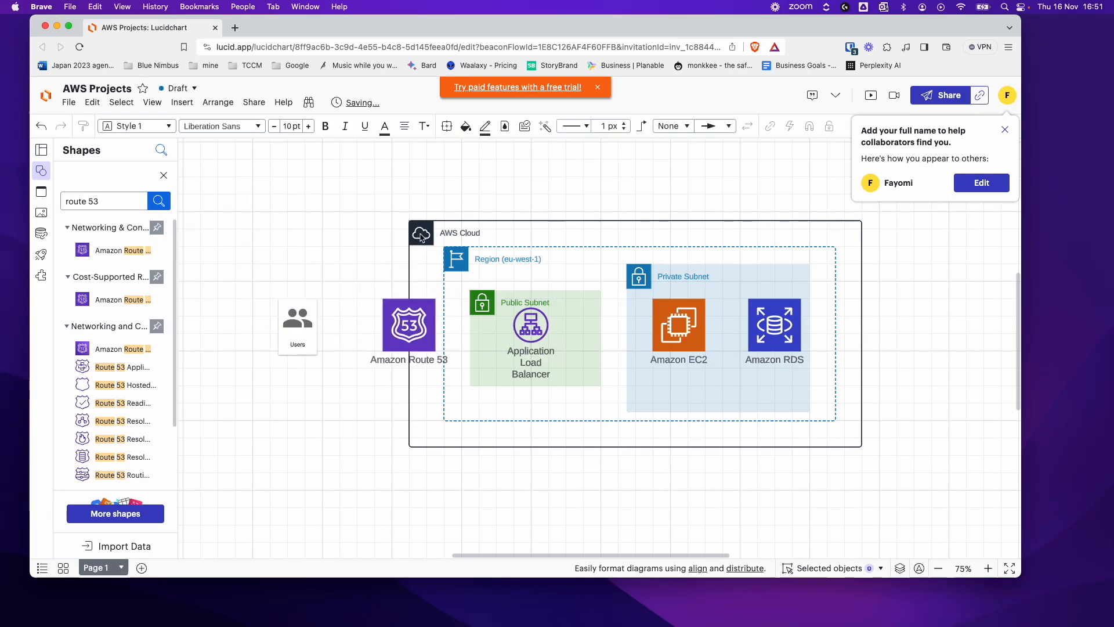
{"action": "left_click", "coordinate": [411, 224]}
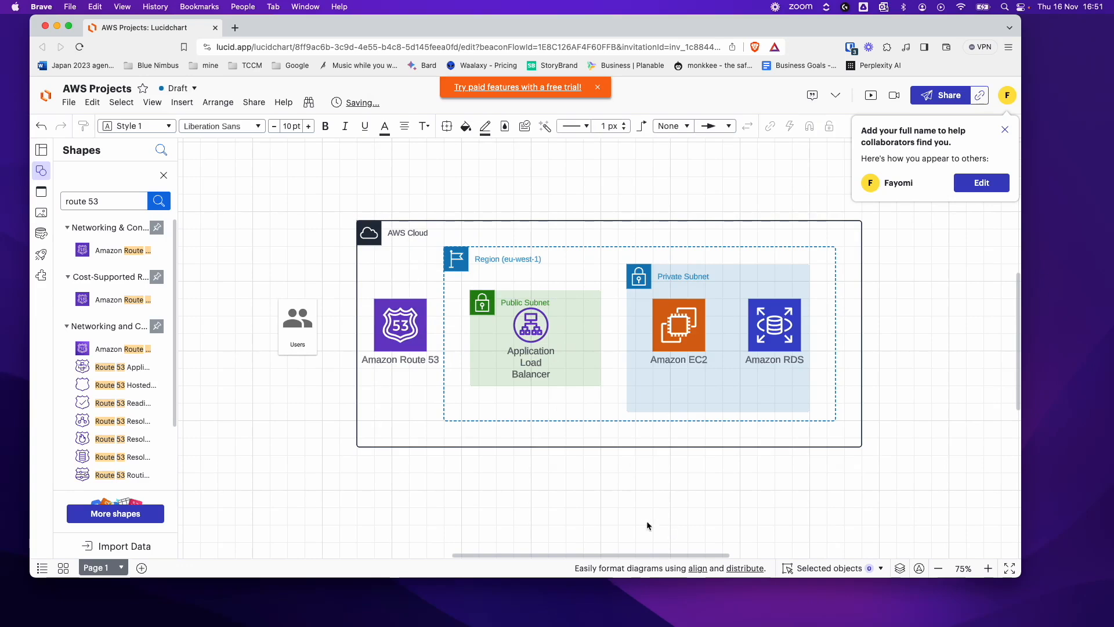
Step: Draw arrows chaining Users → Route 53 → load balancer → EC2 → RDS
{"action": "left_click_drag", "start_coordinate": [297, 316], "coordinate": [264, 324]}
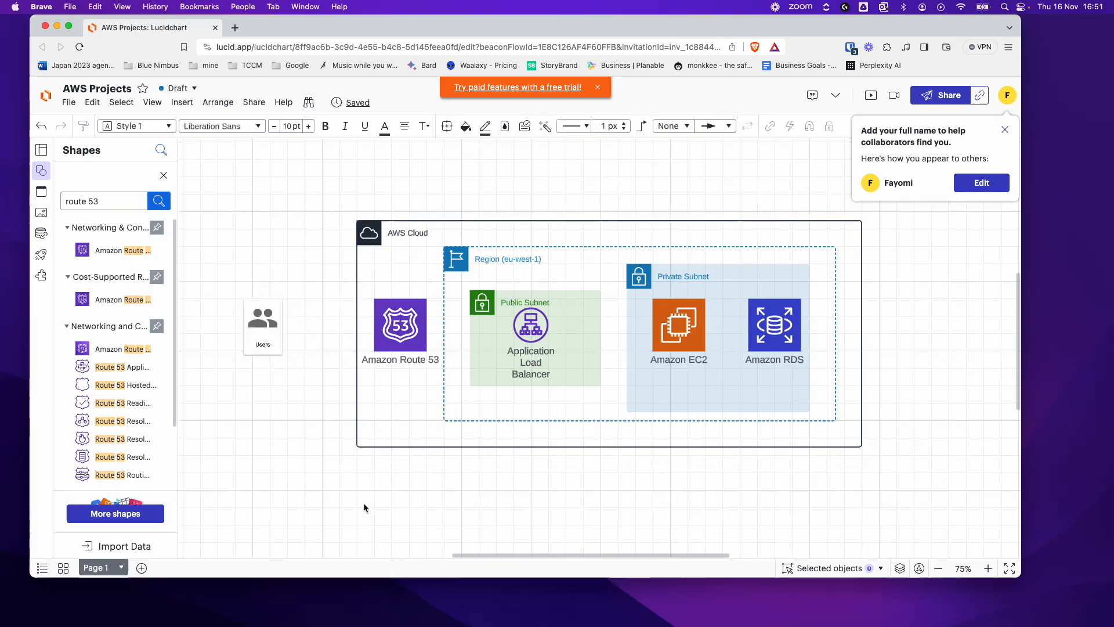
{"action": "left_click", "coordinate": [263, 320]}
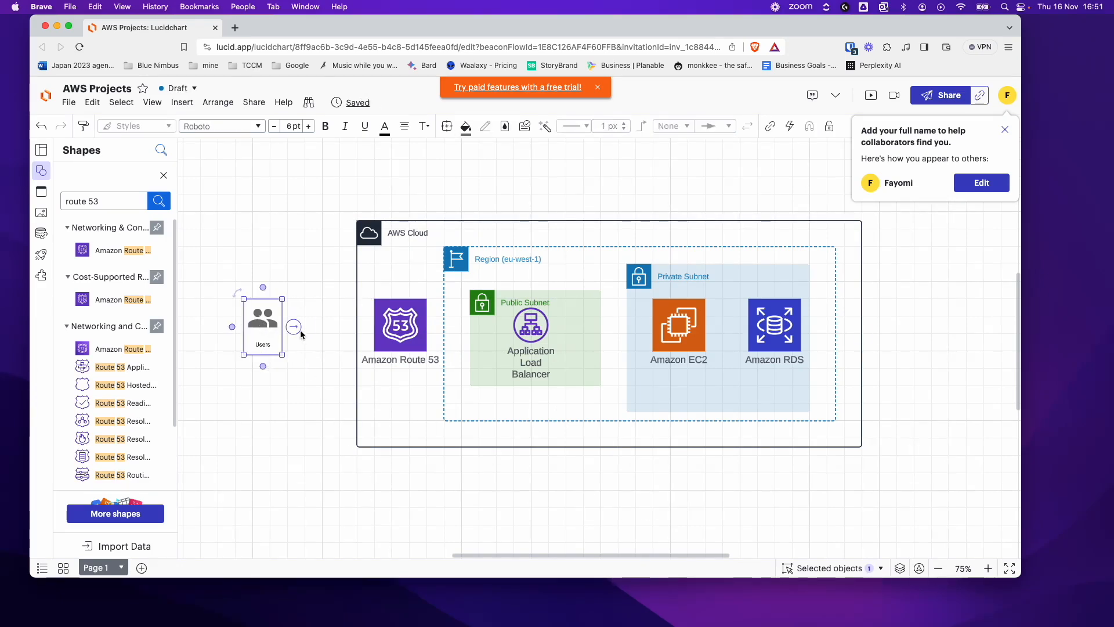
{"action": "left_click_drag", "start_coordinate": [294, 327], "coordinate": [399, 327]}
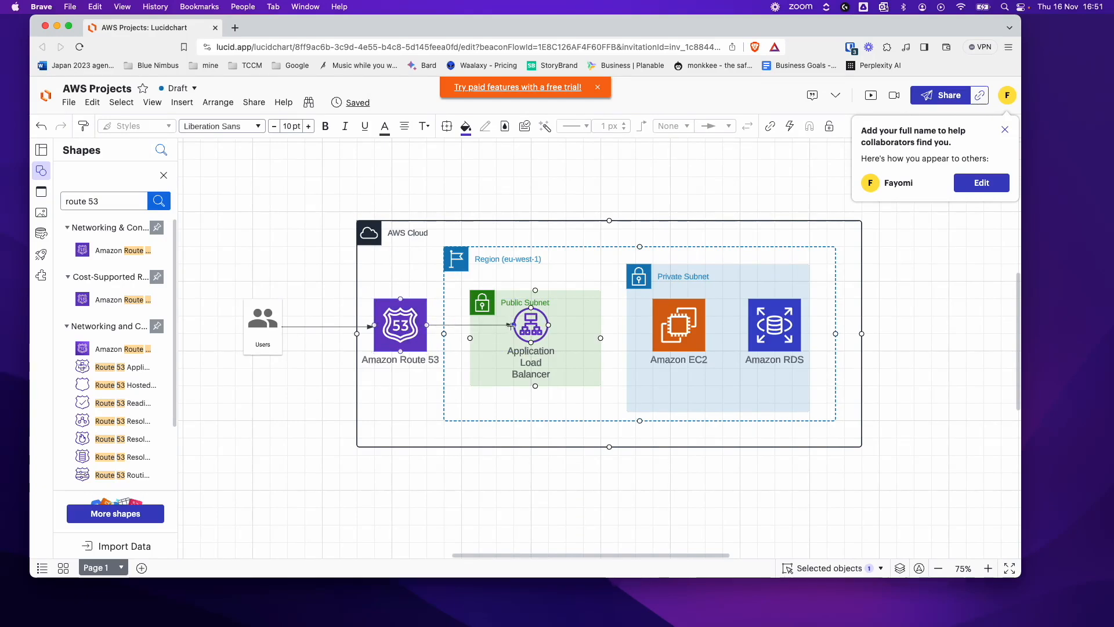
{"action": "left_click", "coordinate": [531, 326]}
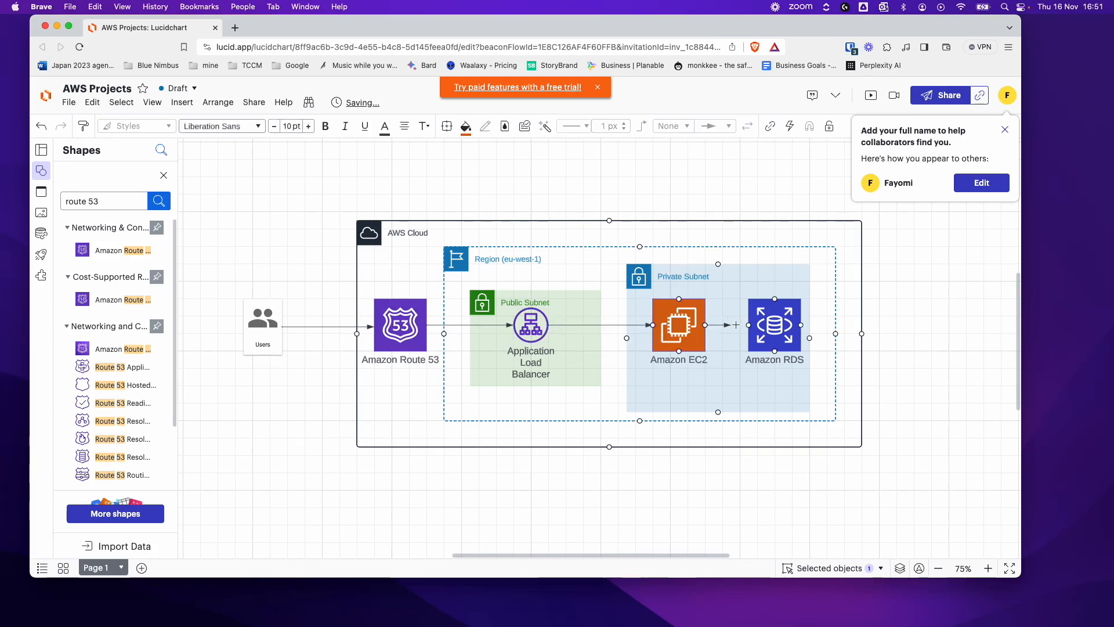
{"action": "left_click", "coordinate": [262, 320]}
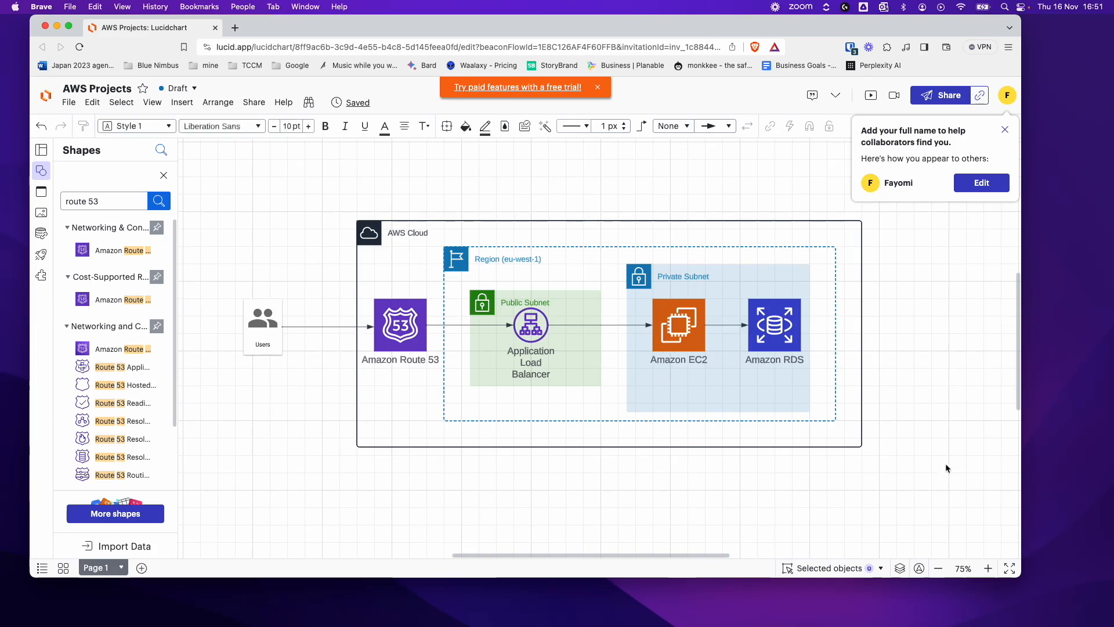
Step: Make the EC2-to-RDS arrow dashed and dismiss the collaborator prompt
{"action": "left_click", "coordinate": [724, 324]}
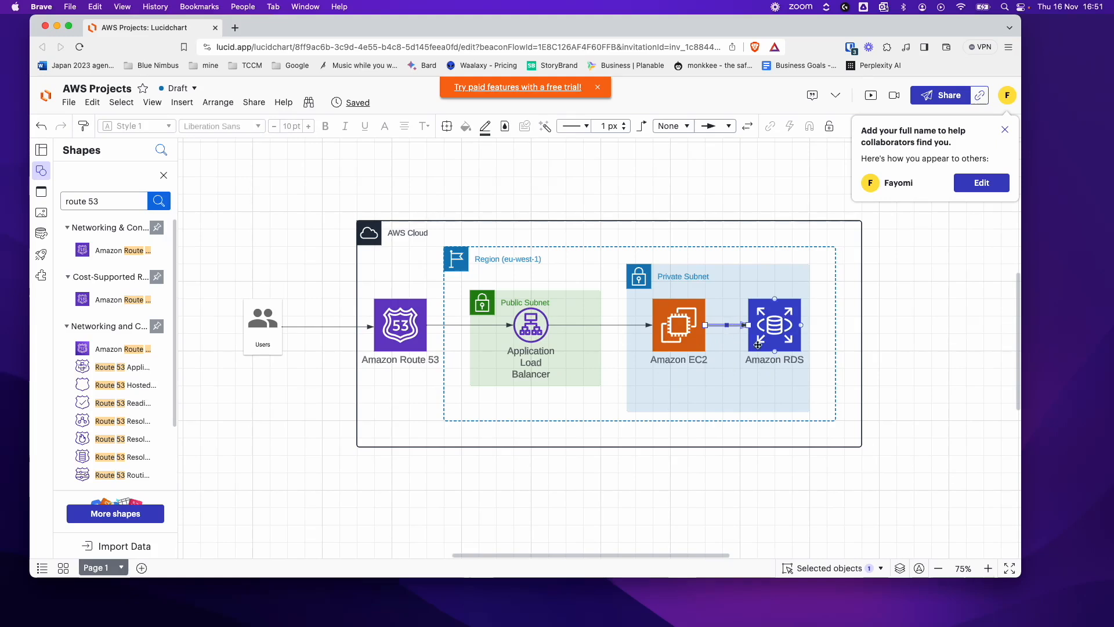
{"action": "left_click", "coordinate": [572, 125]}
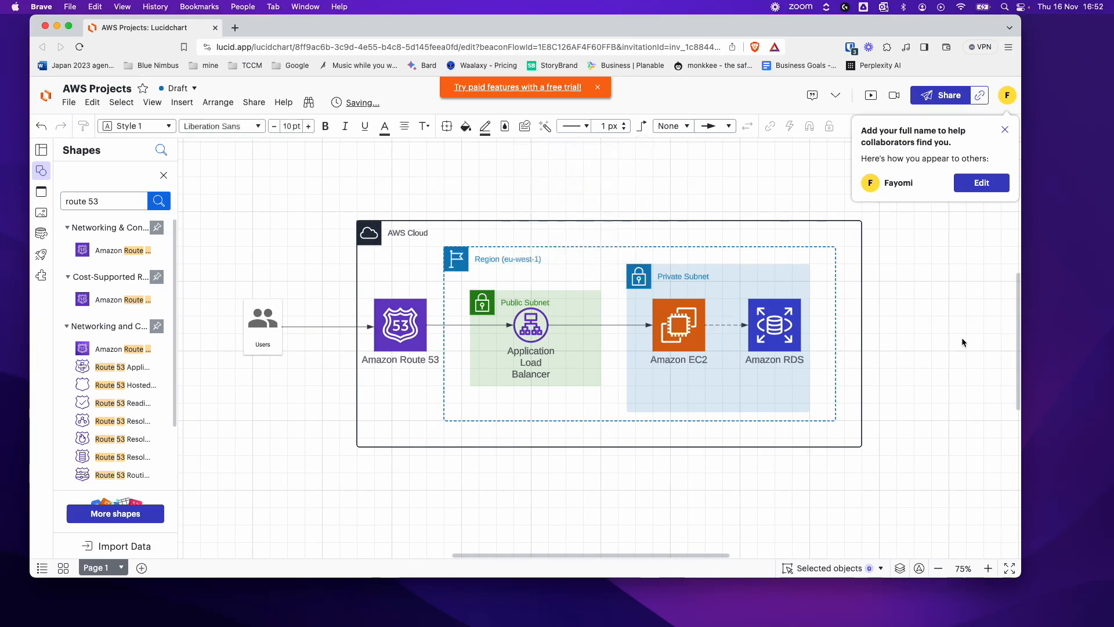
{"action": "left_click", "coordinate": [1005, 129]}
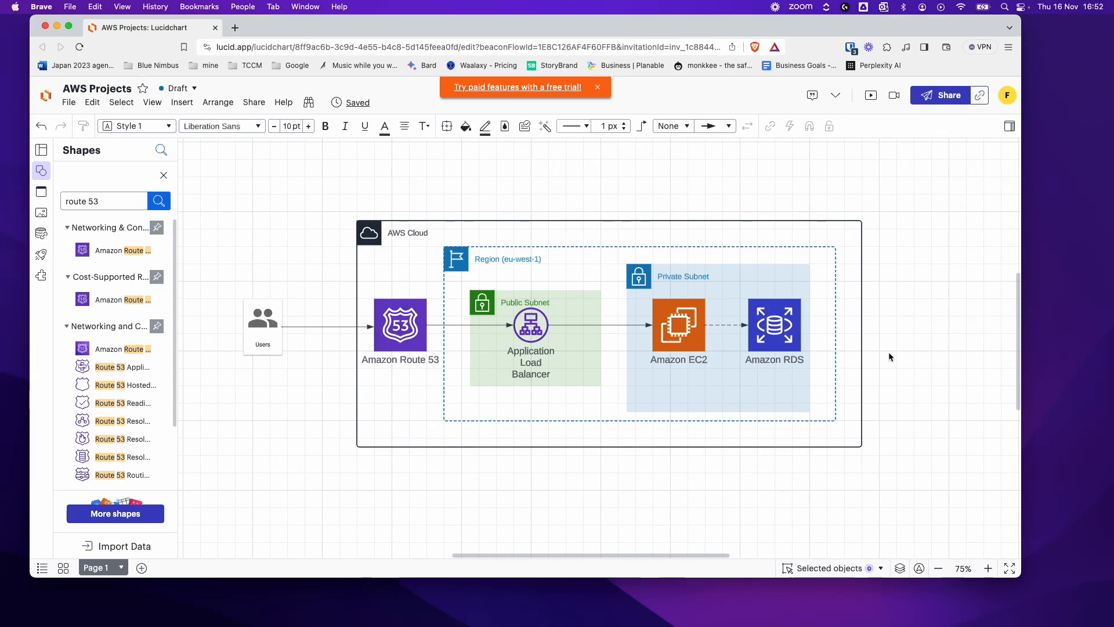
{"action": "left_click", "coordinate": [103, 201]}
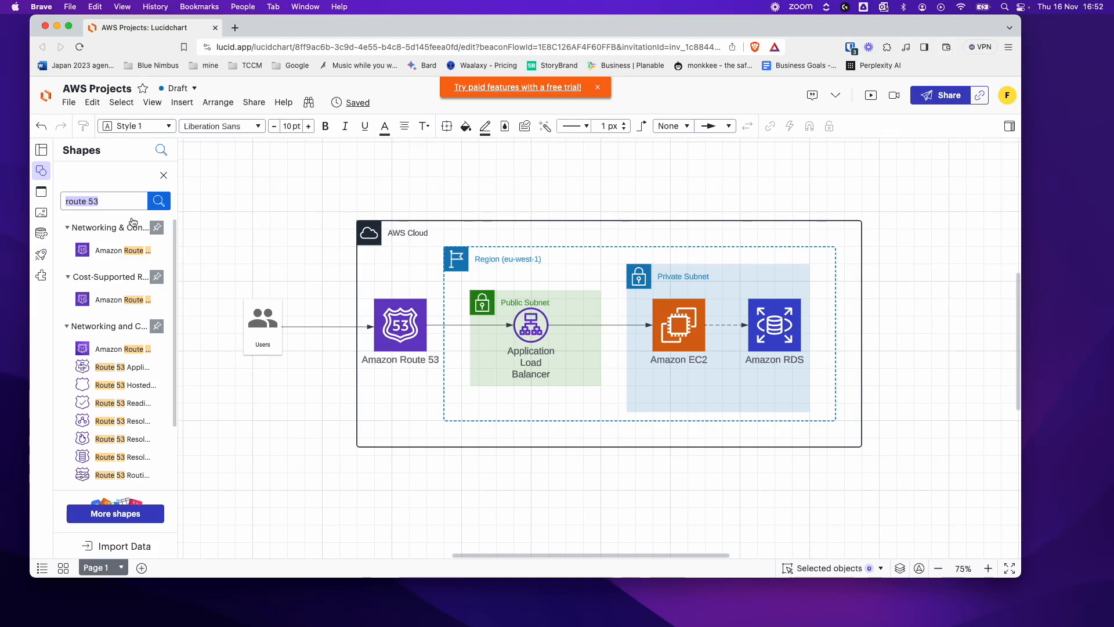
{"action": "type", "text": "d"}
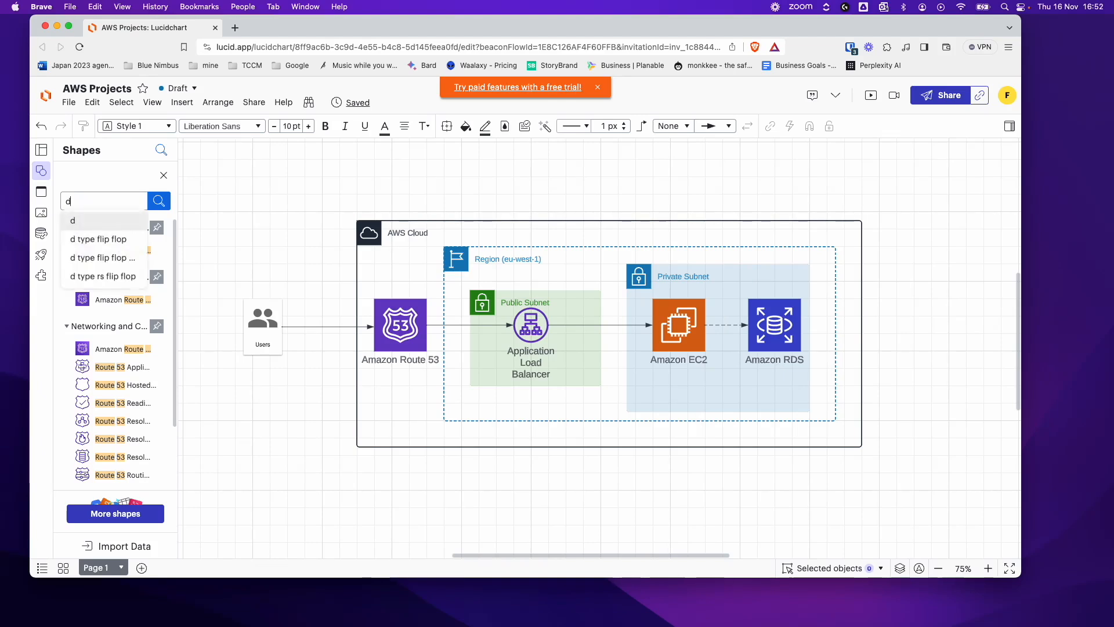
{"action": "type", "text": "dynamodb"}
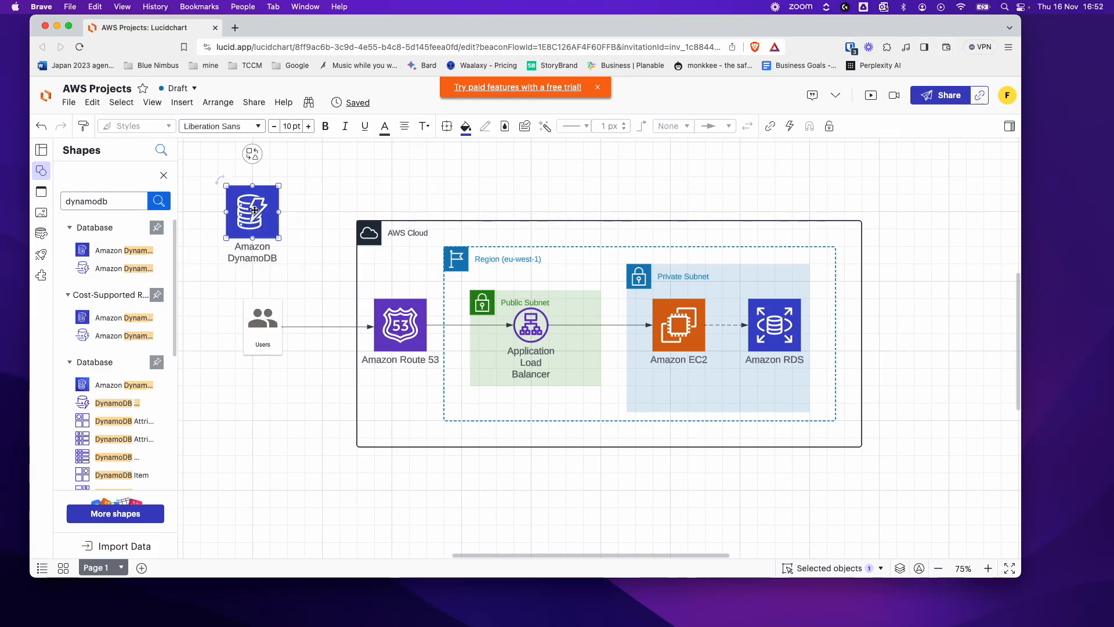
{"action": "left_click", "coordinate": [104, 200]}
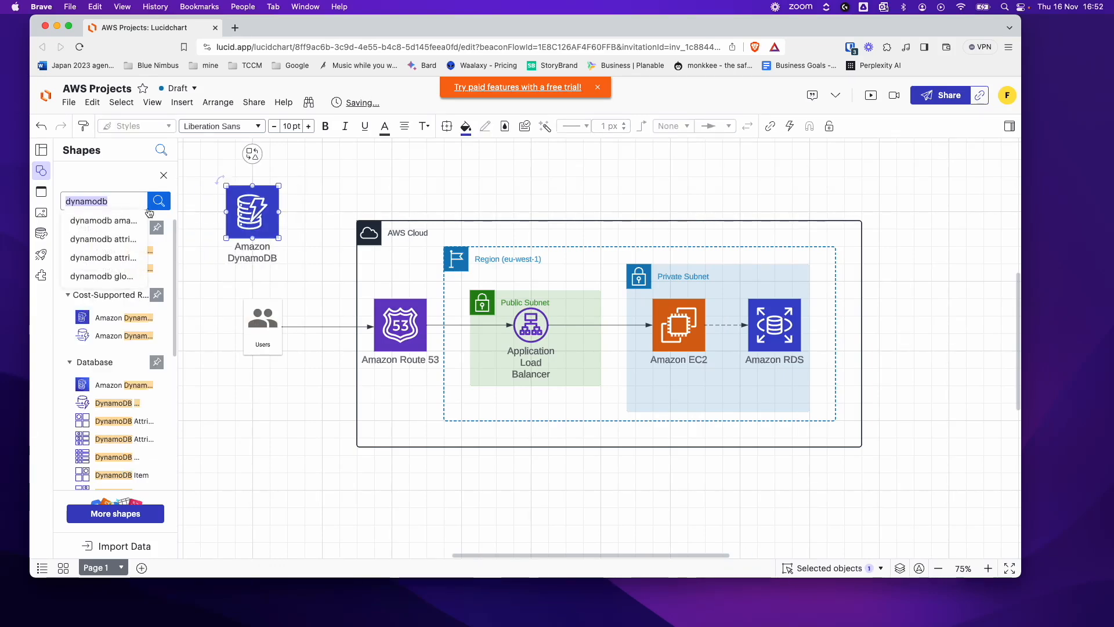
{"action": "type", "text": "github"}
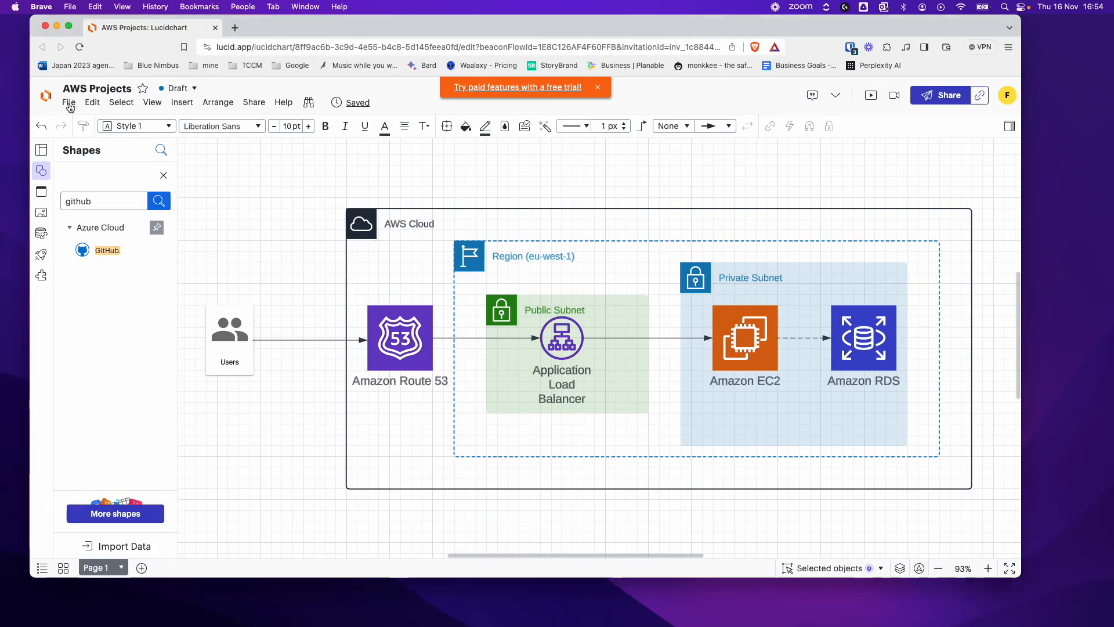
Step: Export the diagram as a JPEG via File > Export and save the download
{"action": "left_click", "coordinate": [68, 103]}
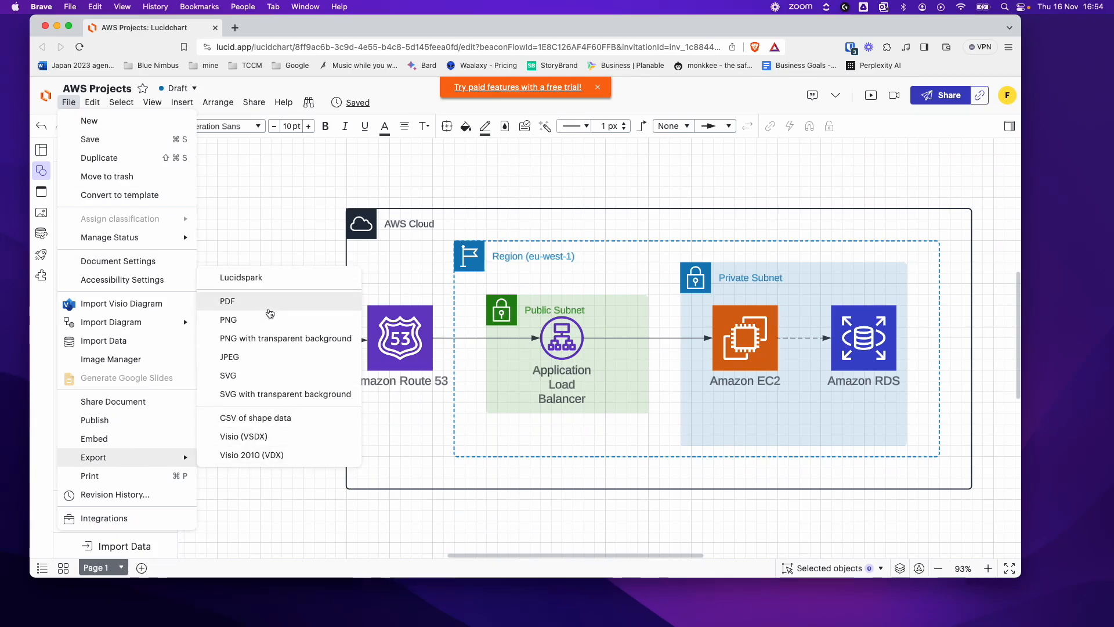
{"action": "mouse_move", "coordinate": [230, 356]}
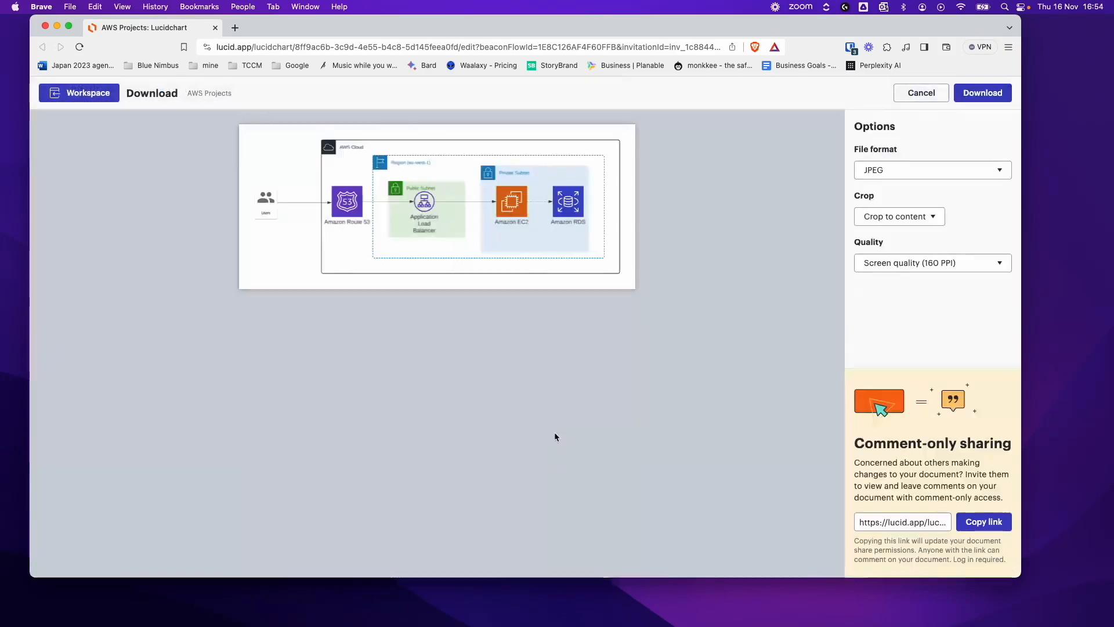
{"action": "mouse_move", "coordinate": [928, 306]}
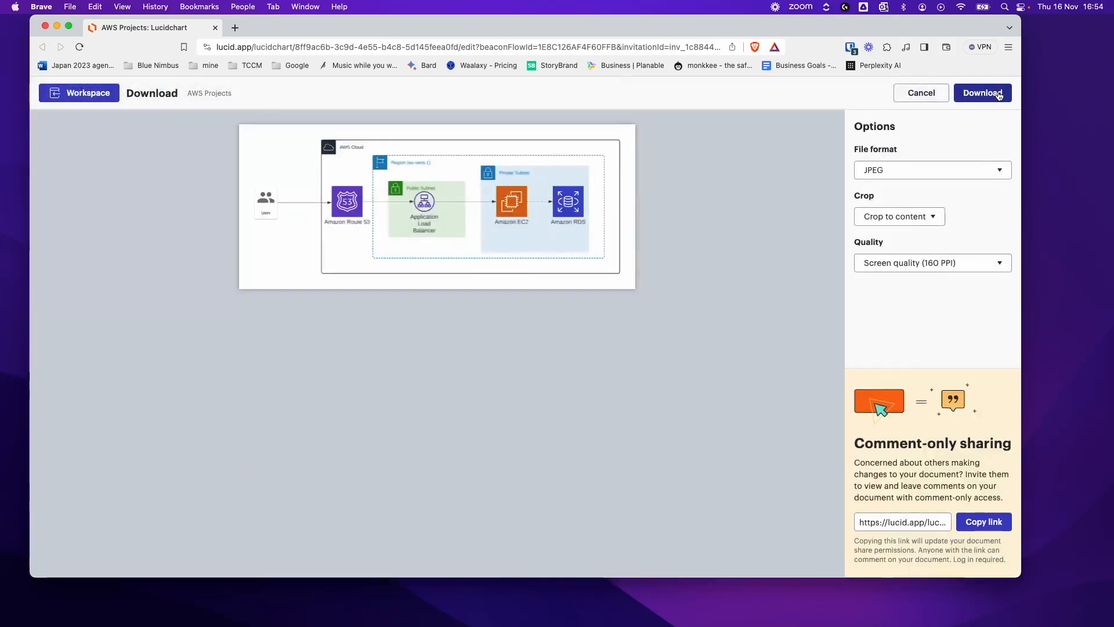
{"action": "left_click", "coordinate": [982, 92]}
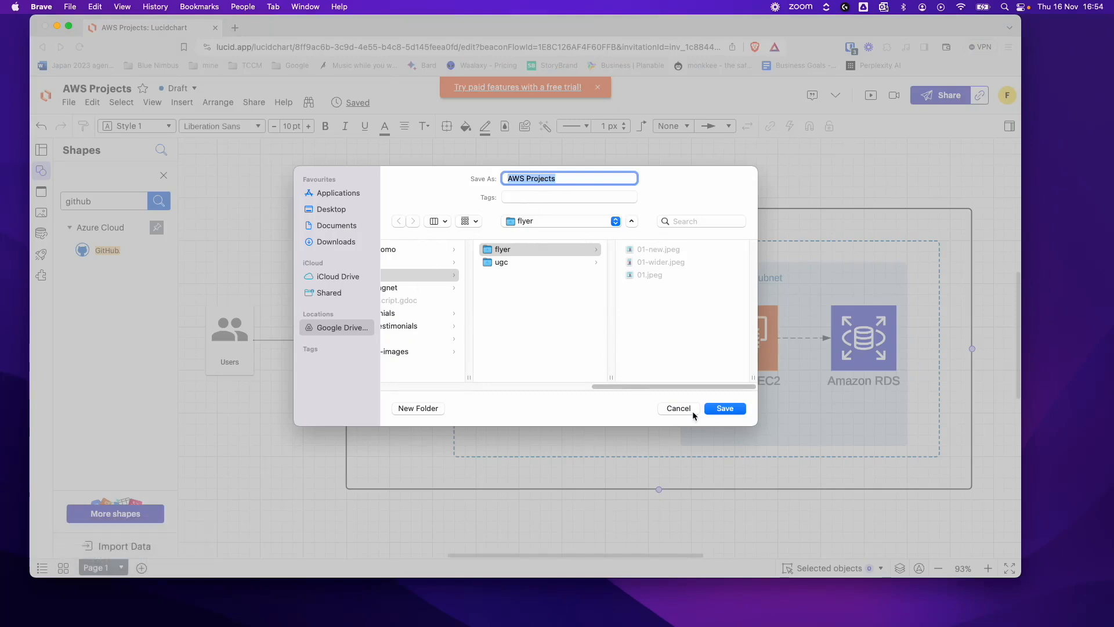
{"action": "left_click", "coordinate": [724, 408]}
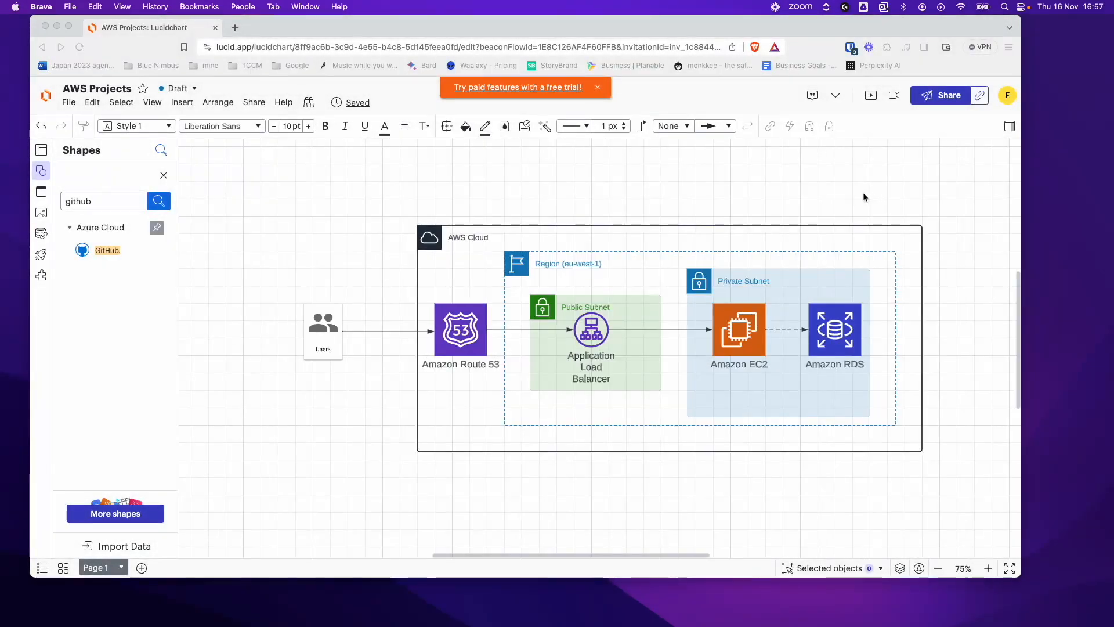
{"action": "mouse_move", "coordinate": [272, 294]}
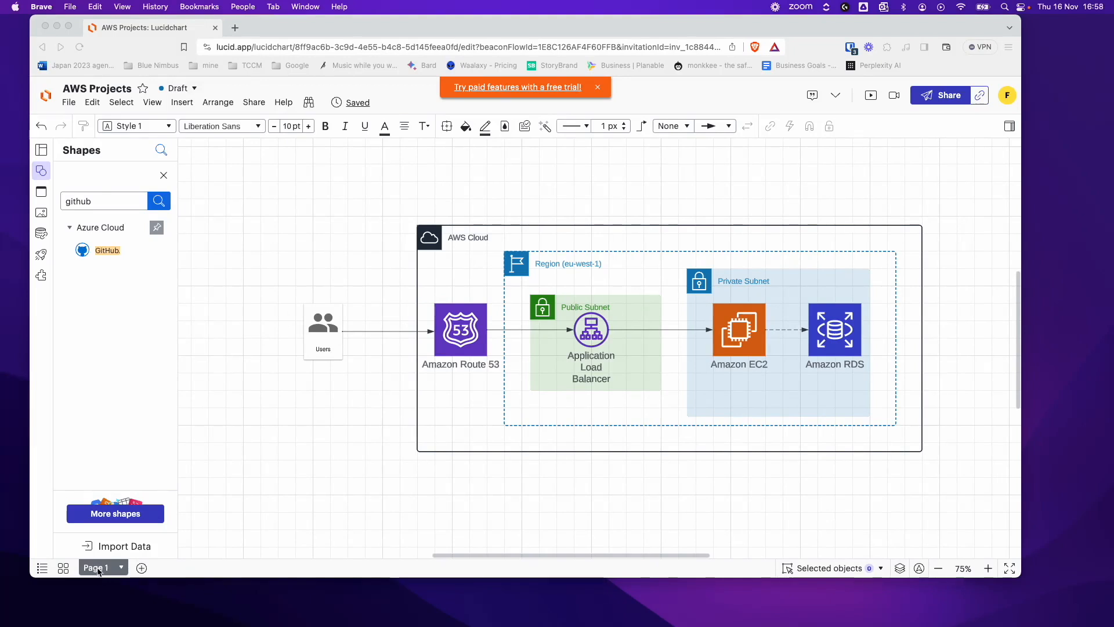
Step: Rename Page 1 to project-1 and add a blank page named project-2
{"action": "right_click", "coordinate": [96, 567]}
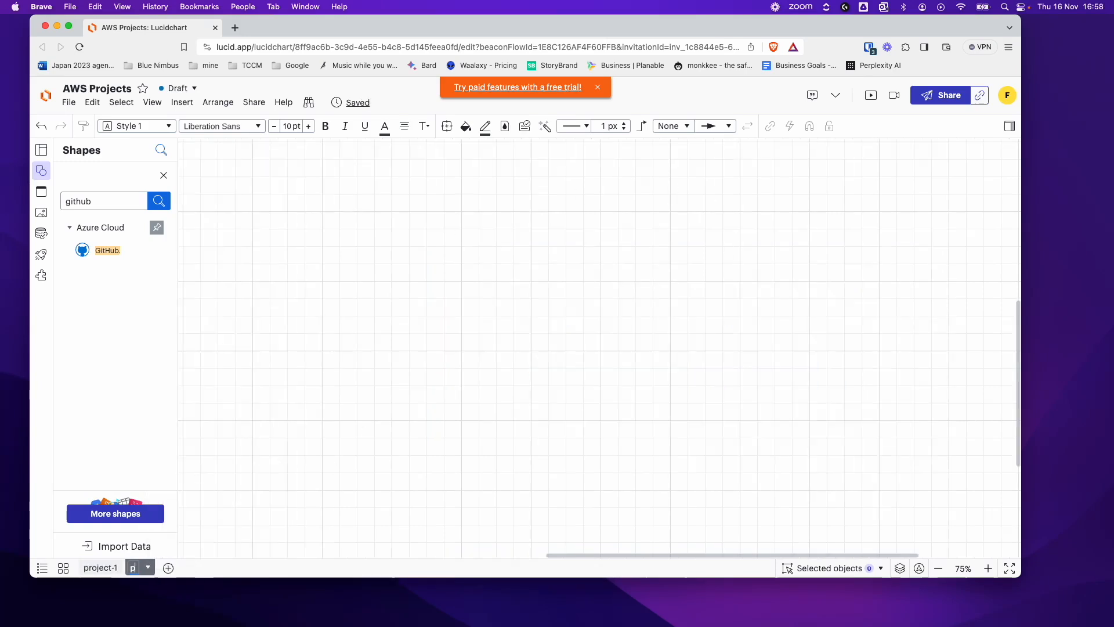
{"action": "left_click", "coordinate": [169, 567]}
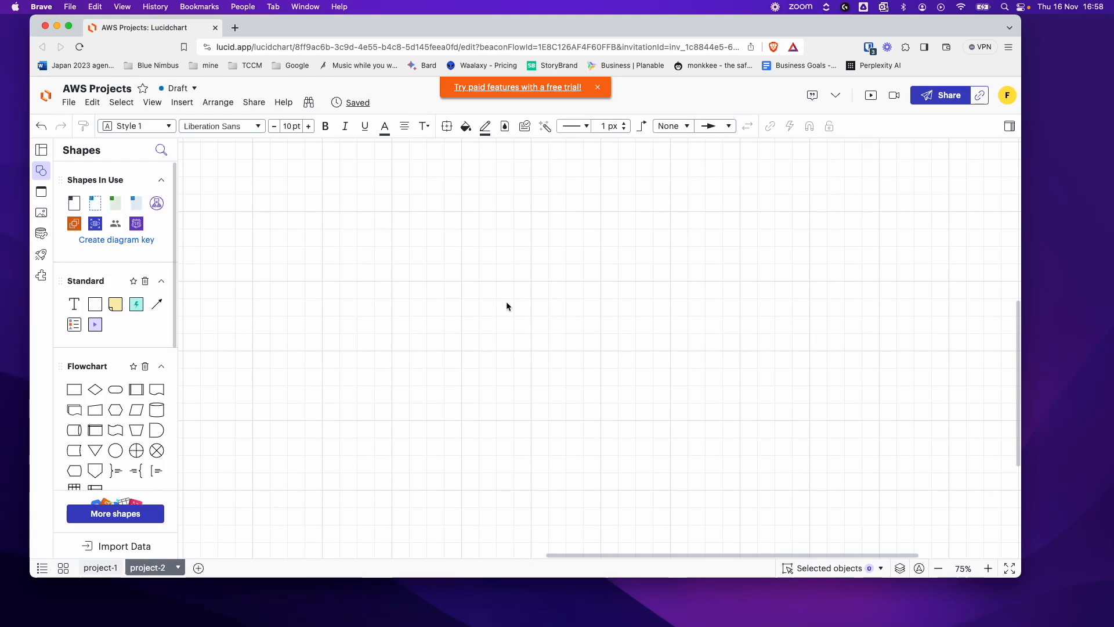
{"action": "left_click", "coordinate": [100, 568]}
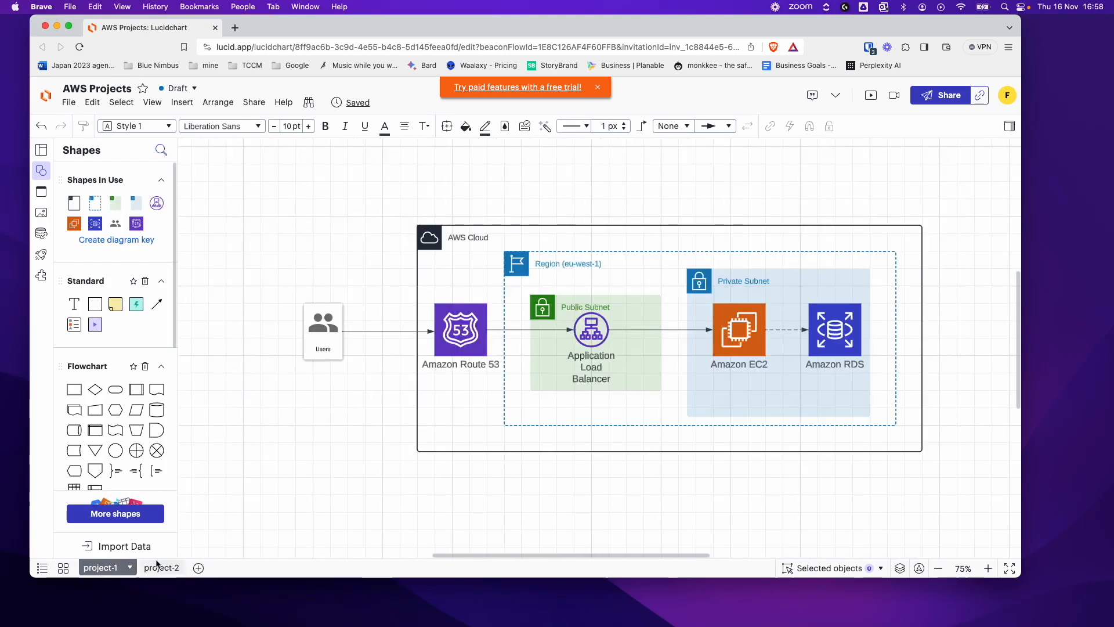
{"action": "left_click", "coordinate": [161, 568]}
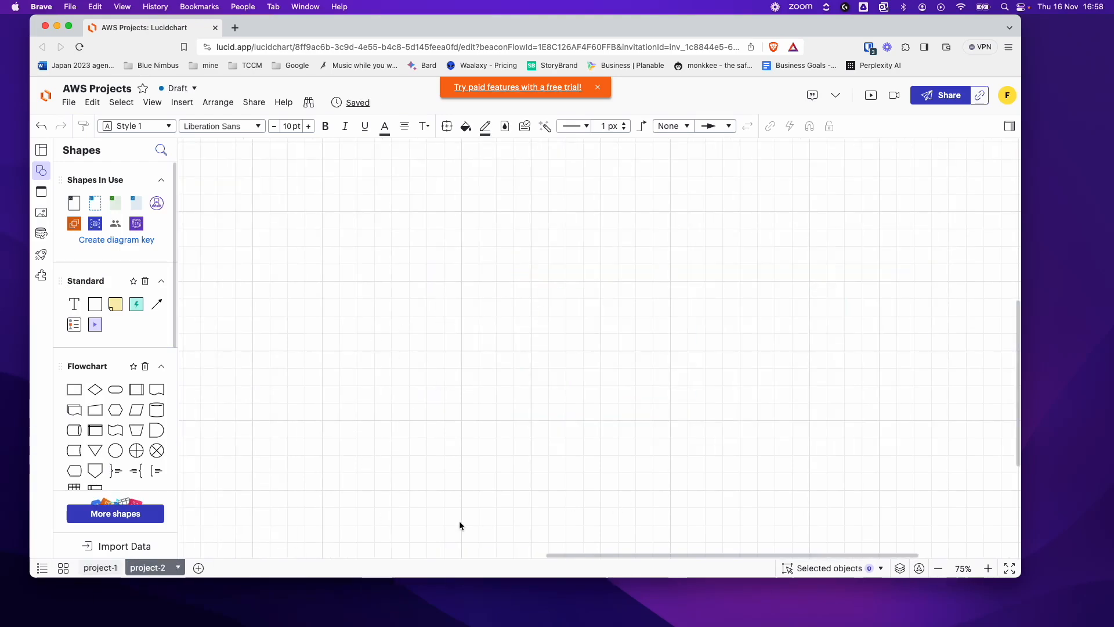
{"action": "left_click", "coordinate": [68, 102]}
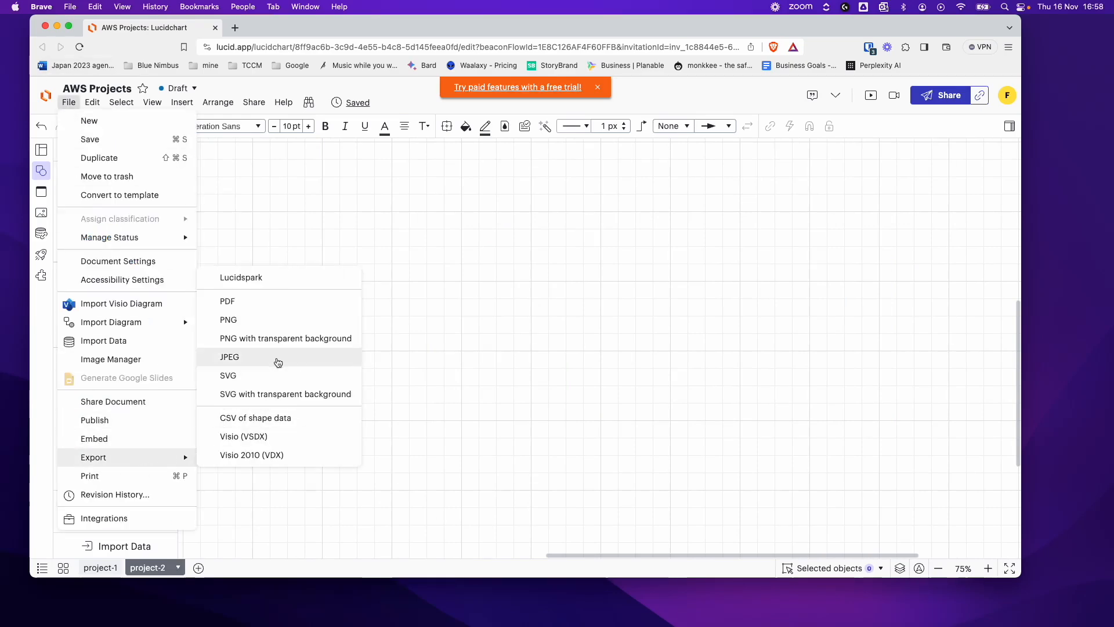
{"action": "left_click", "coordinate": [229, 356]}
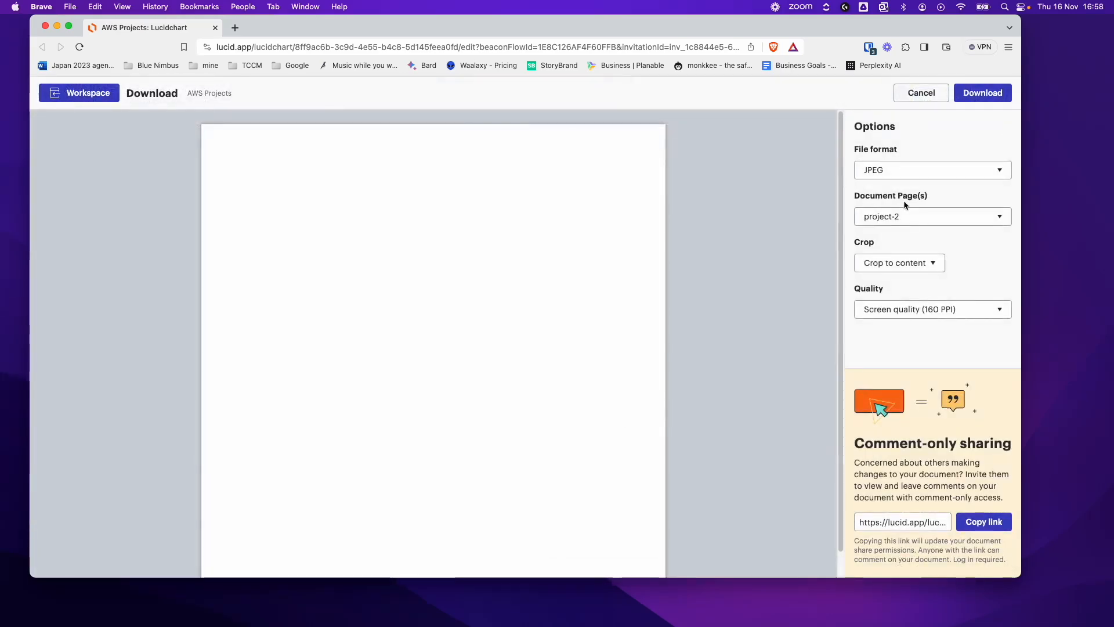
{"action": "left_click", "coordinate": [932, 216]}
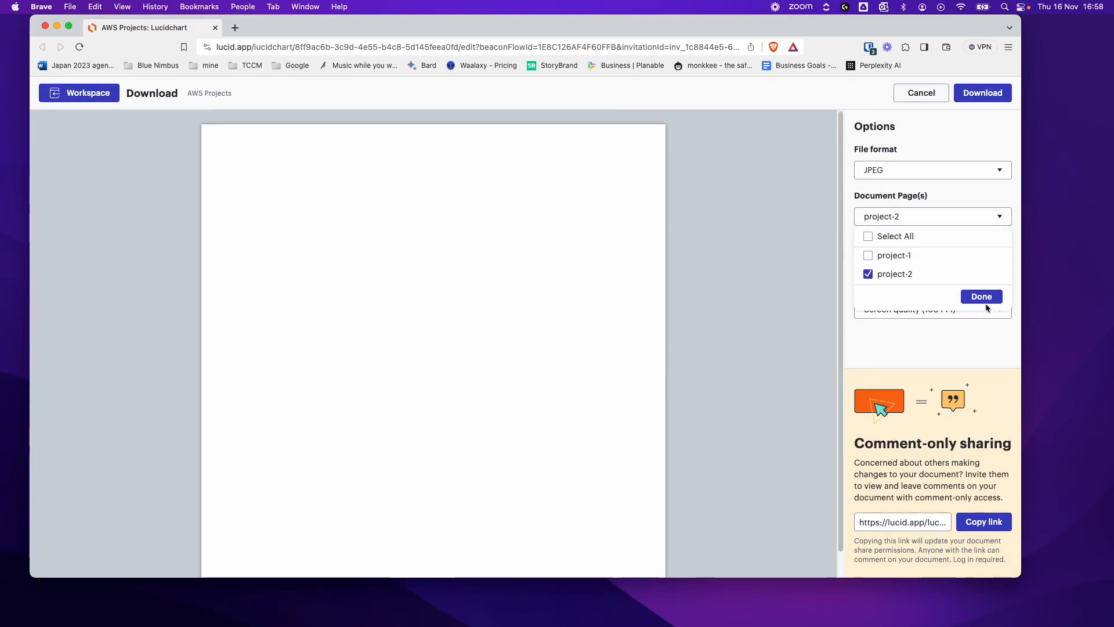
{"action": "left_click", "coordinate": [982, 296]}
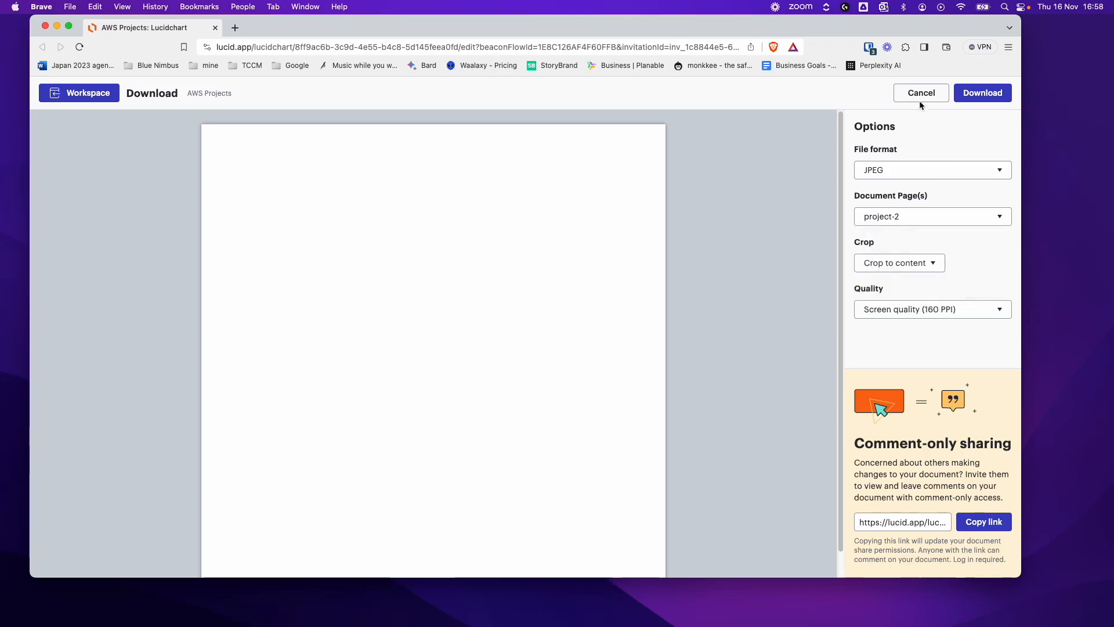
{"action": "left_click", "coordinate": [920, 93]}
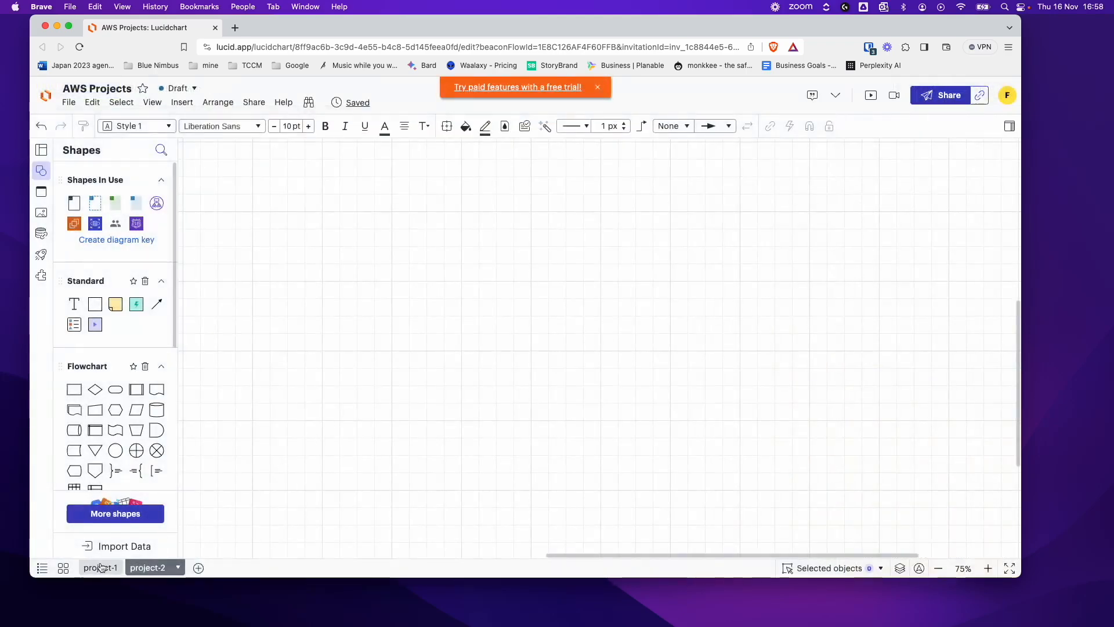